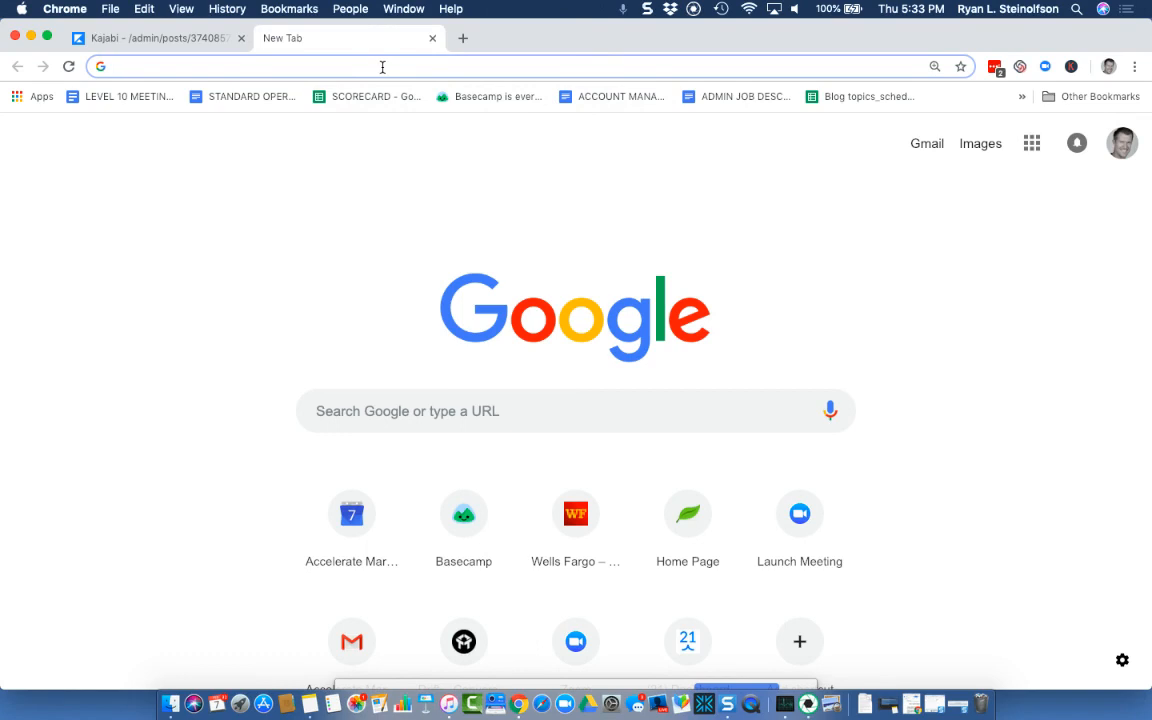
mouse_move(264, 66)
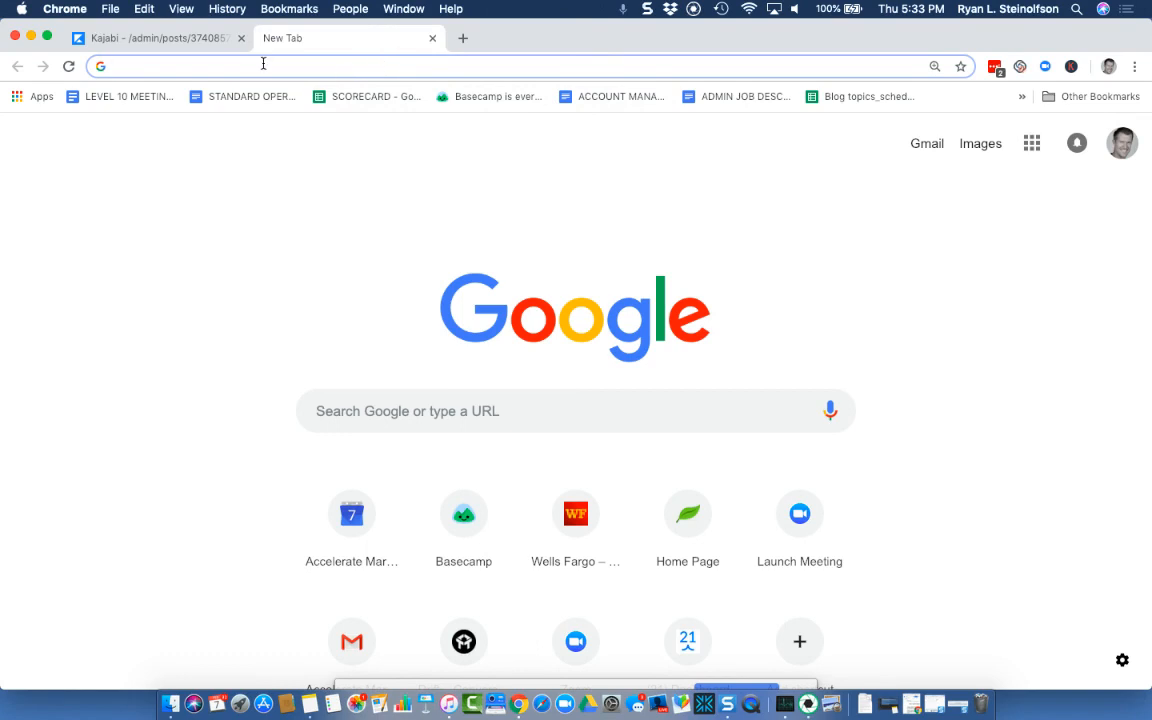
mouse_move(284, 64)
text(accelerate marketing)
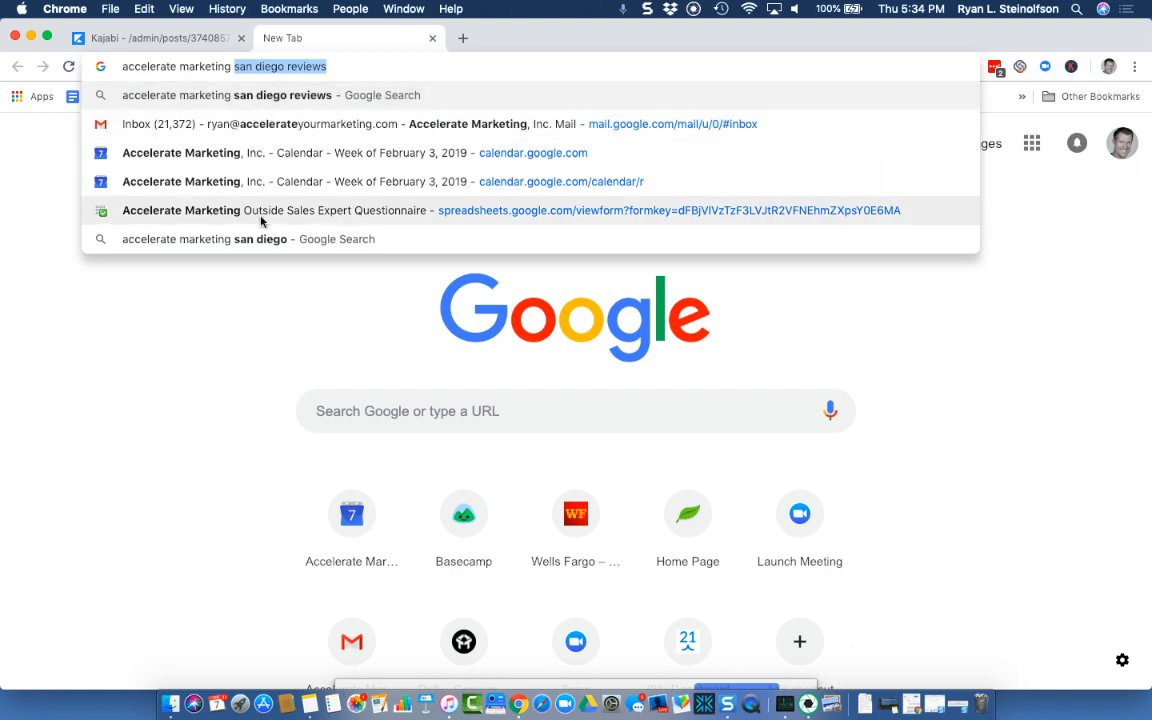
mouse_move(260, 238)
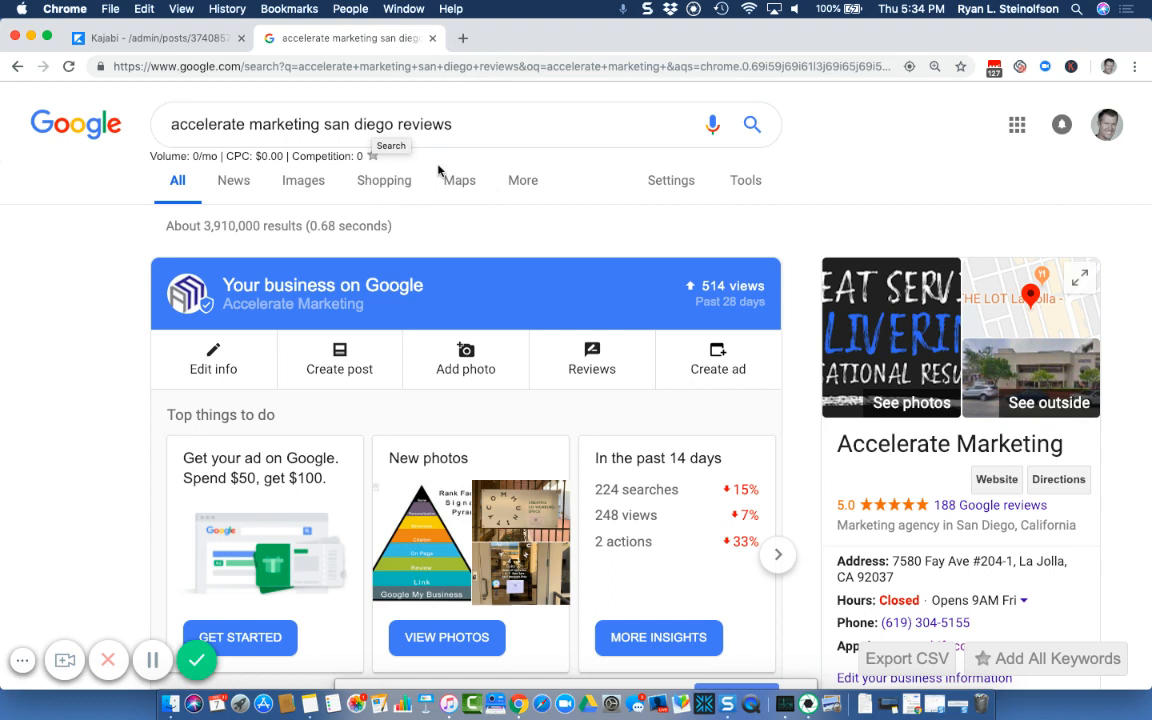
mouse_move(476, 156)
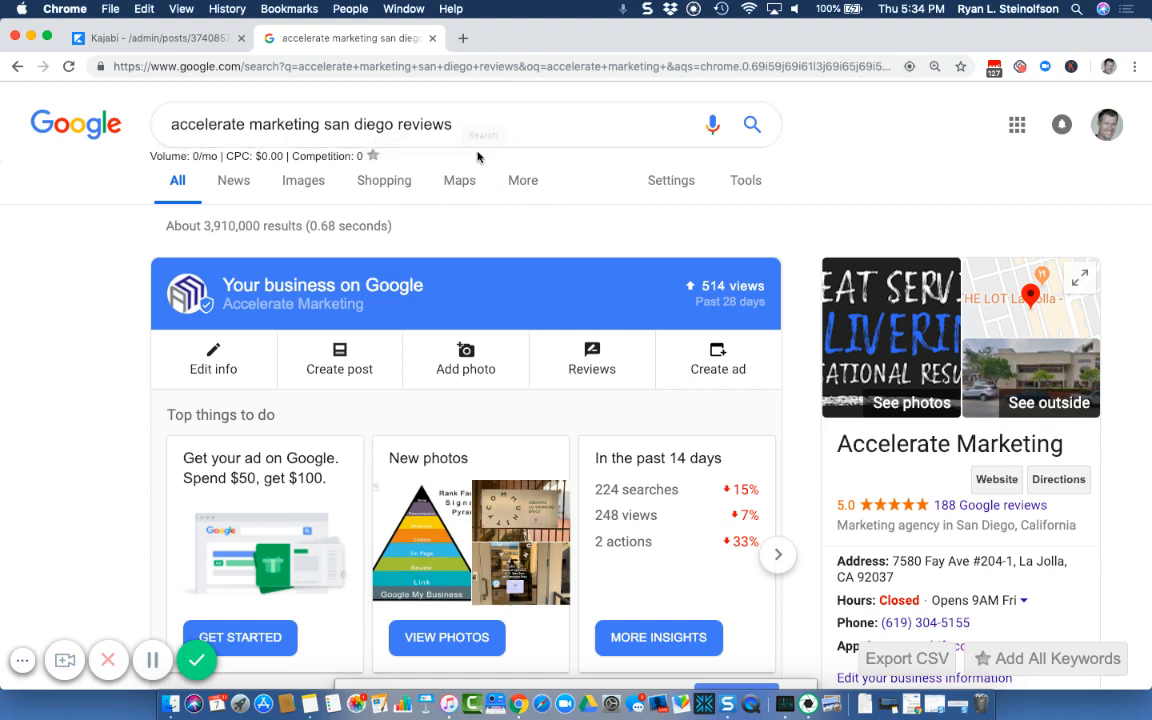
mouse_move(552, 160)
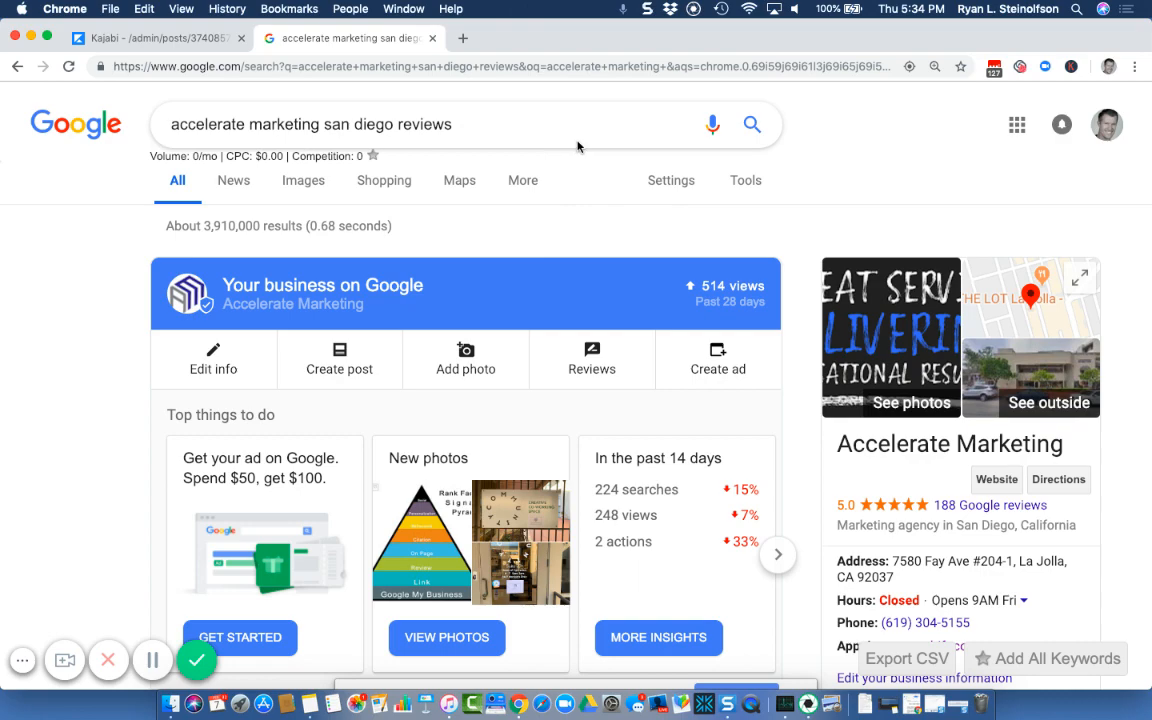
scroll(down, 3)
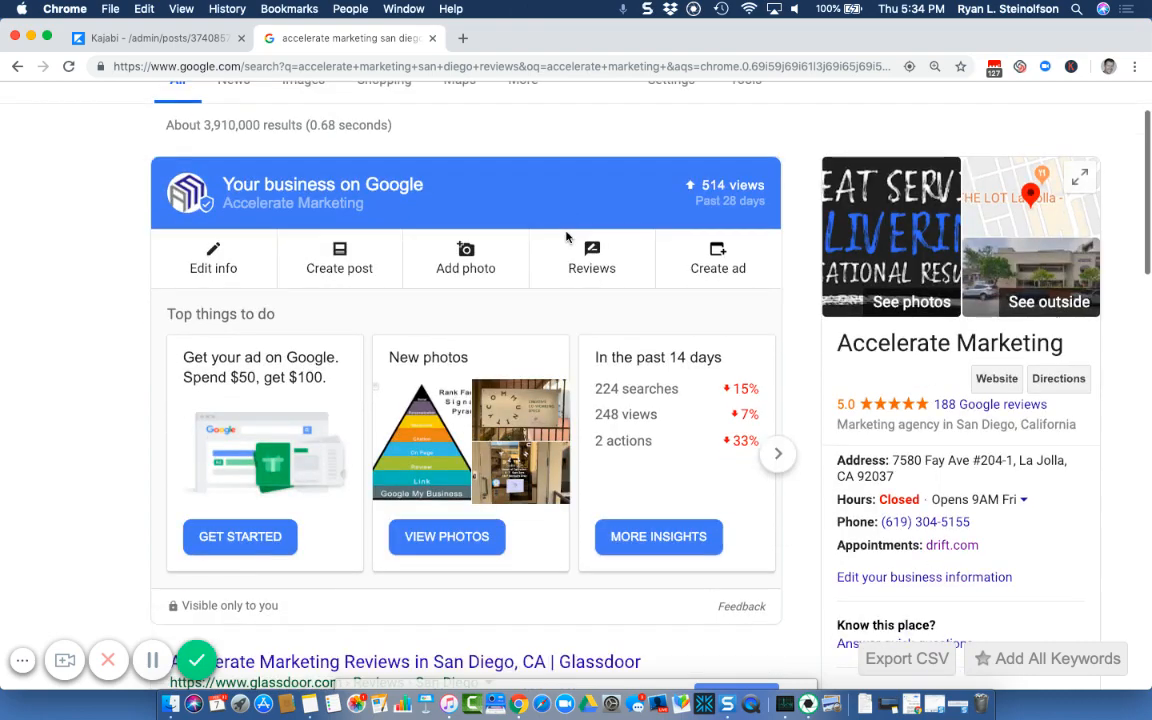
scroll(down, 3)
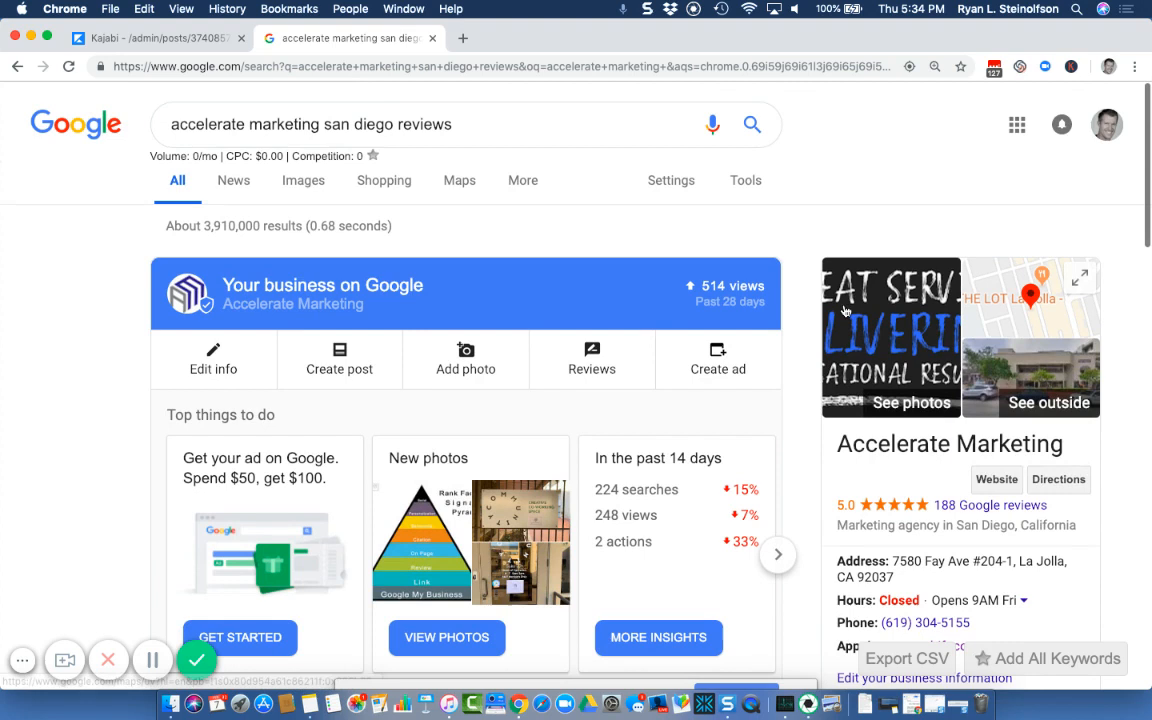
mouse_move(464, 38)
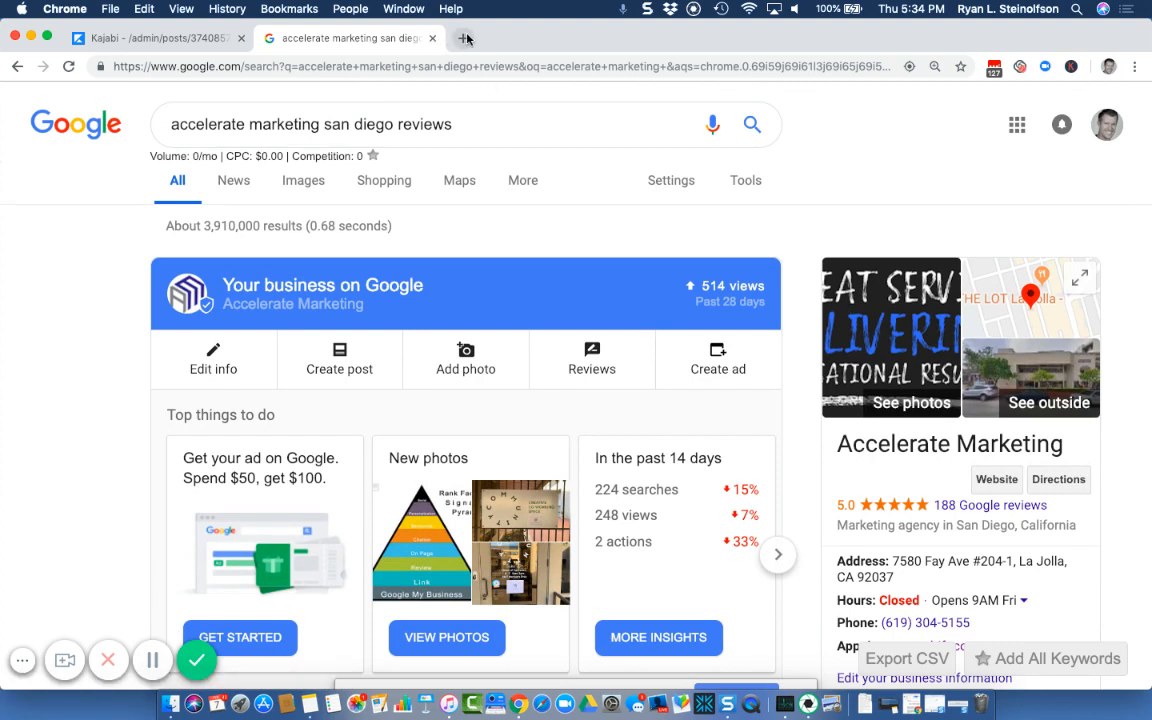
mouse_move(464, 38)
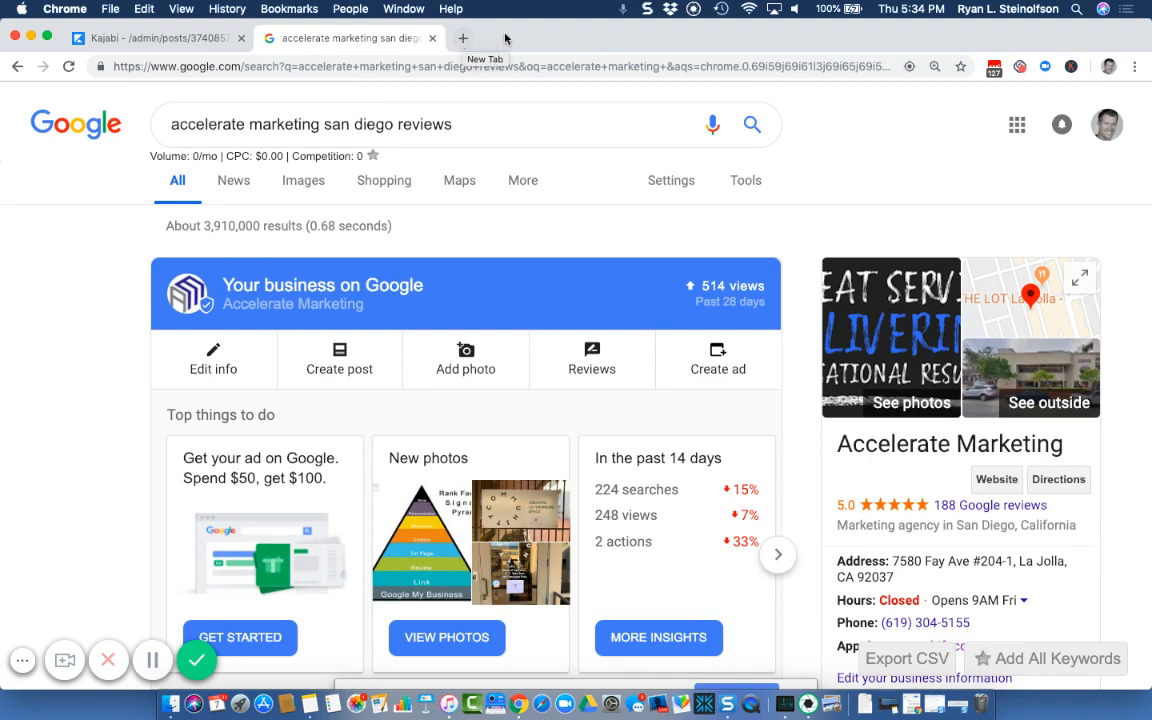
mouse_move(464, 38)
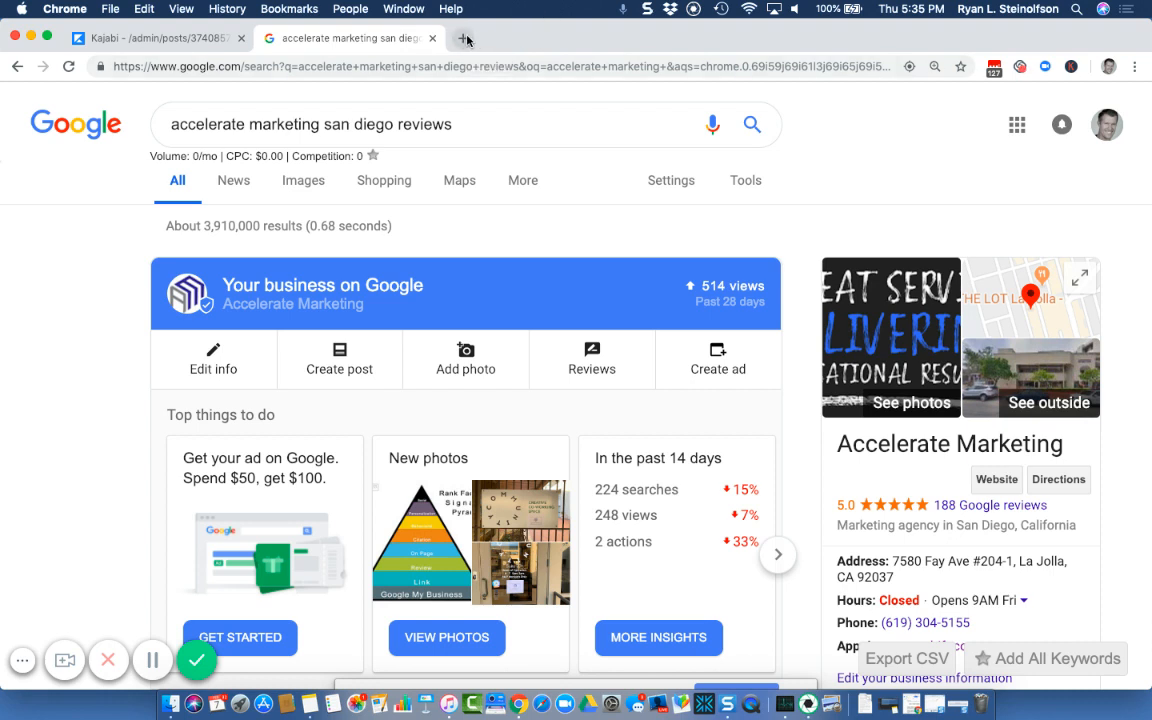
mouse_move(464, 40)
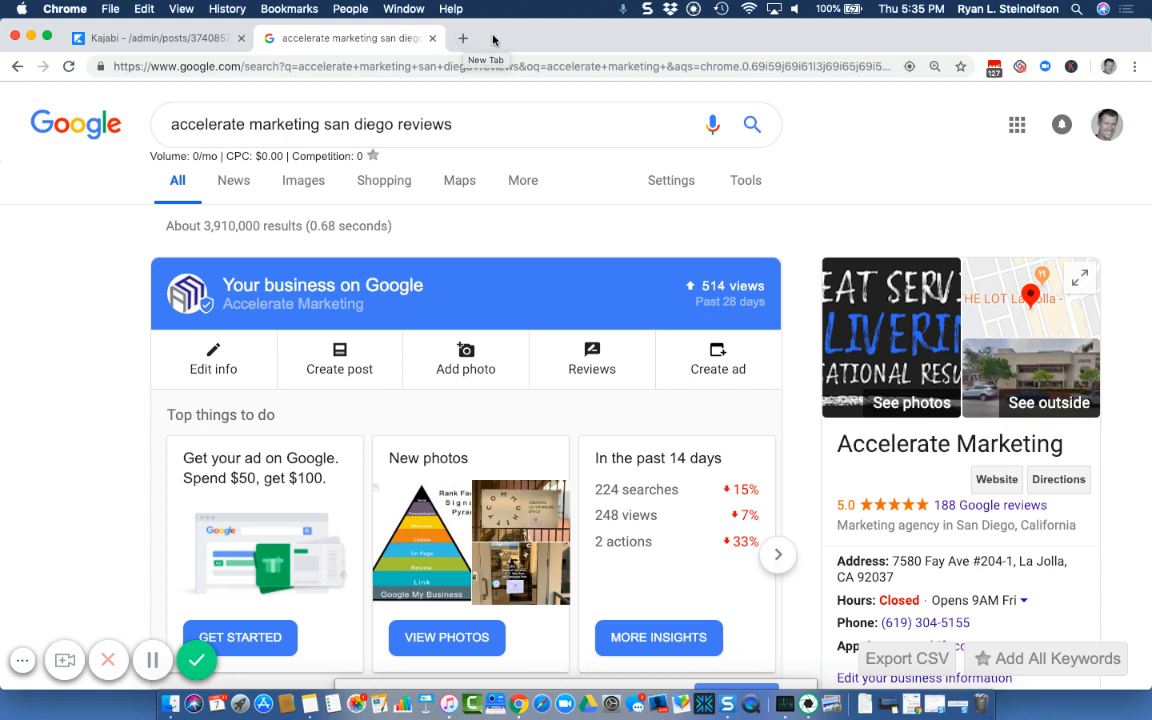
mouse_move(500, 16)
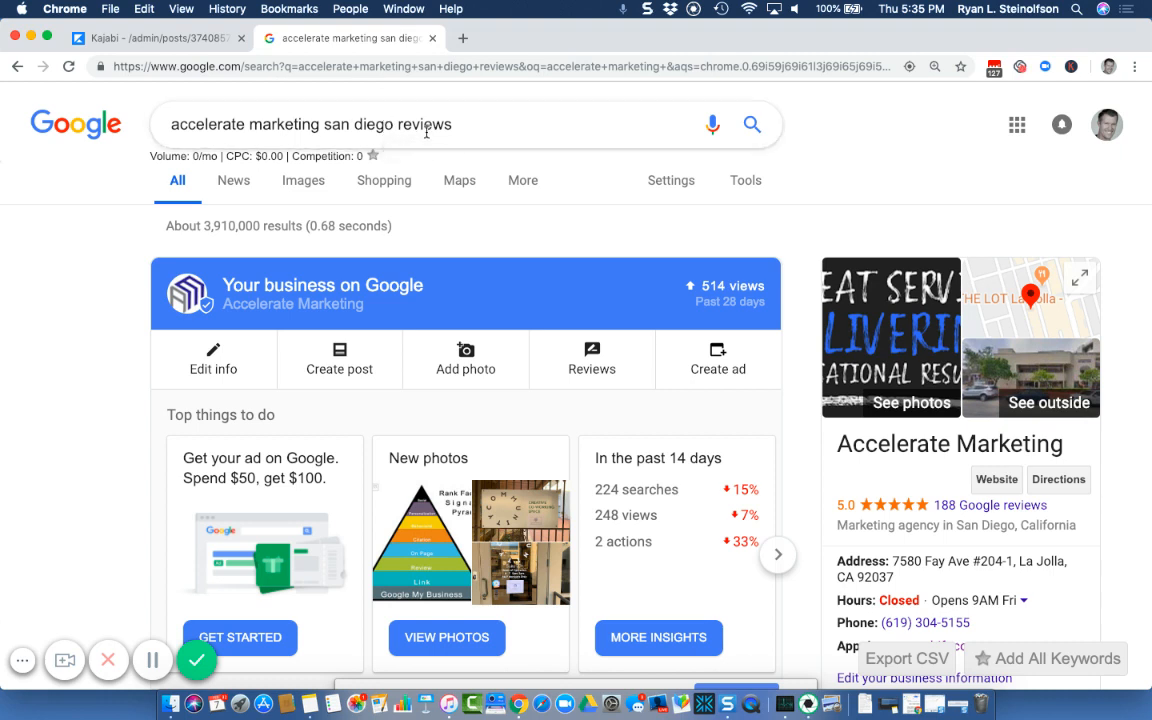
mouse_move(464, 126)
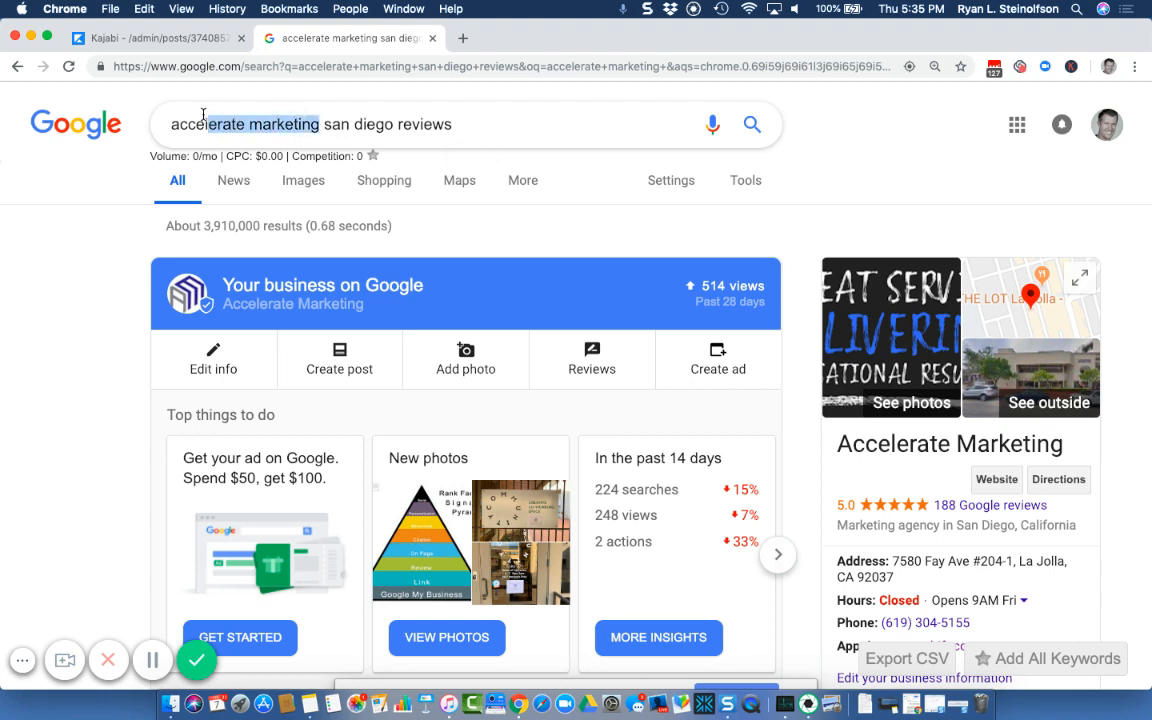
double_click(422, 124)
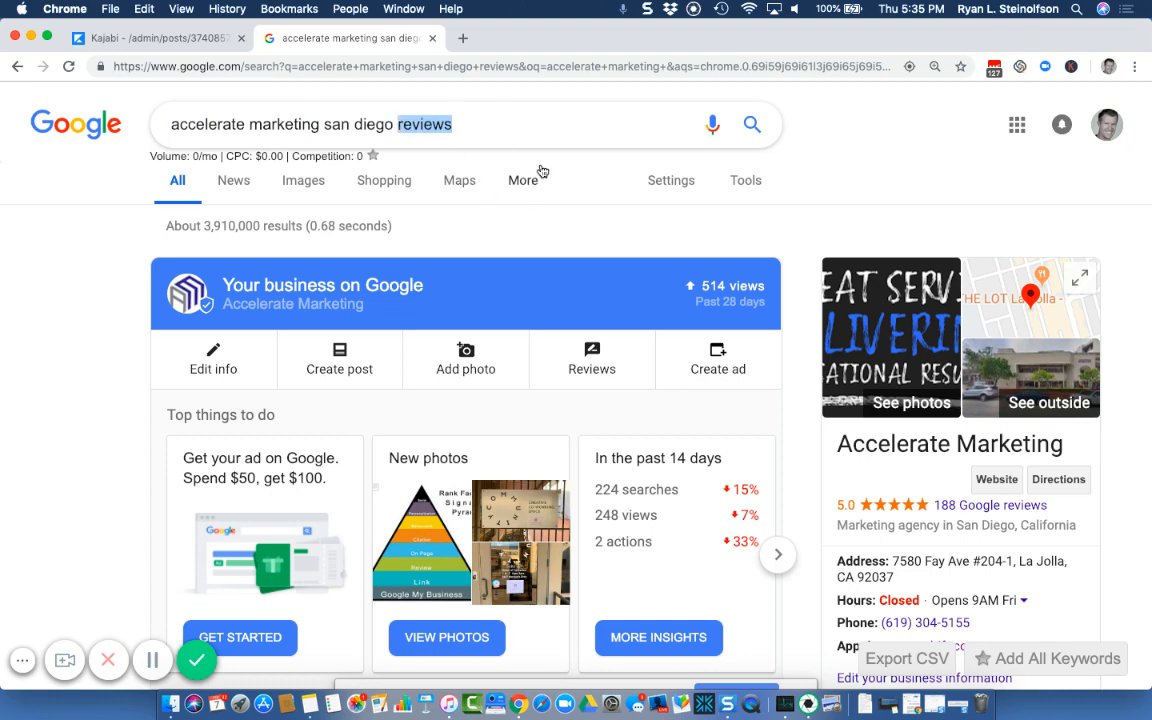
scroll(down, 3)
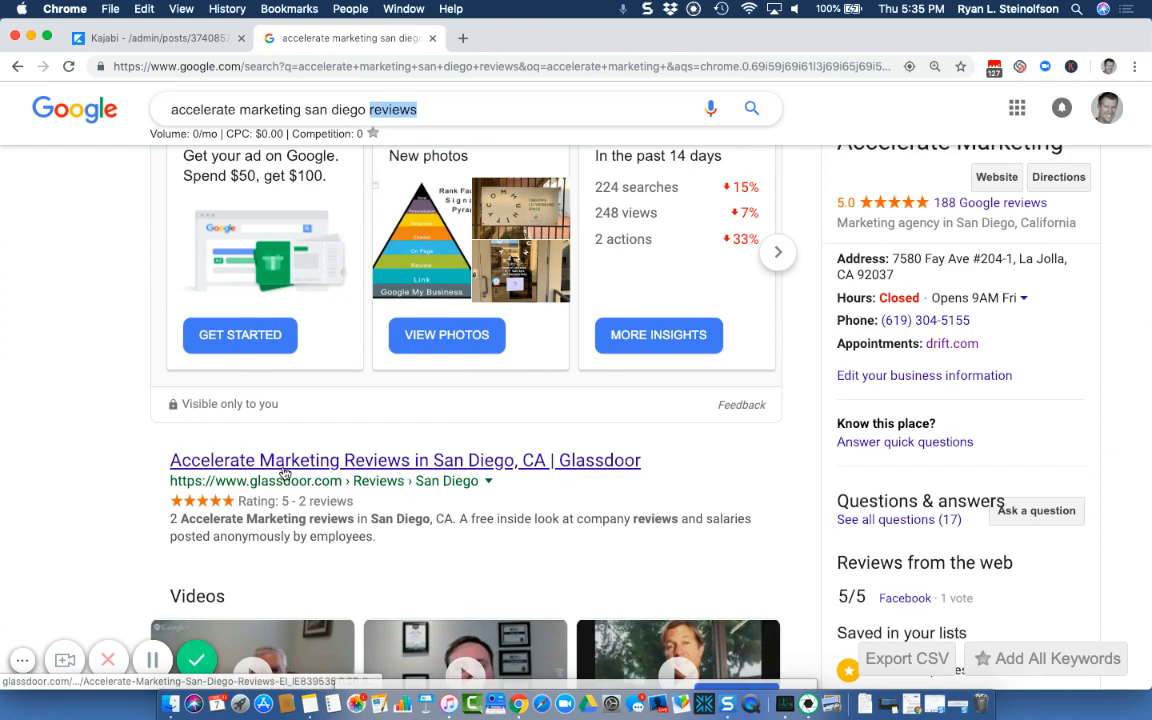
scroll(down, 3)
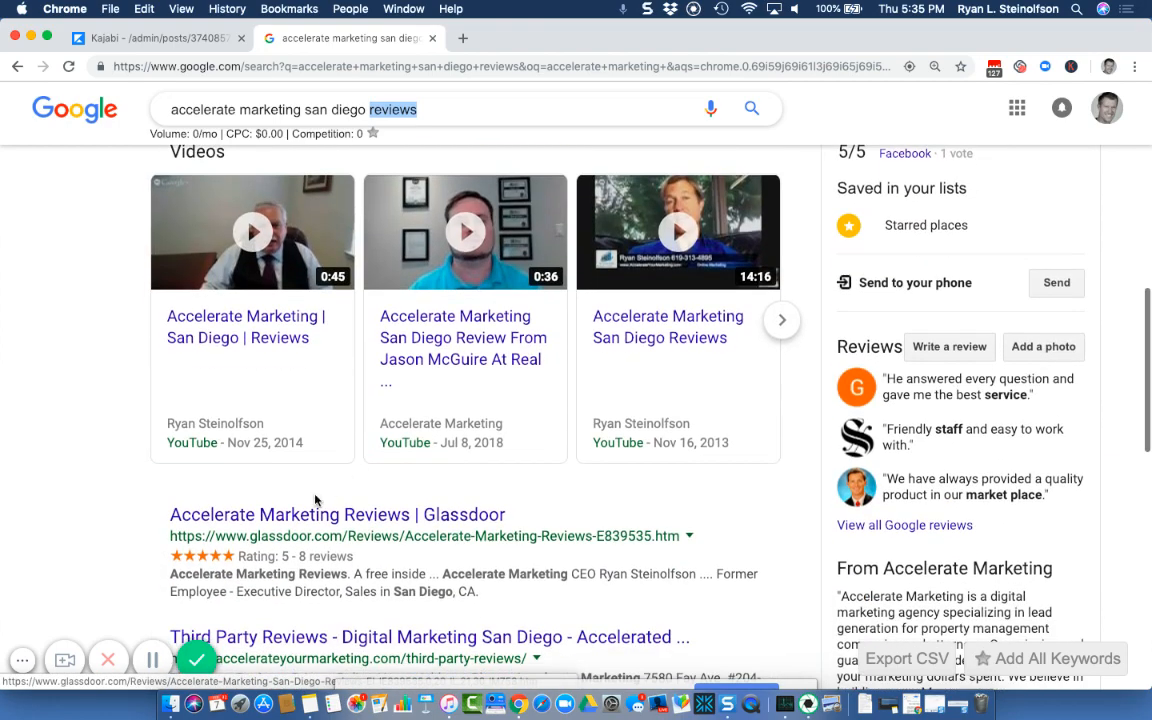
scroll(down, 3)
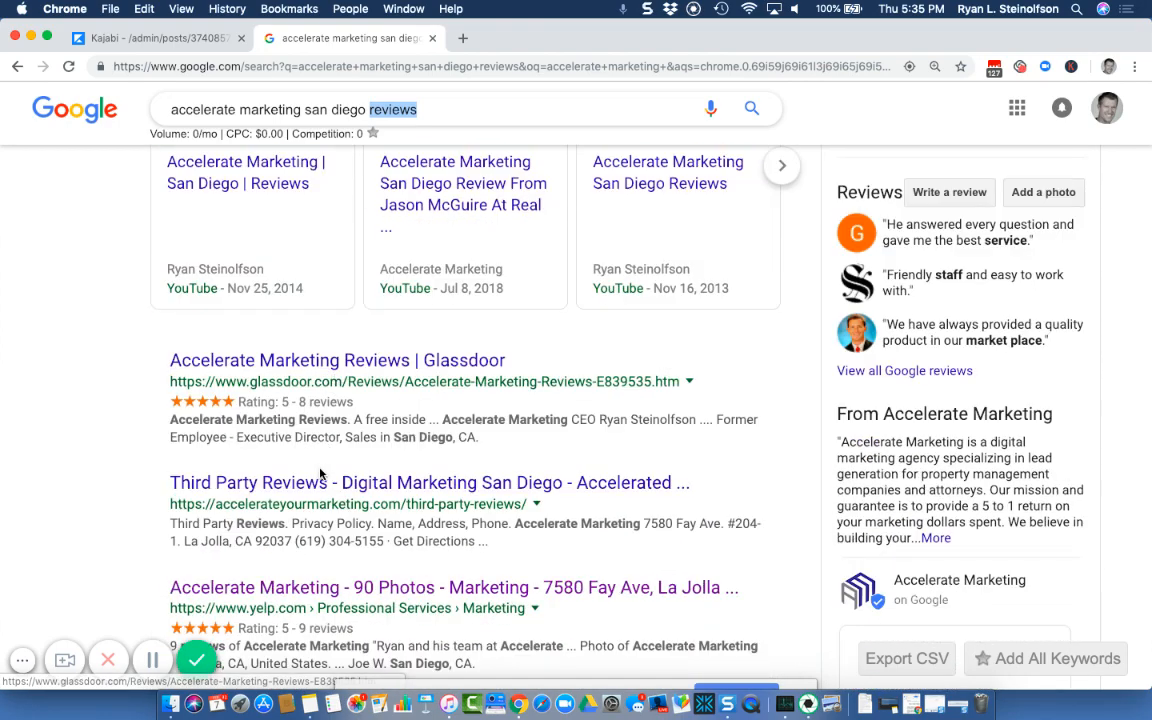
scroll(down, 3)
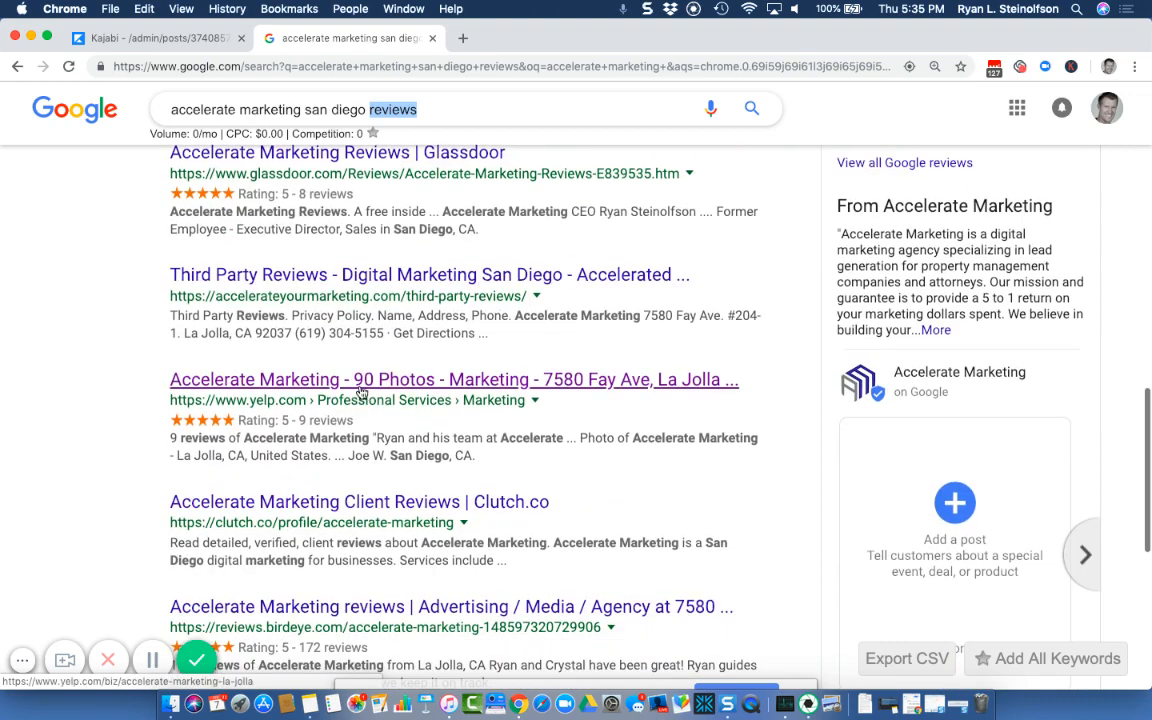
scroll(down, 3)
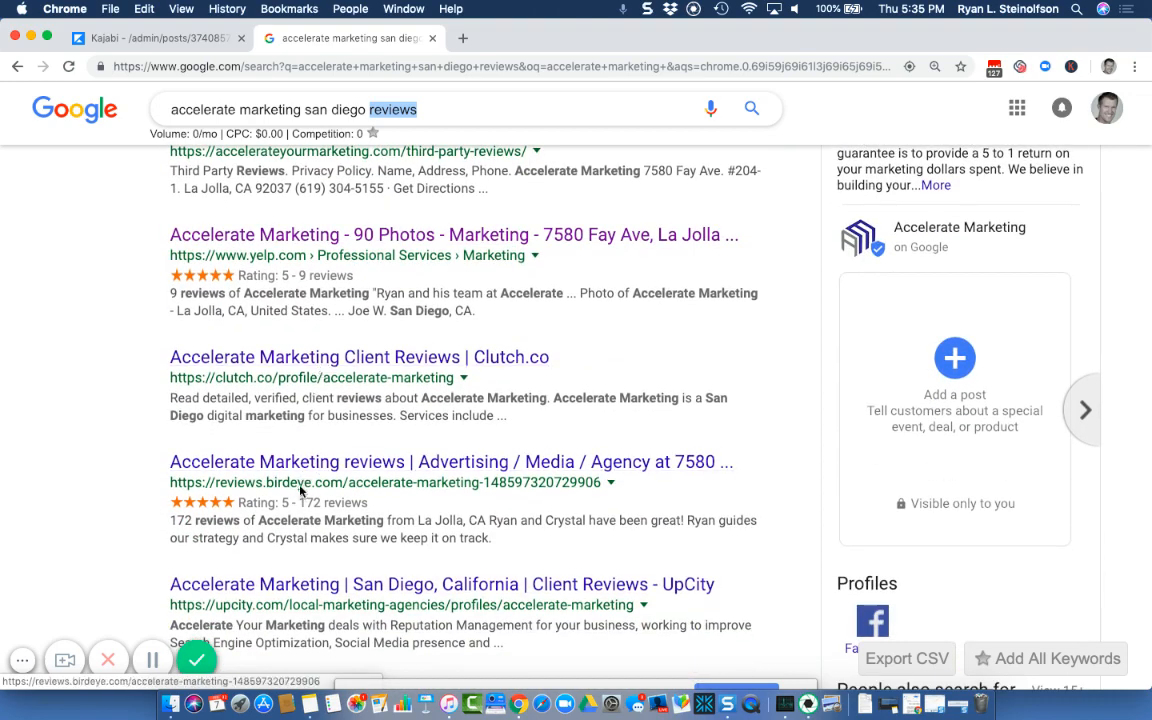
scroll(down, 3)
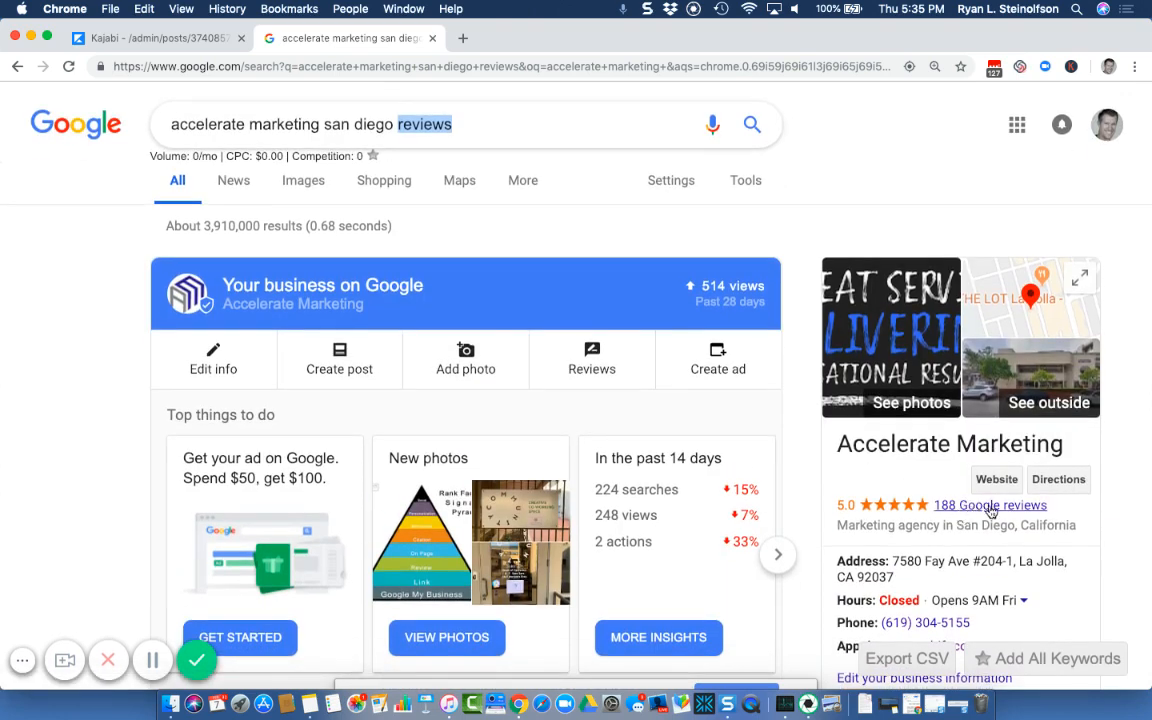
mouse_move(796, 240)
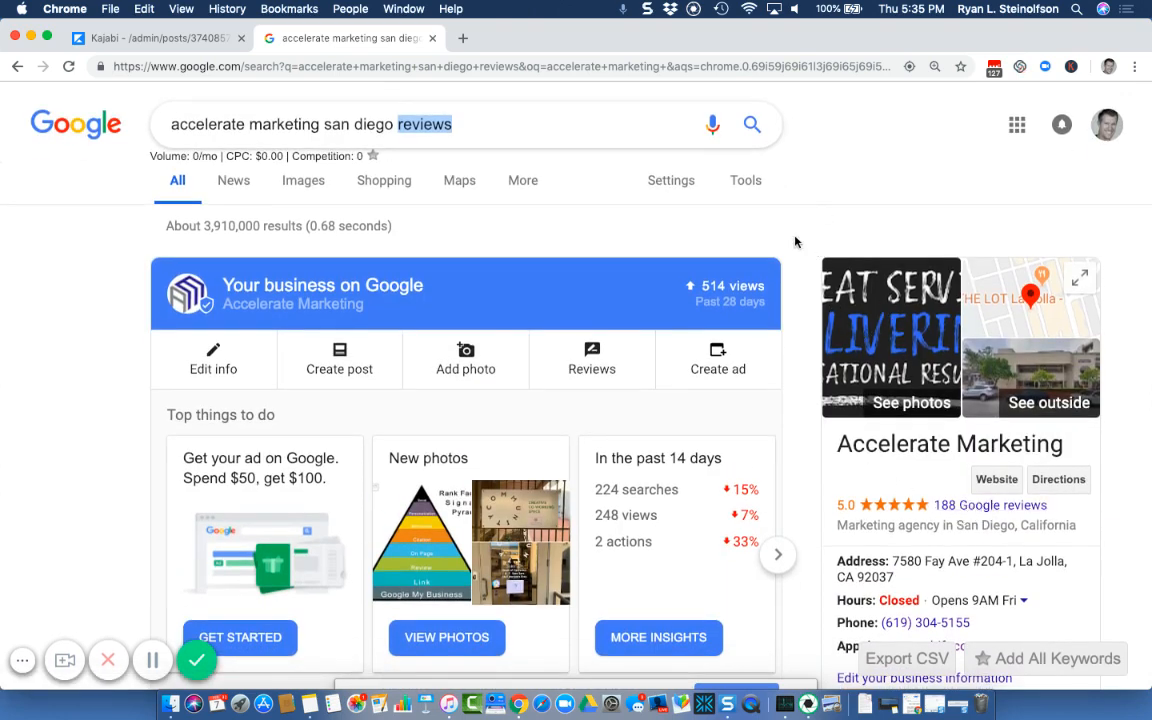
mouse_move(492, 214)
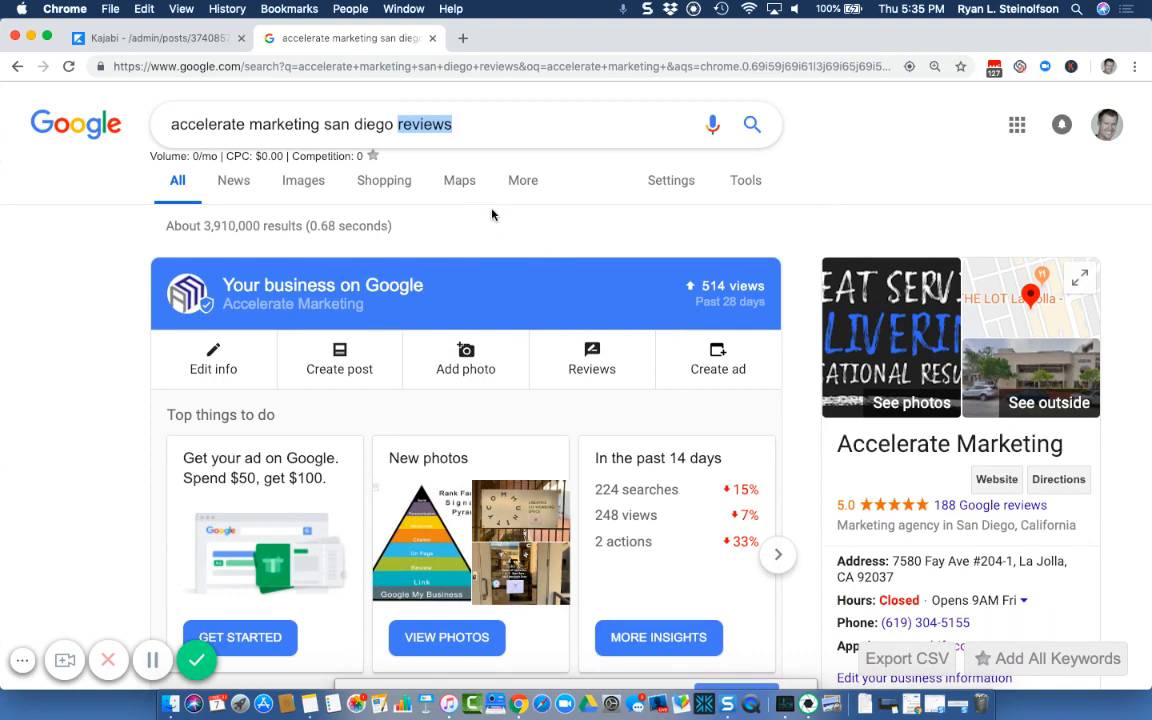
mouse_move(504, 256)
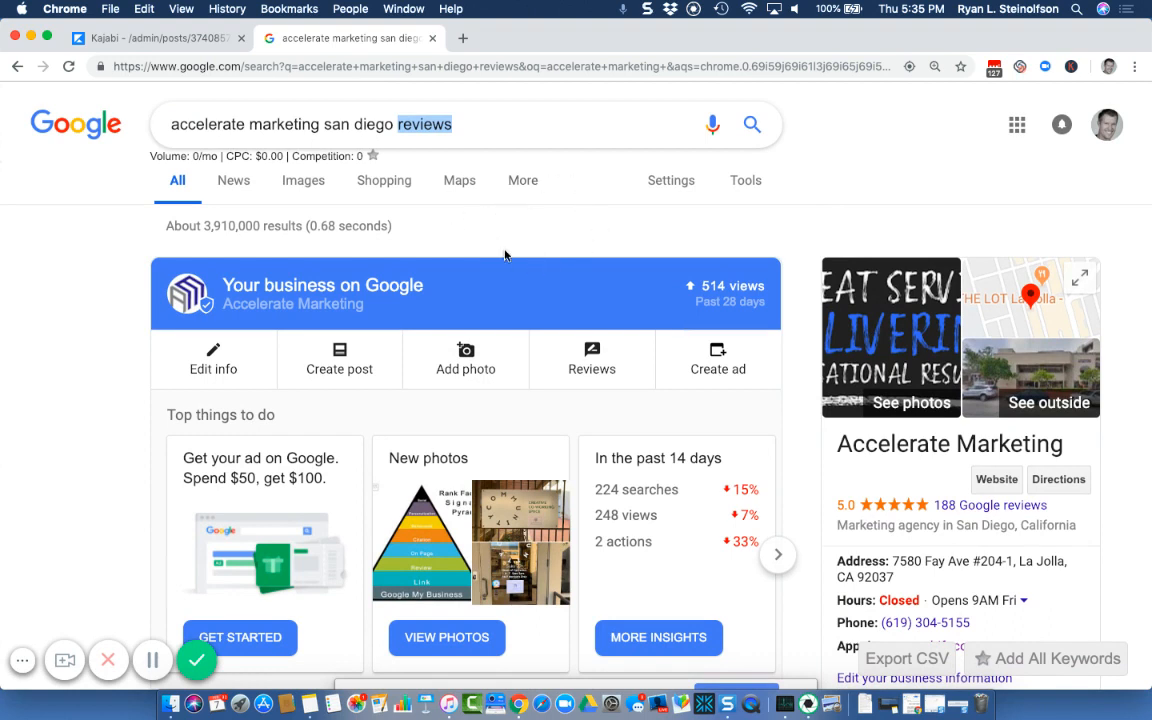
mouse_move(532, 190)
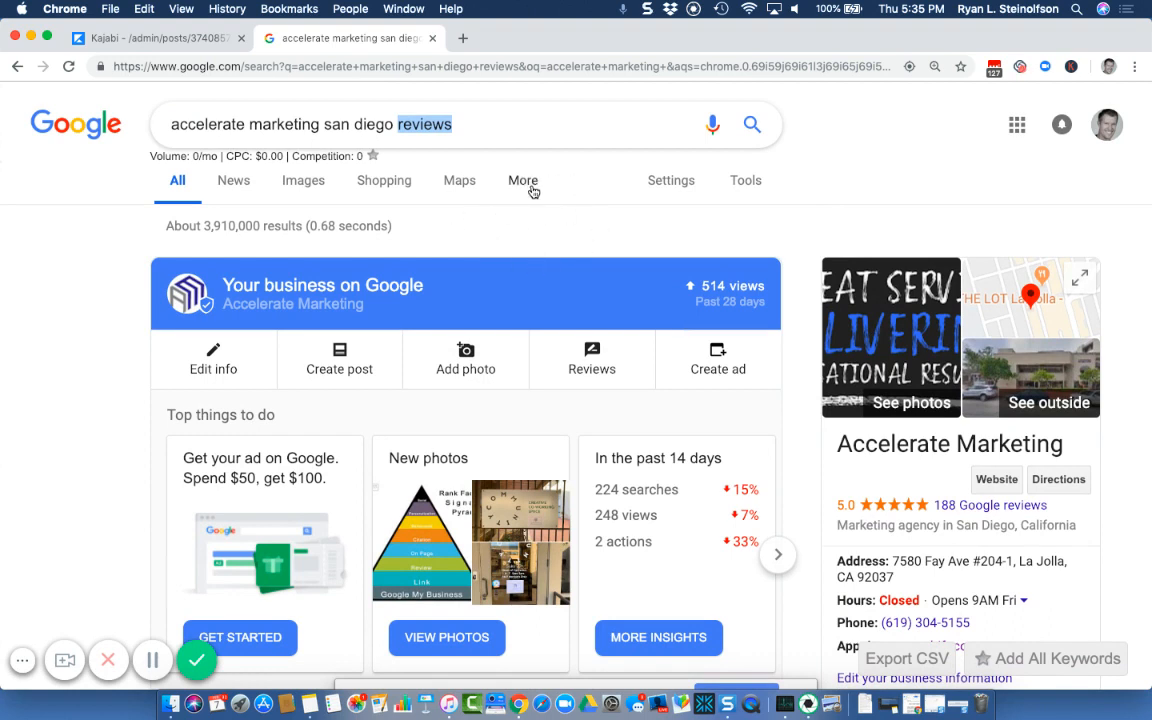
mouse_move(524, 186)
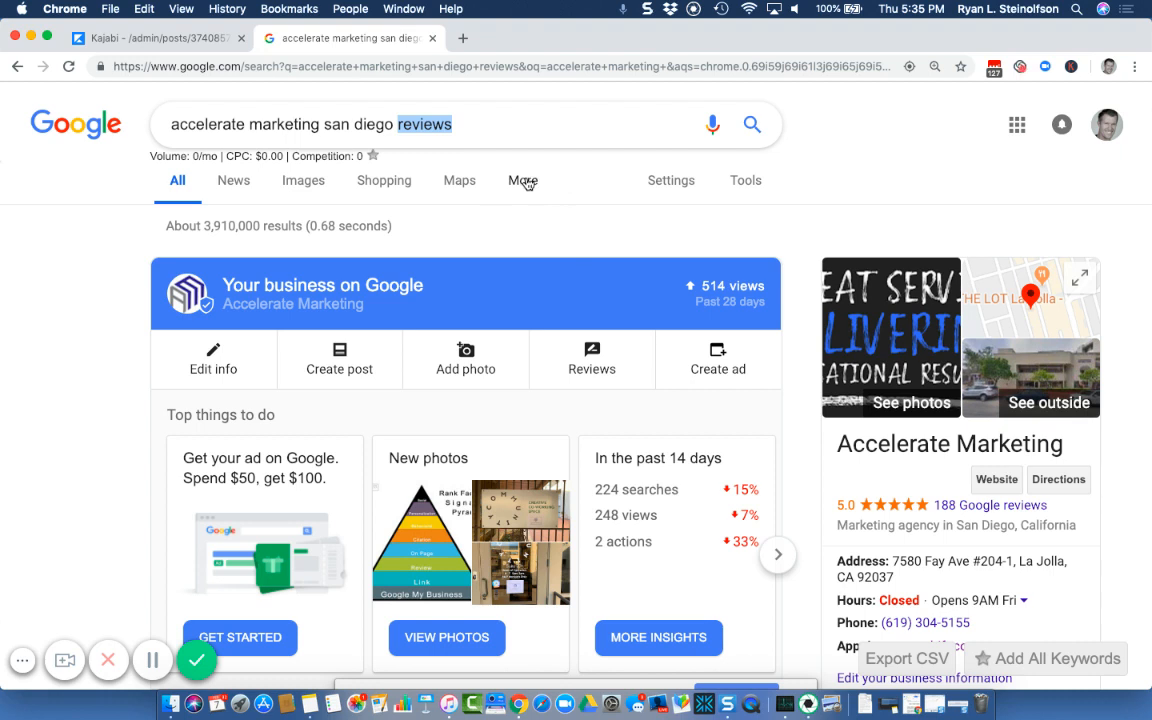
mouse_move(524, 224)
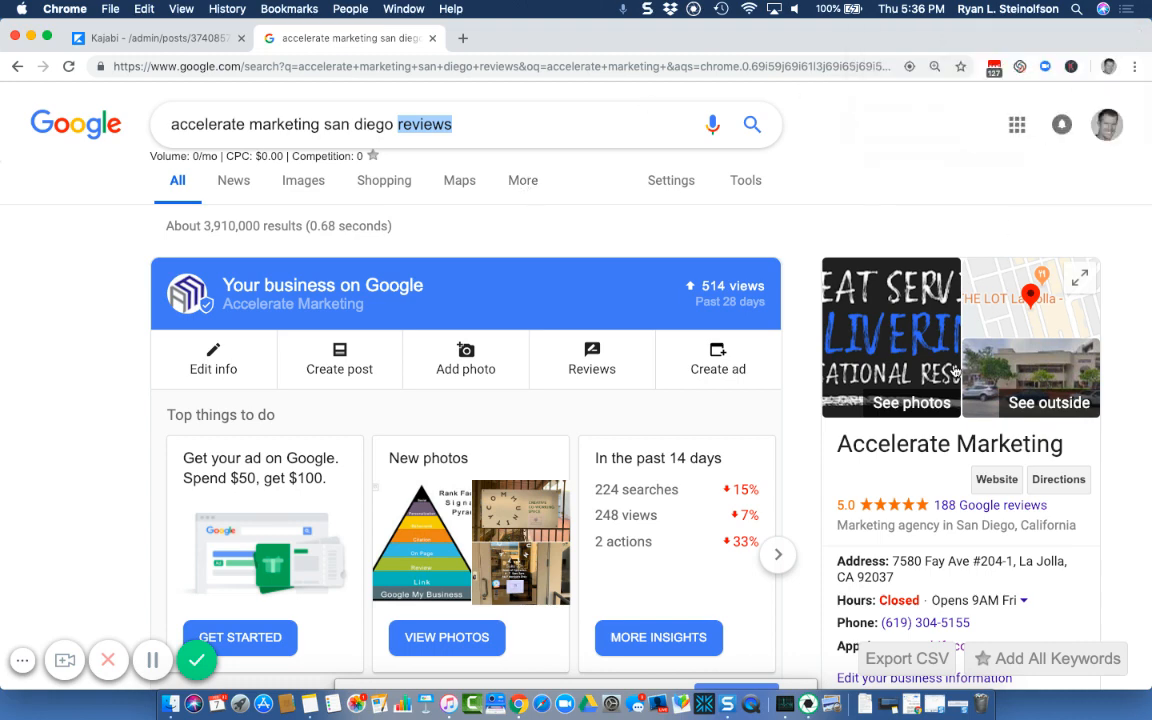
mouse_move(956, 228)
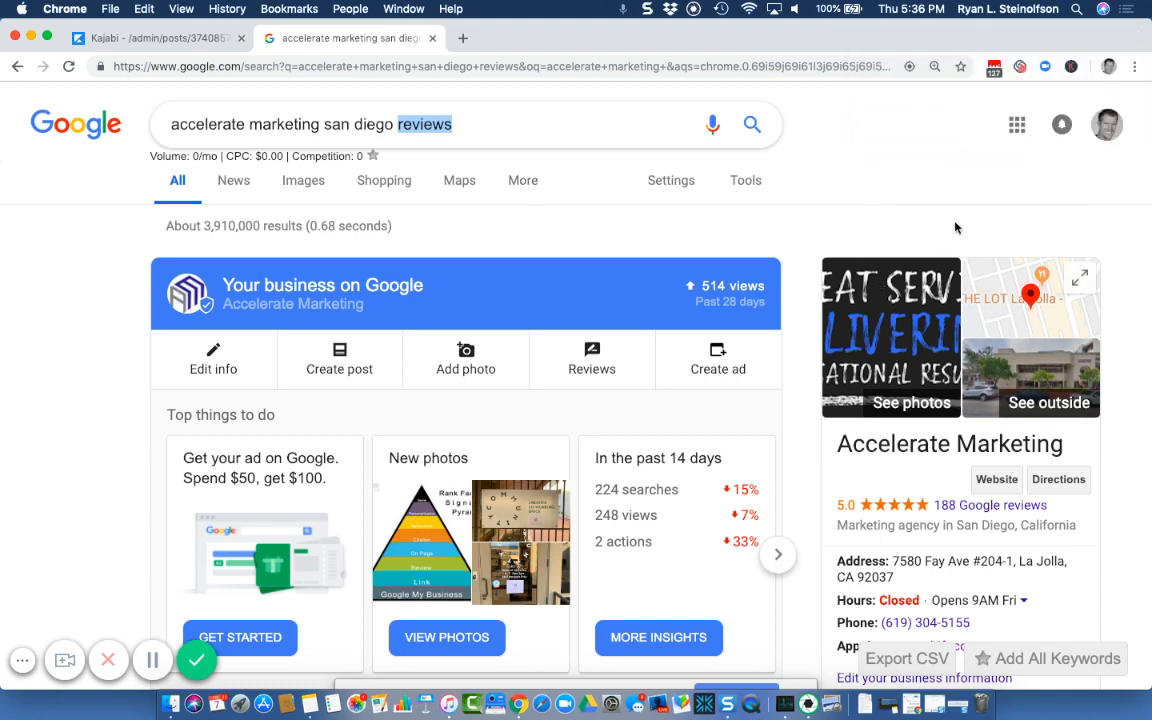
scroll(down, 3)
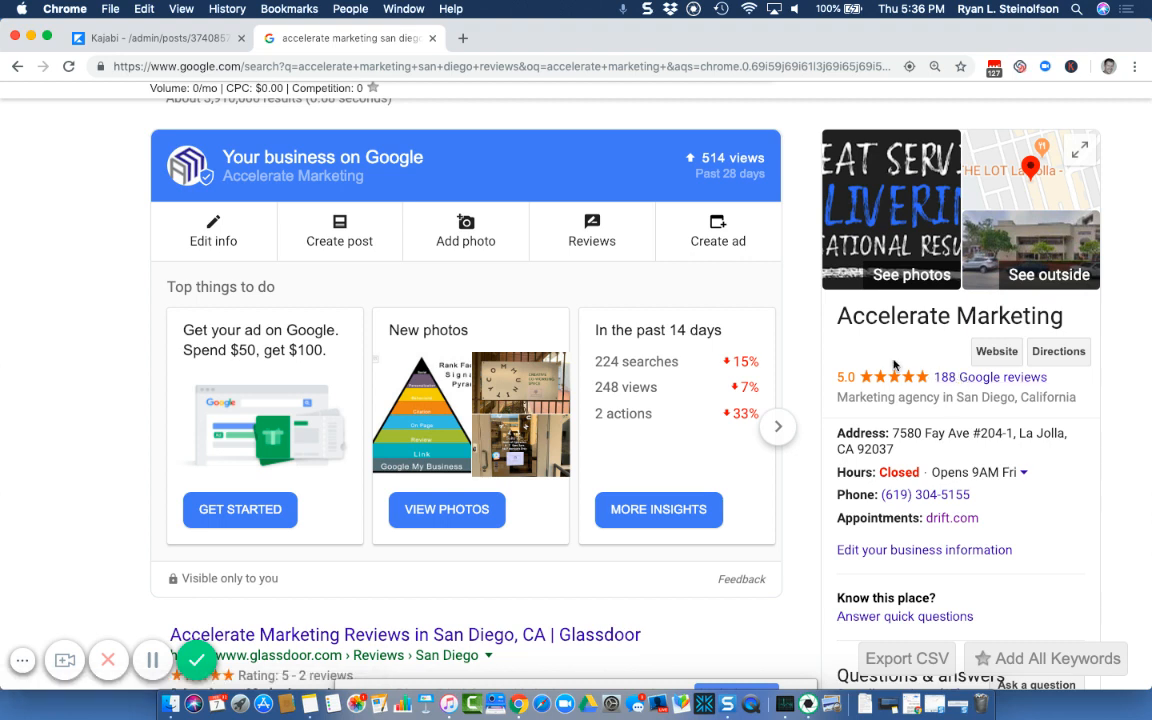
mouse_move(870, 316)
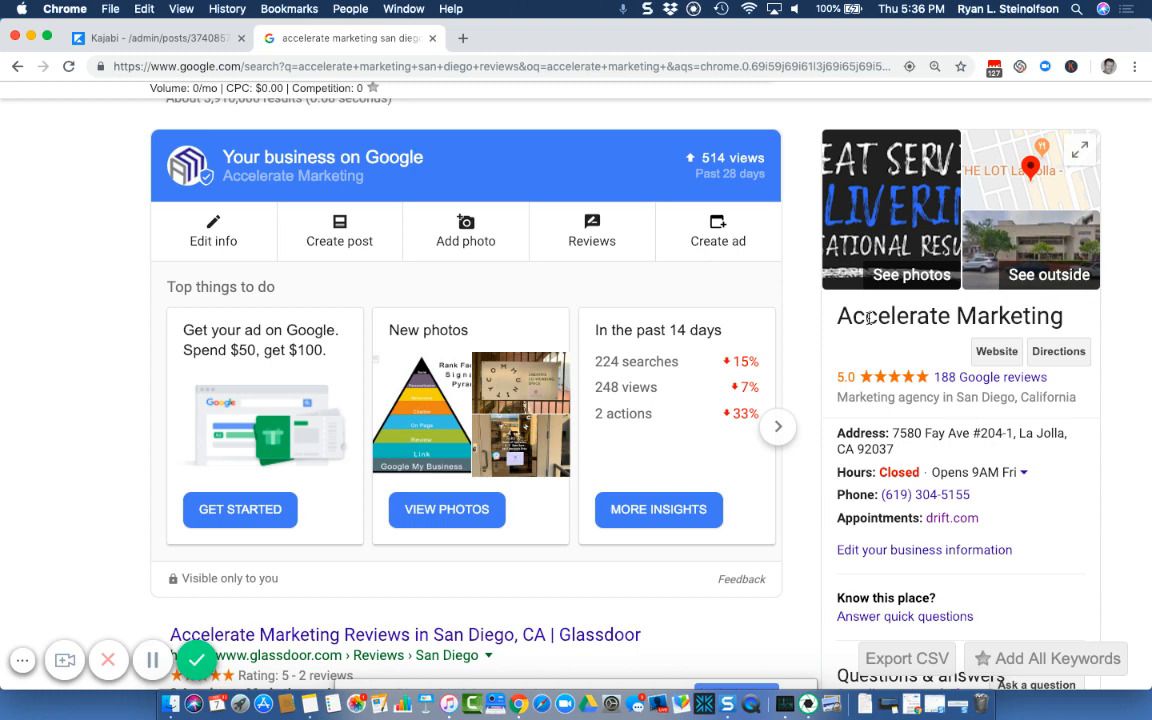
mouse_move(820, 244)
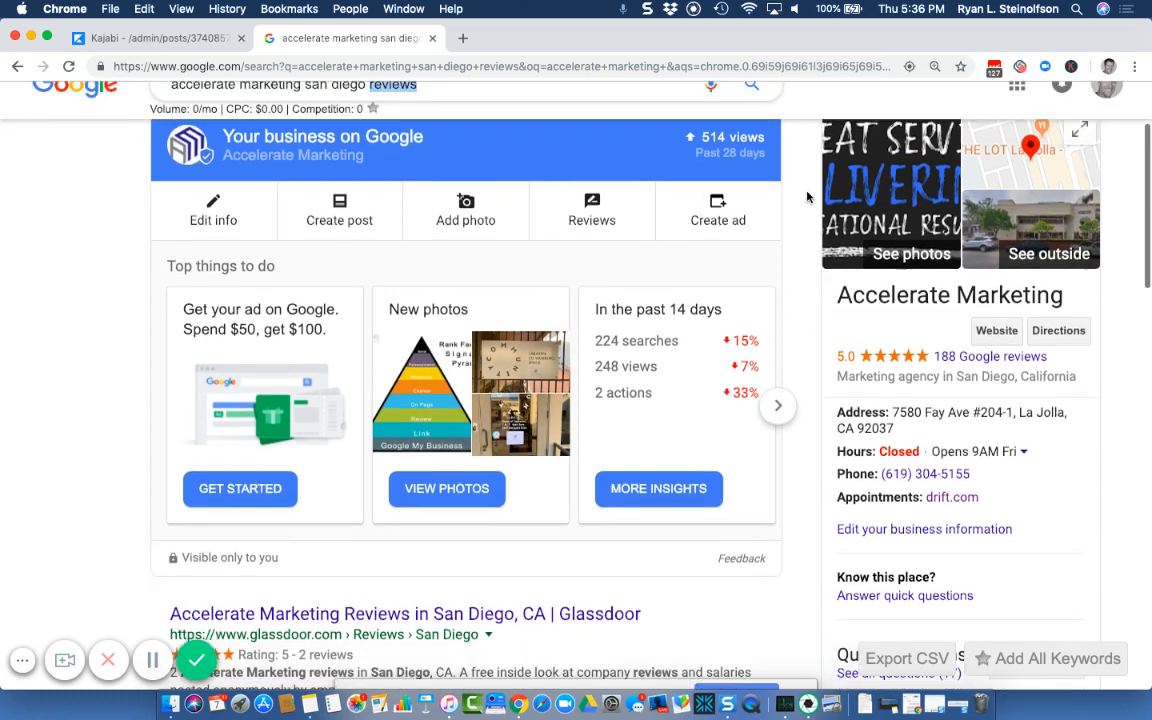
scroll(down, 3)
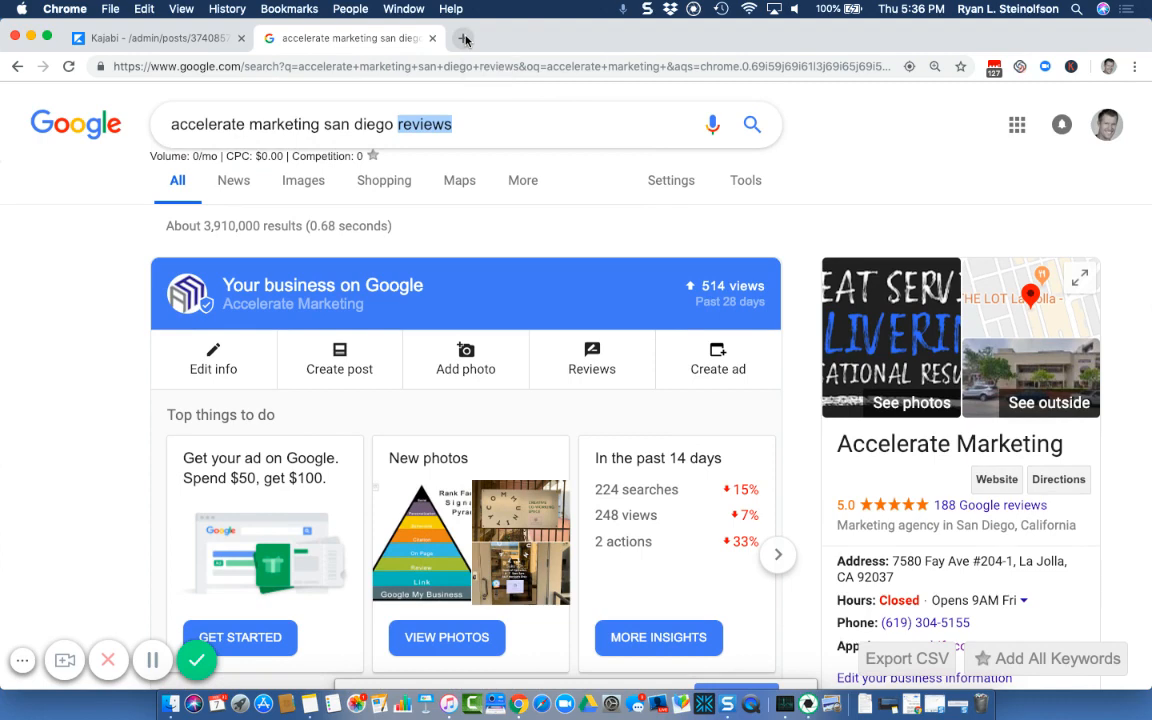
Search Google for 'review report 2019' from the new tab's address bar
click(464, 38)
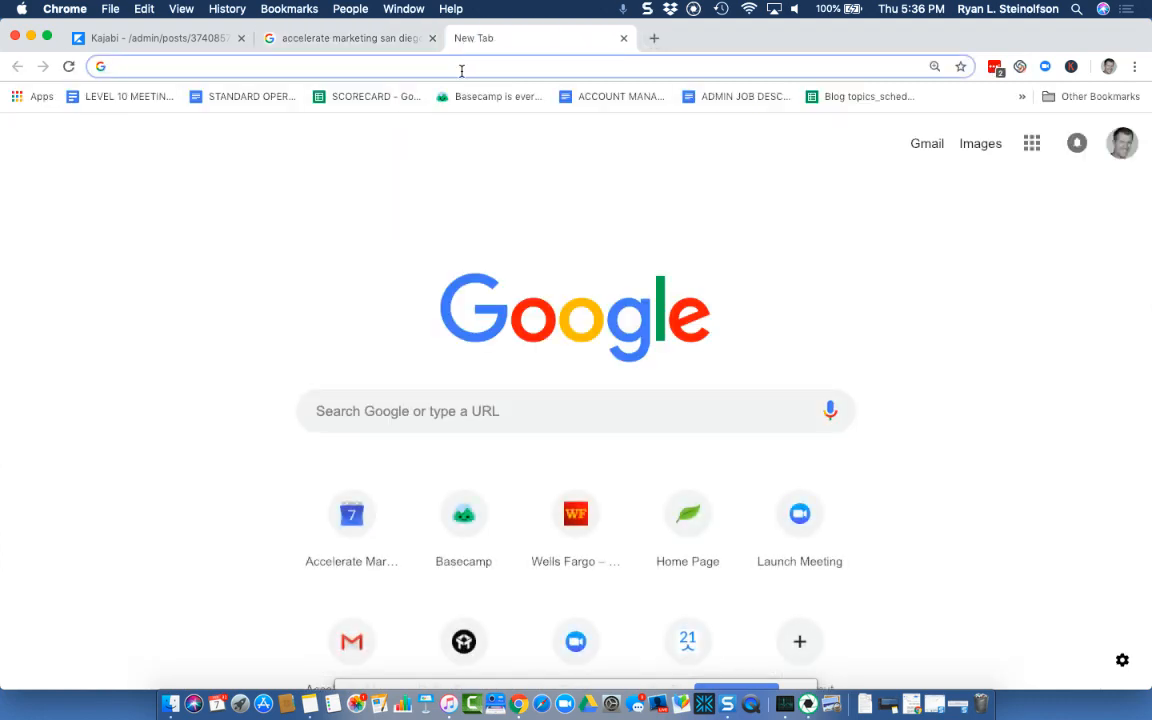
text(ryansteinolfson.com)
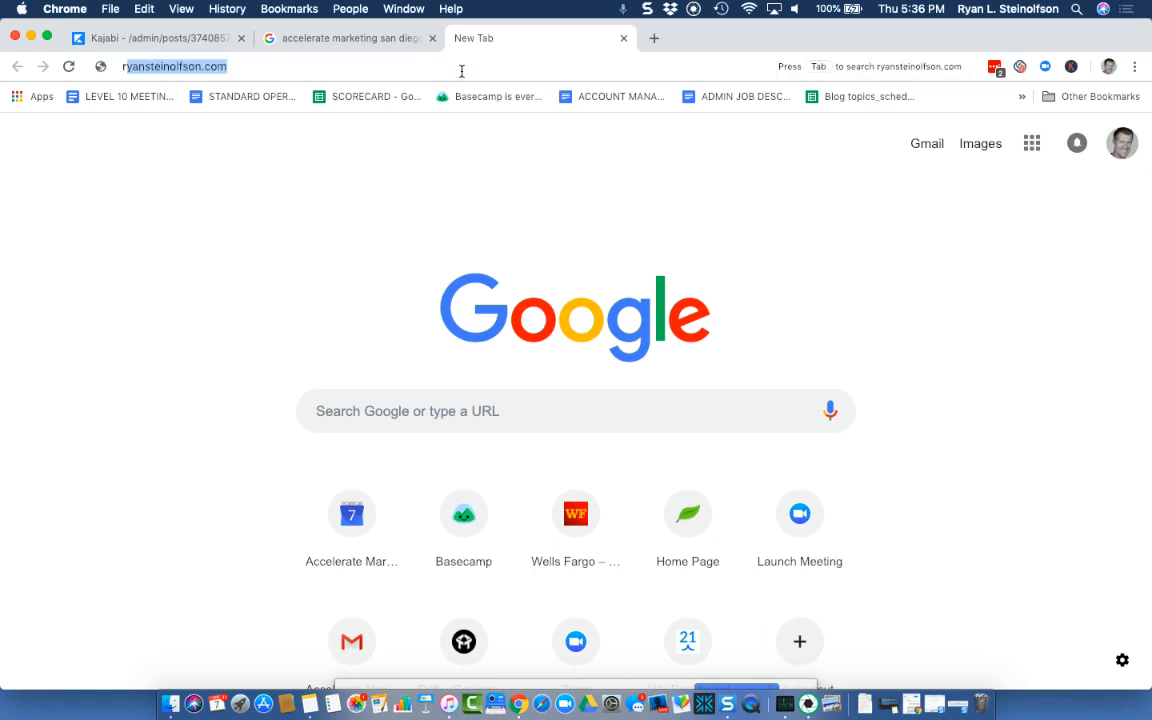
text(review)
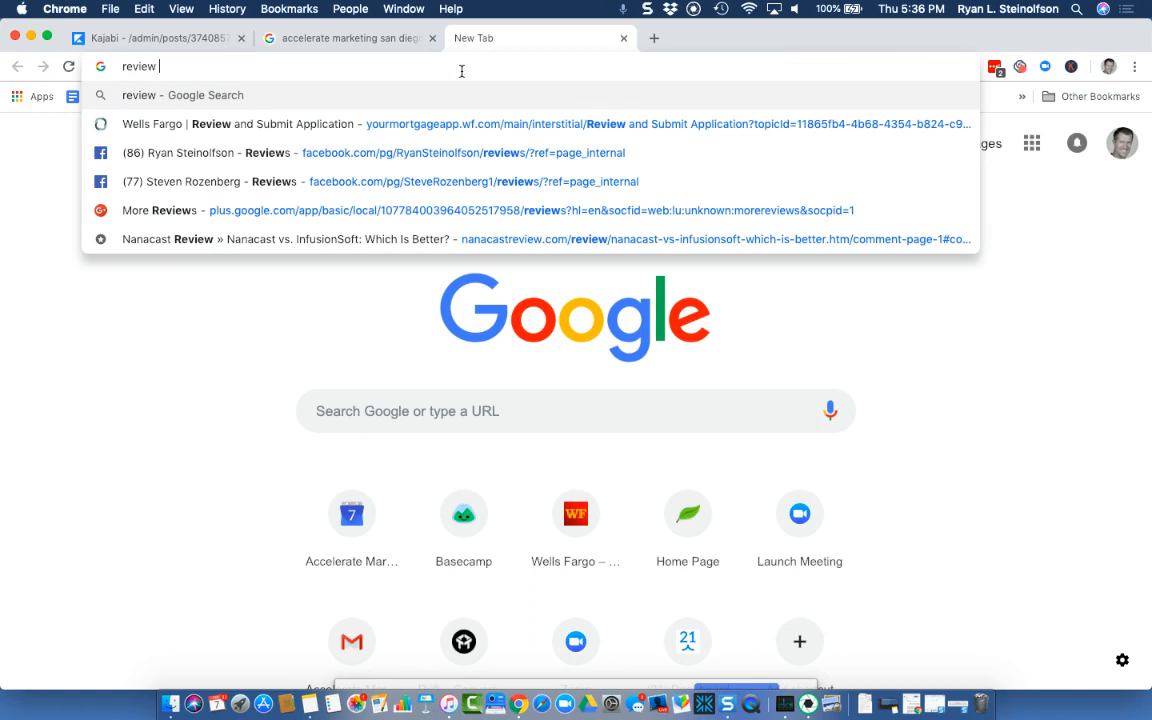
text(report 2019)
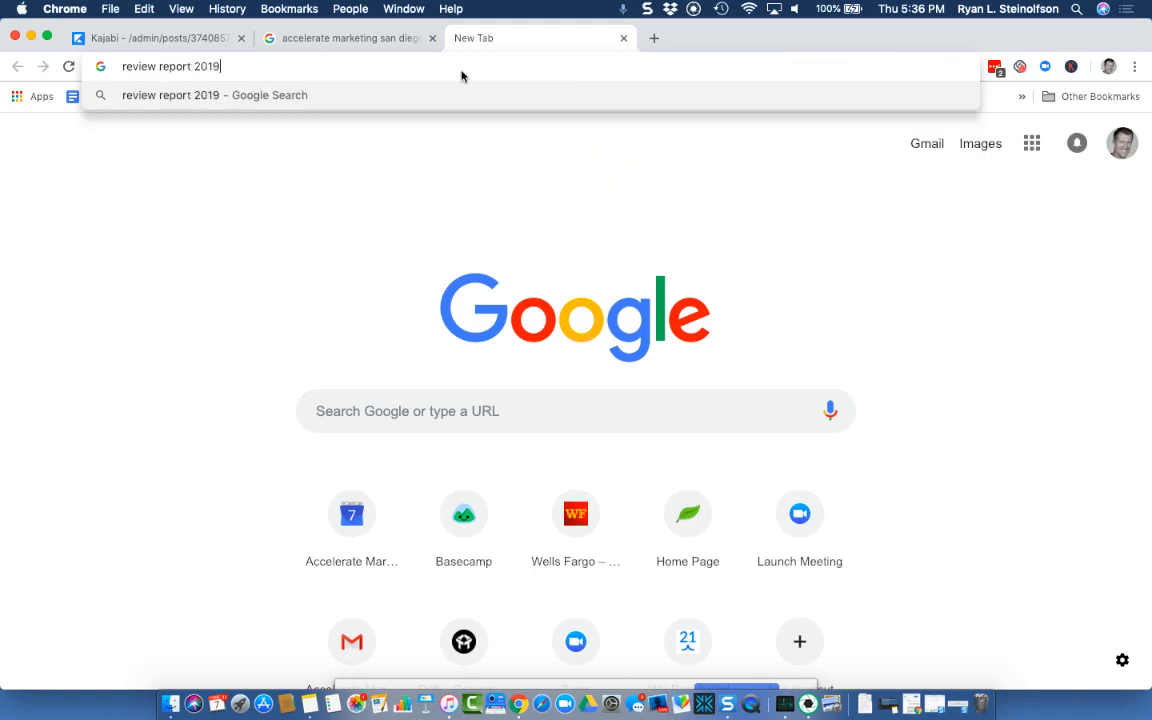
key(Return)
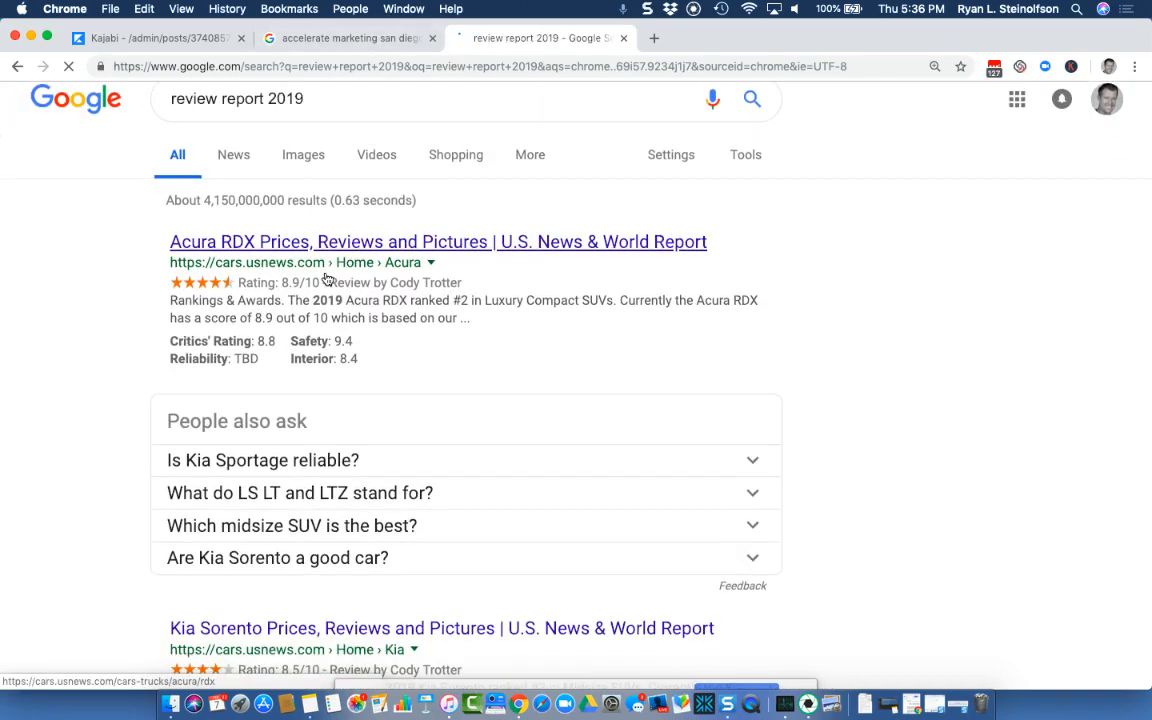
Scroll the review report results, then return to the Accelerate Marketing reviews results tab
scroll(down, 3)
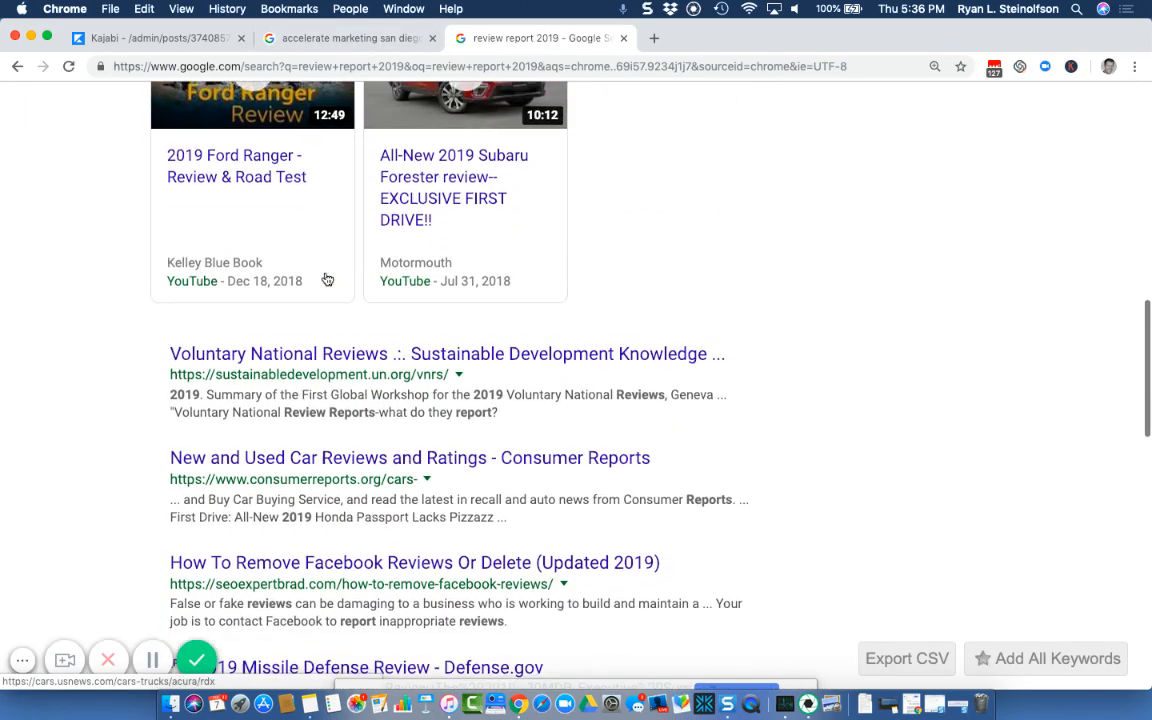
scroll(down, 3)
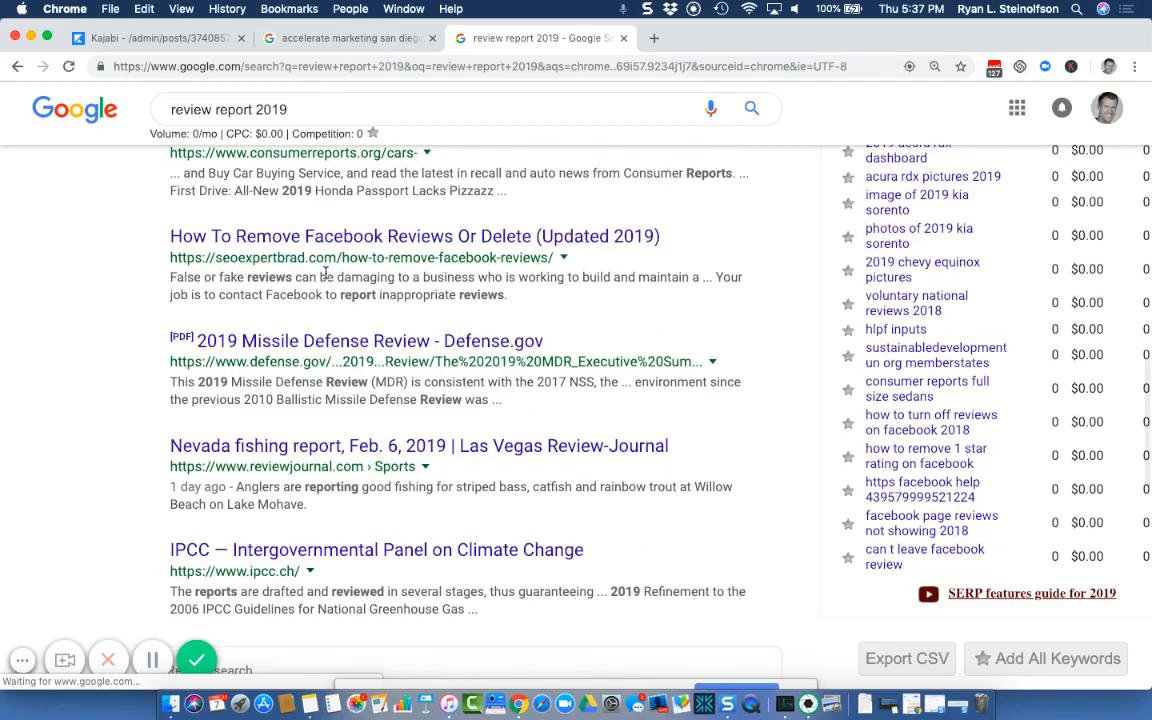
scroll(down, 3)
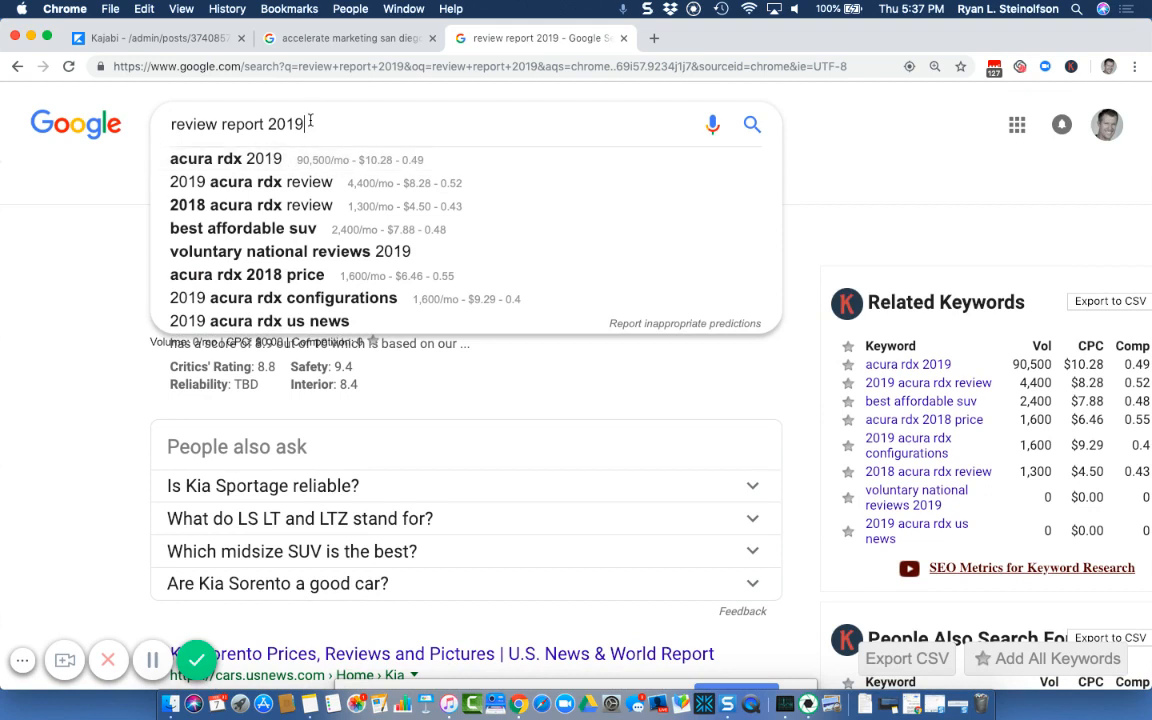
mouse_move(292, 92)
text(reputation )
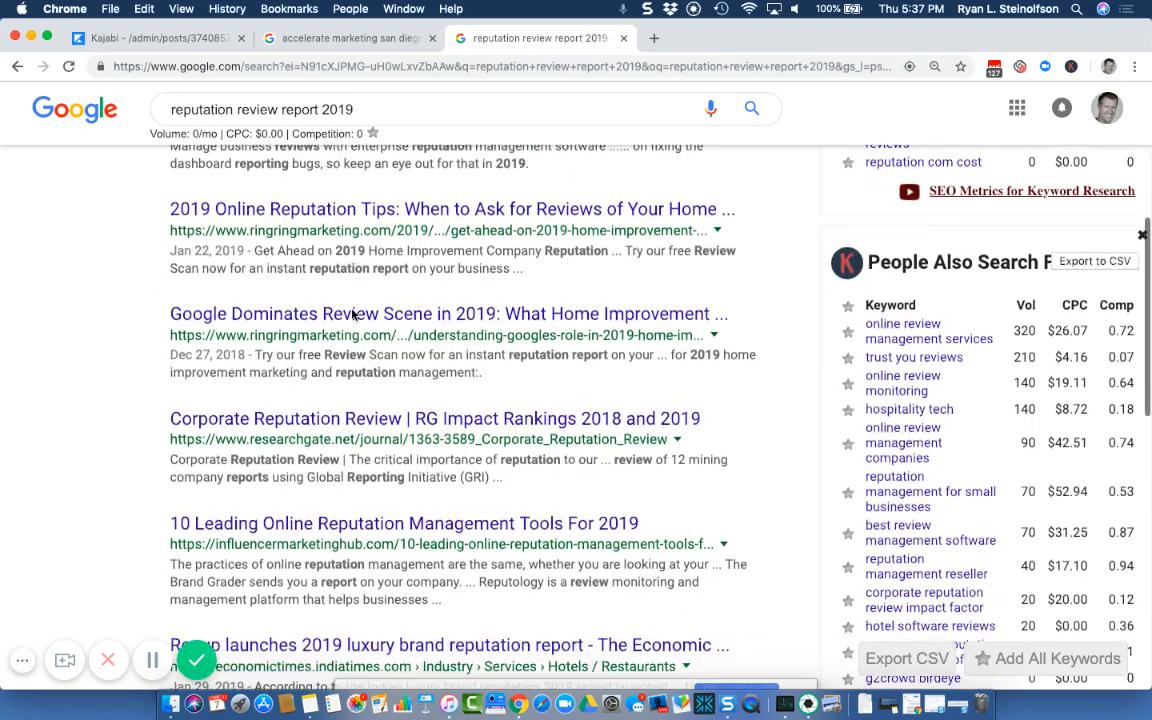
scroll(down, 3)
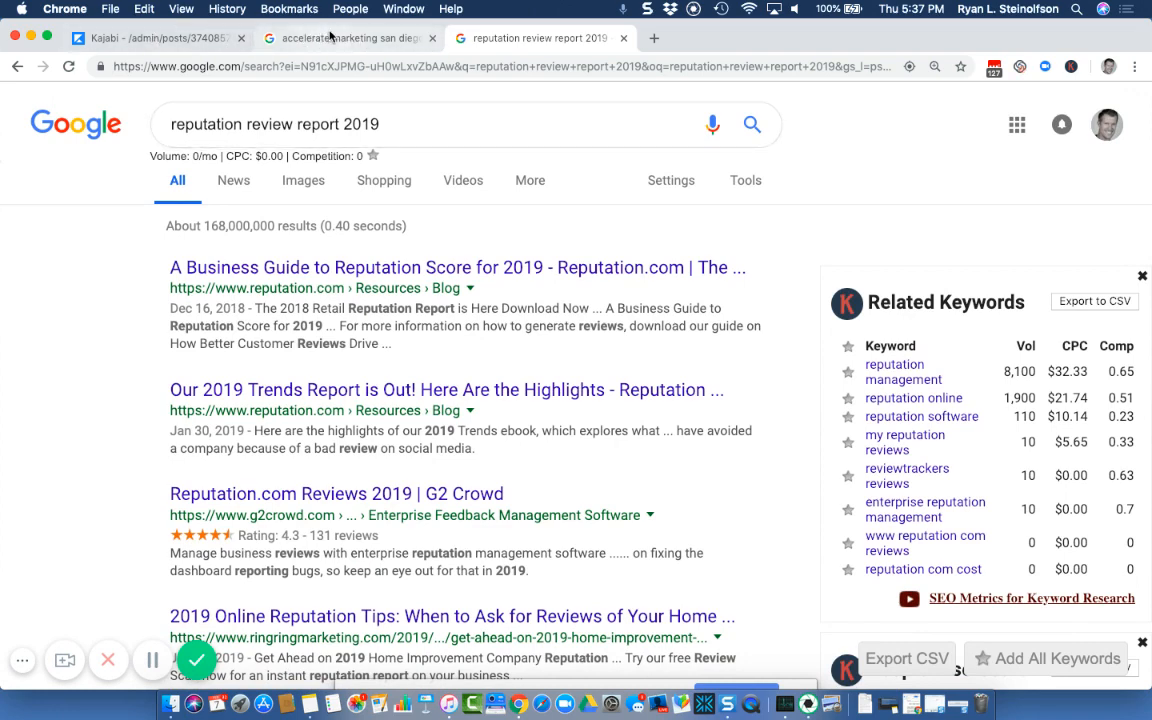
click(344, 38)
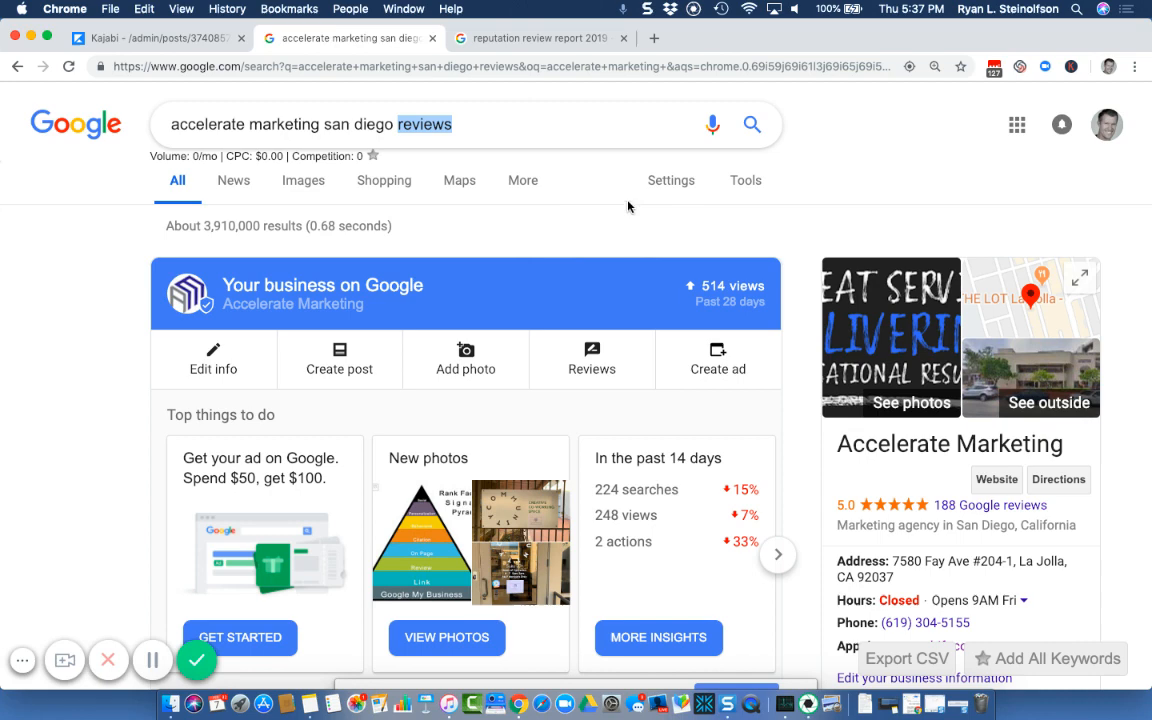
mouse_move(700, 218)
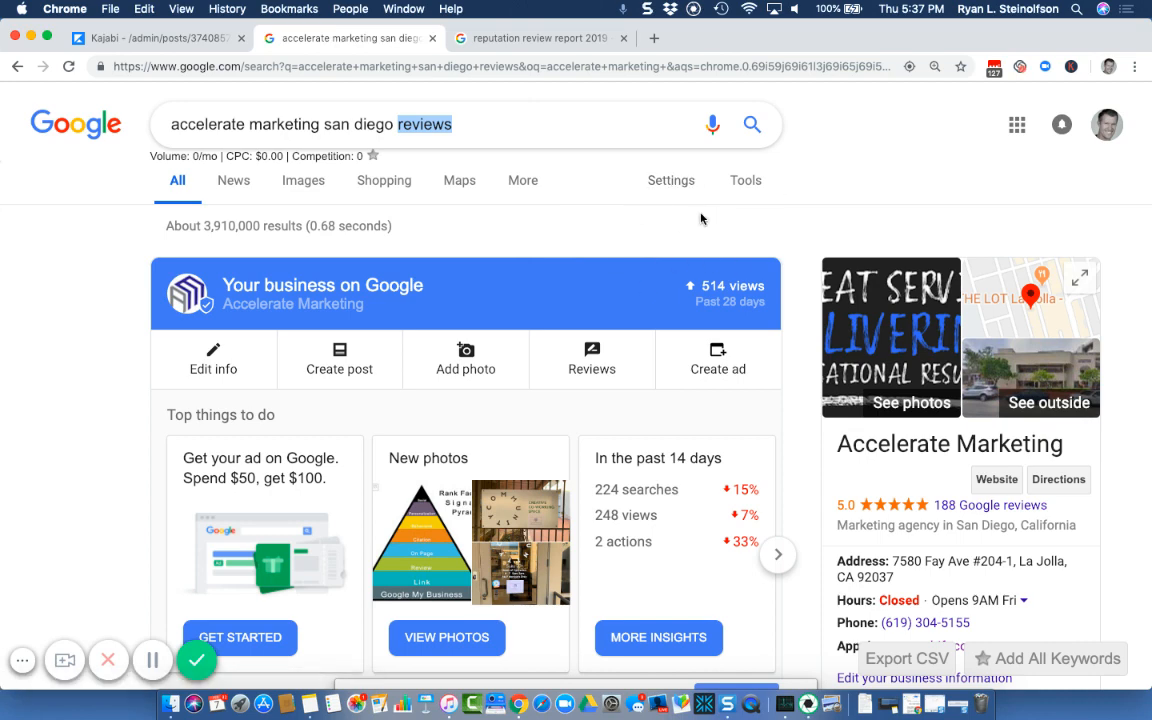
scroll(down, 3)
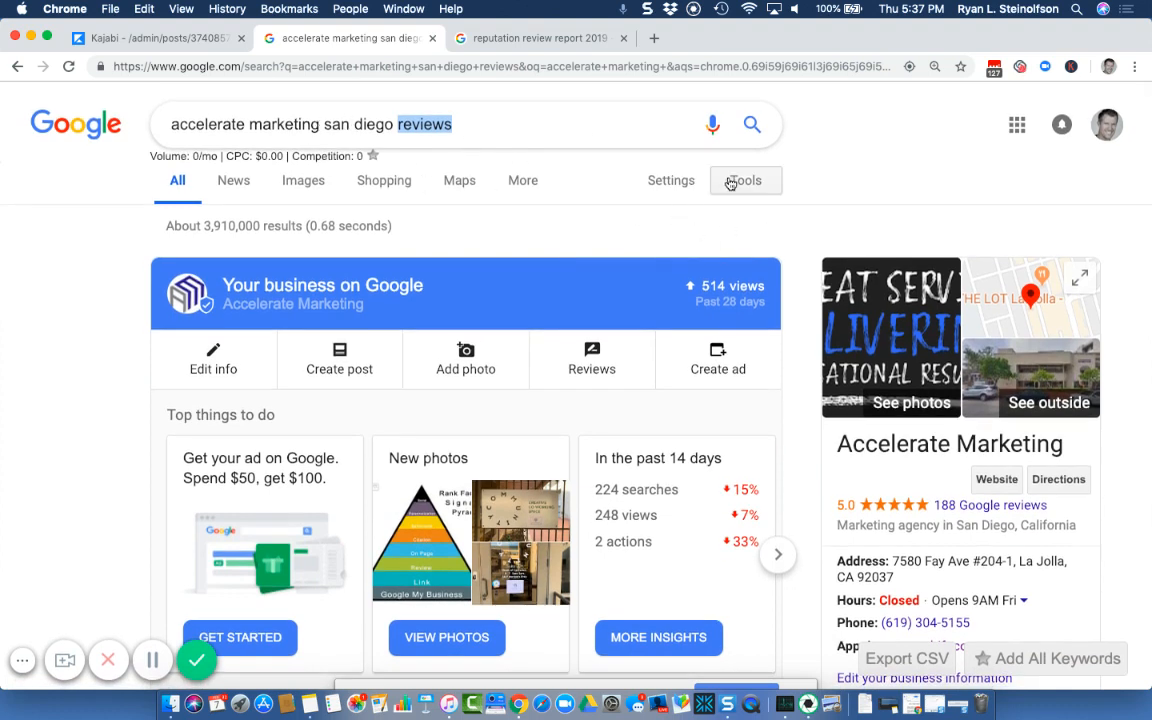
mouse_move(572, 188)
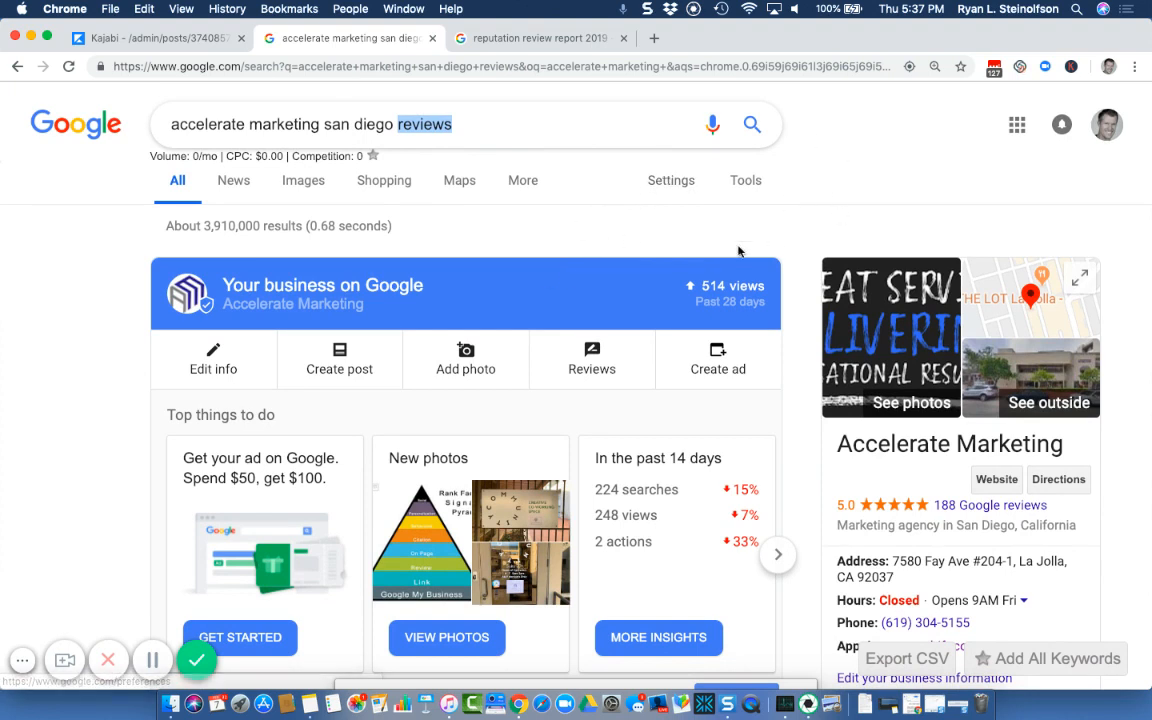
mouse_move(816, 224)
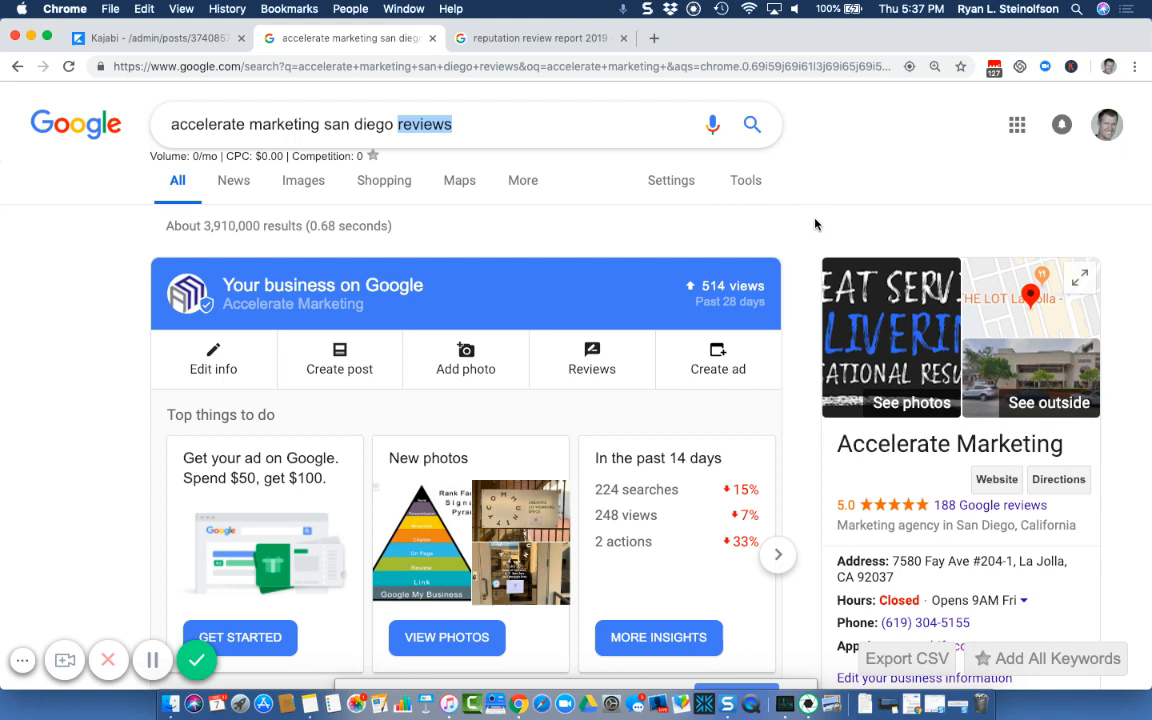
mouse_move(776, 276)
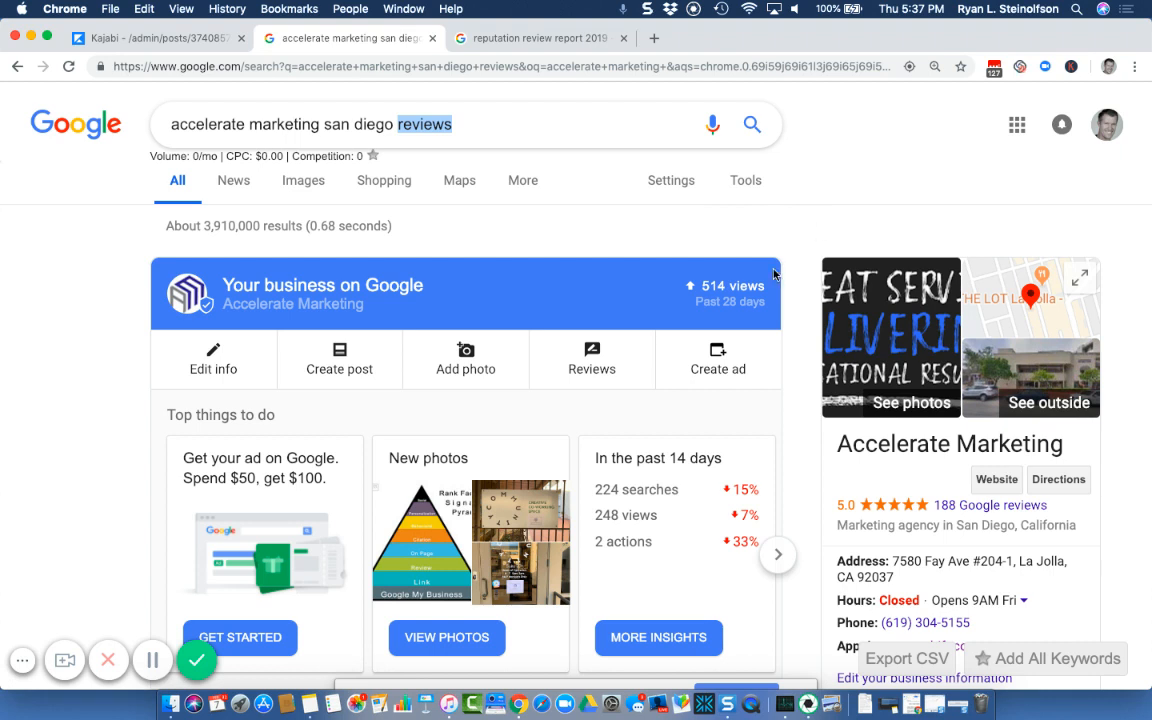
mouse_move(738, 288)
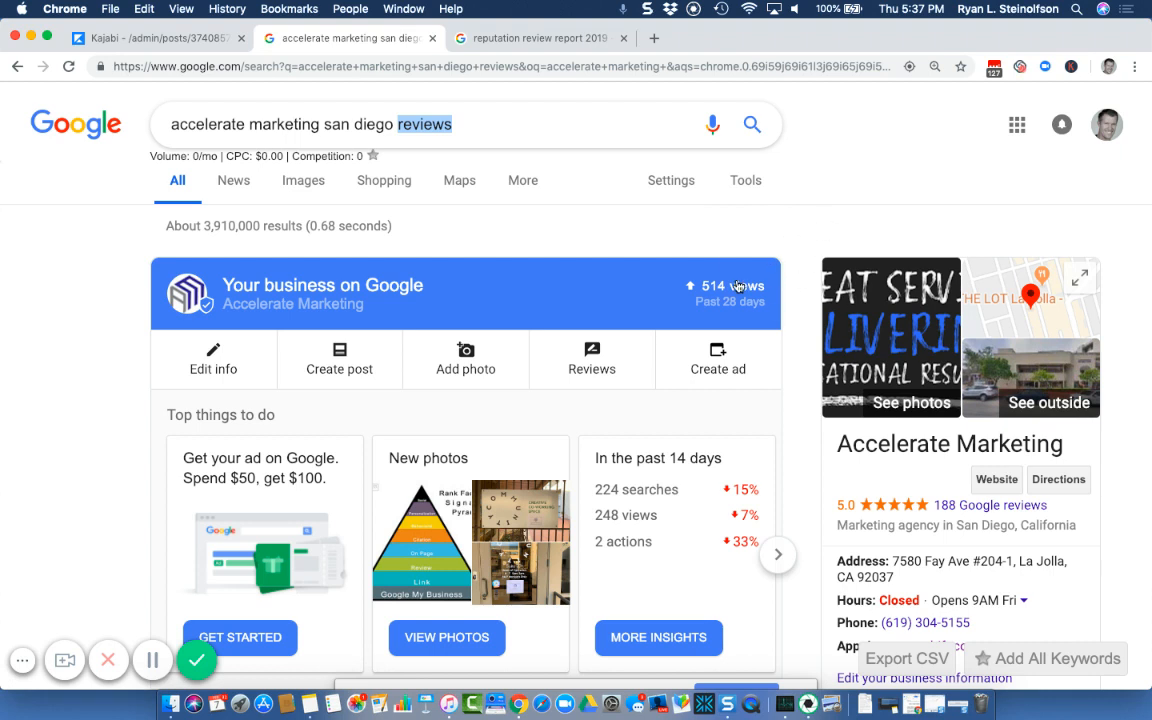
mouse_move(798, 218)
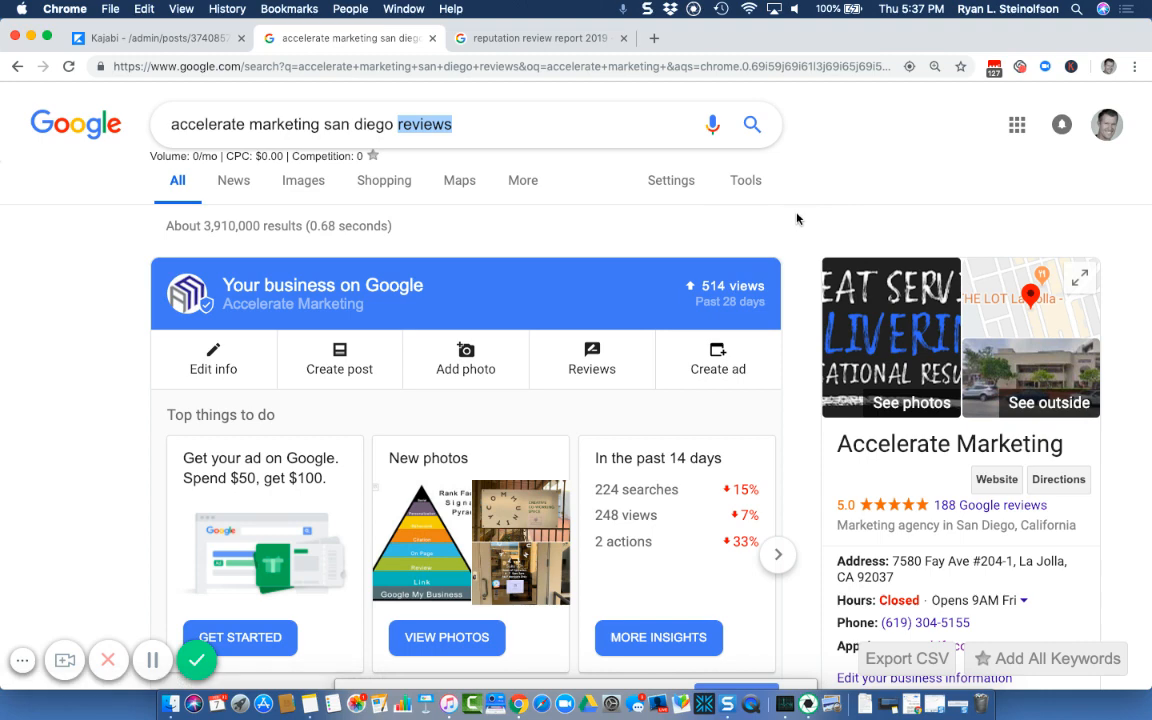
mouse_move(792, 256)
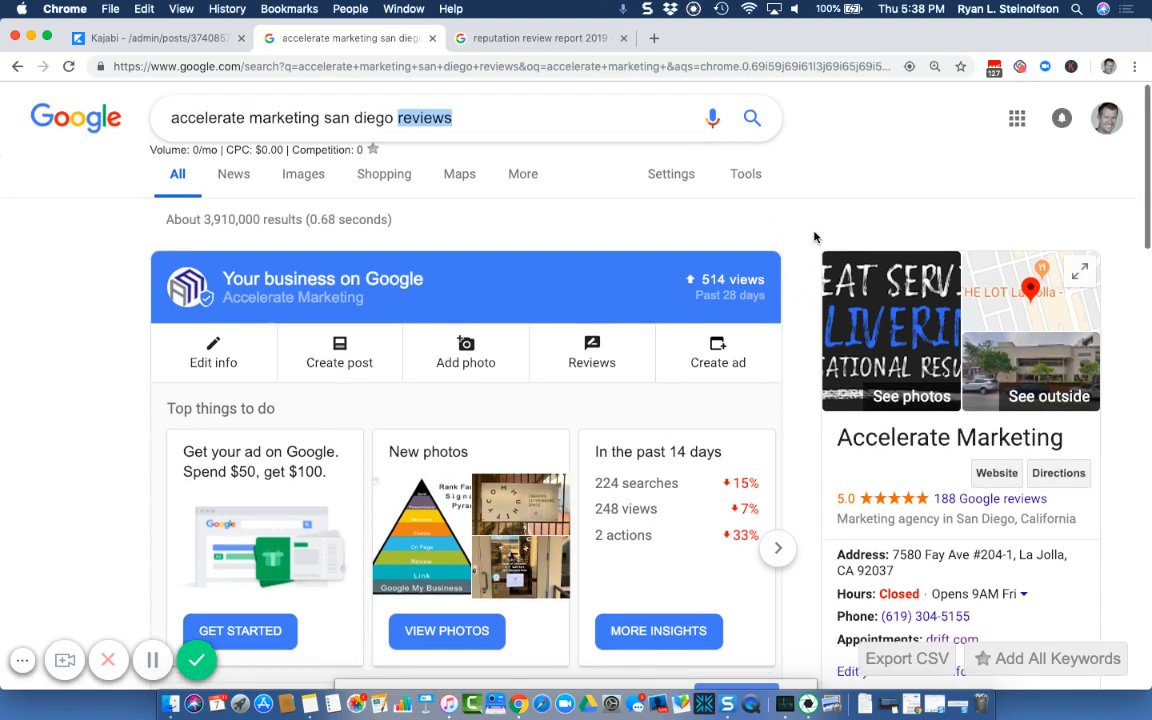
scroll(down, 3)
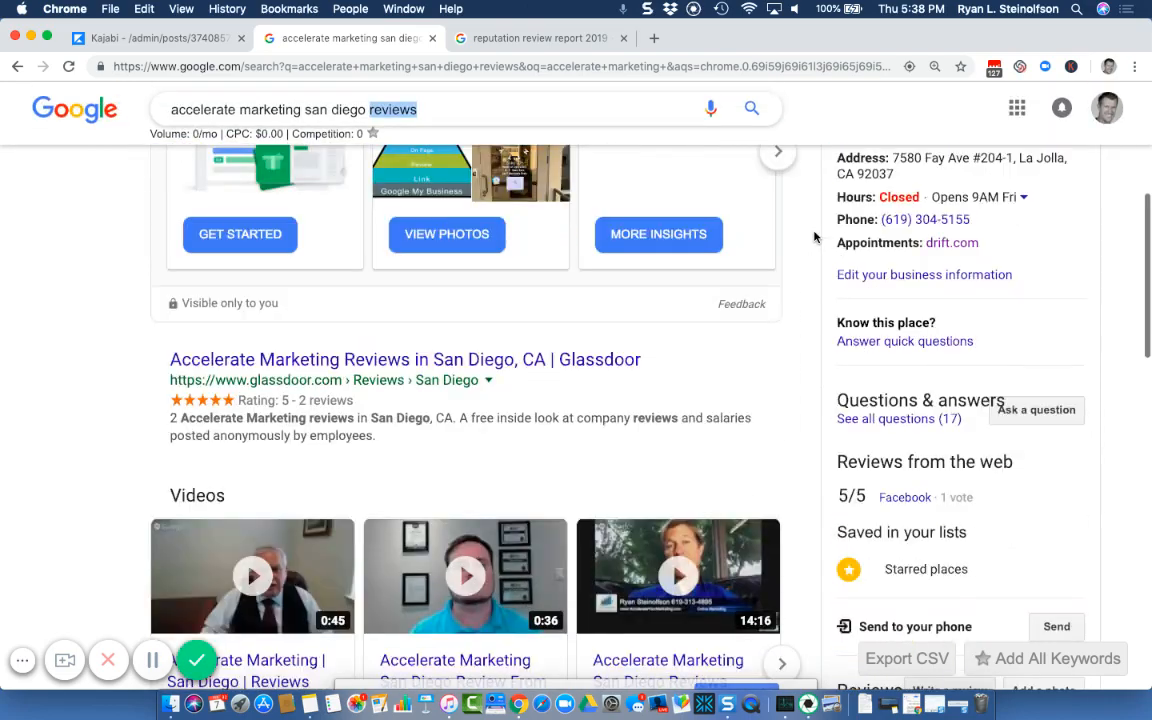
scroll(down, 3)
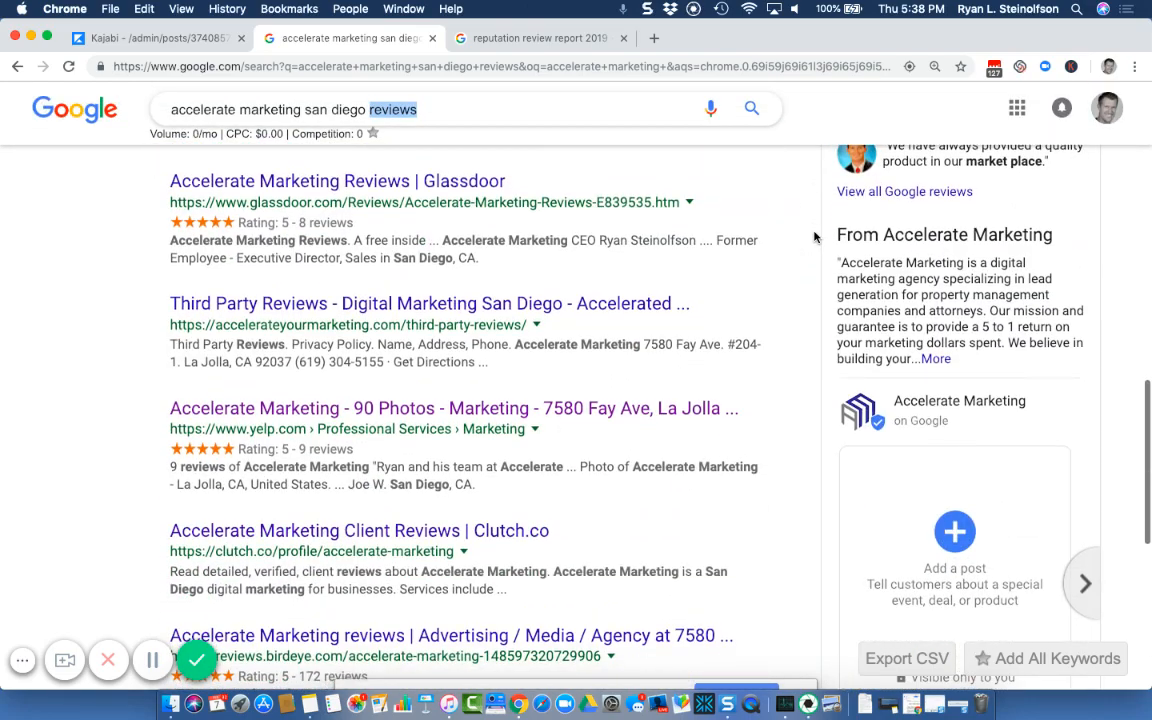
scroll(down, 3)
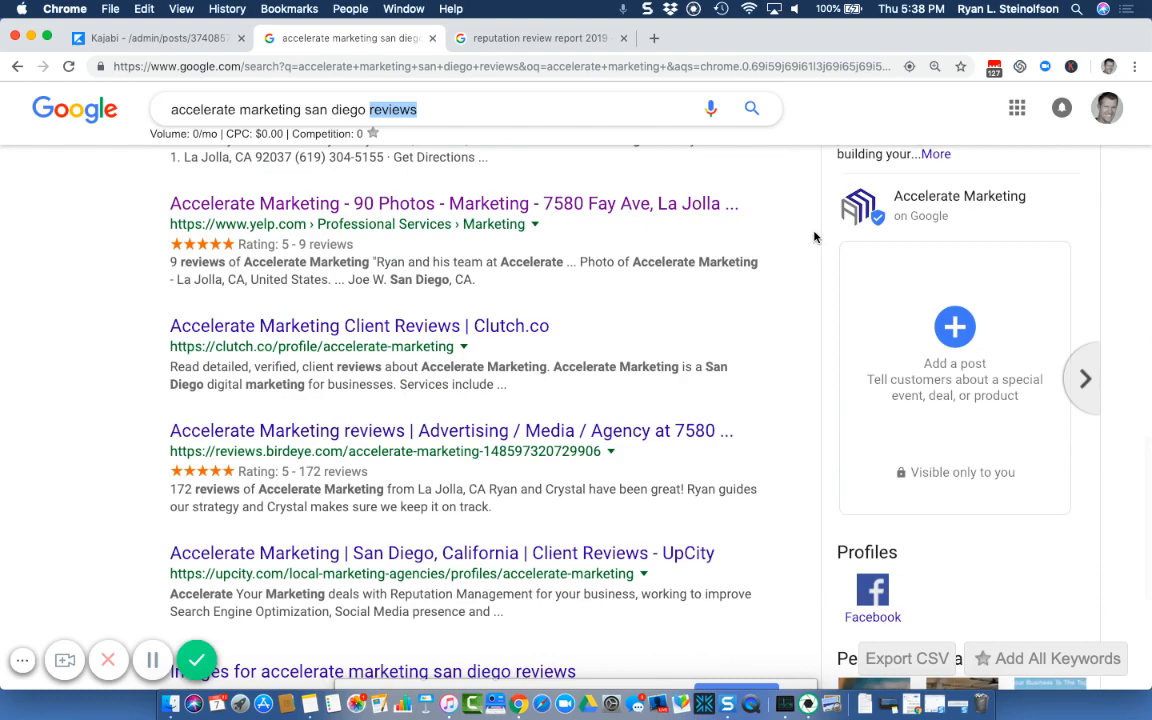
scroll(down, 3)
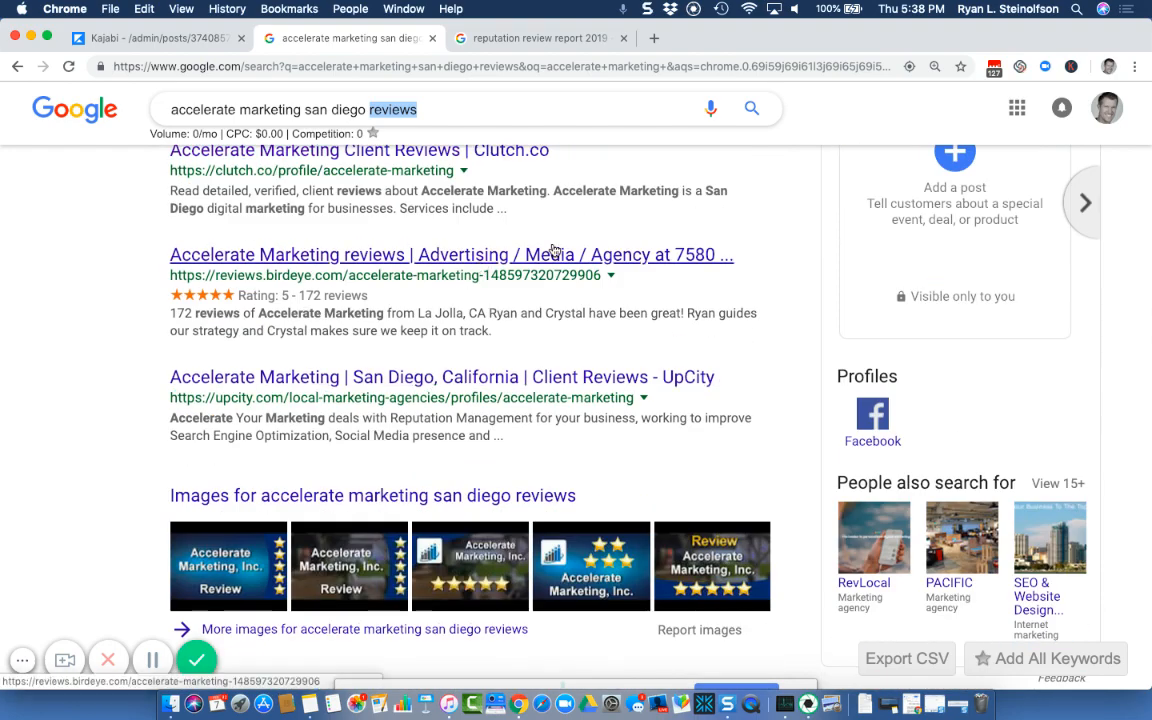
mouse_move(598, 270)
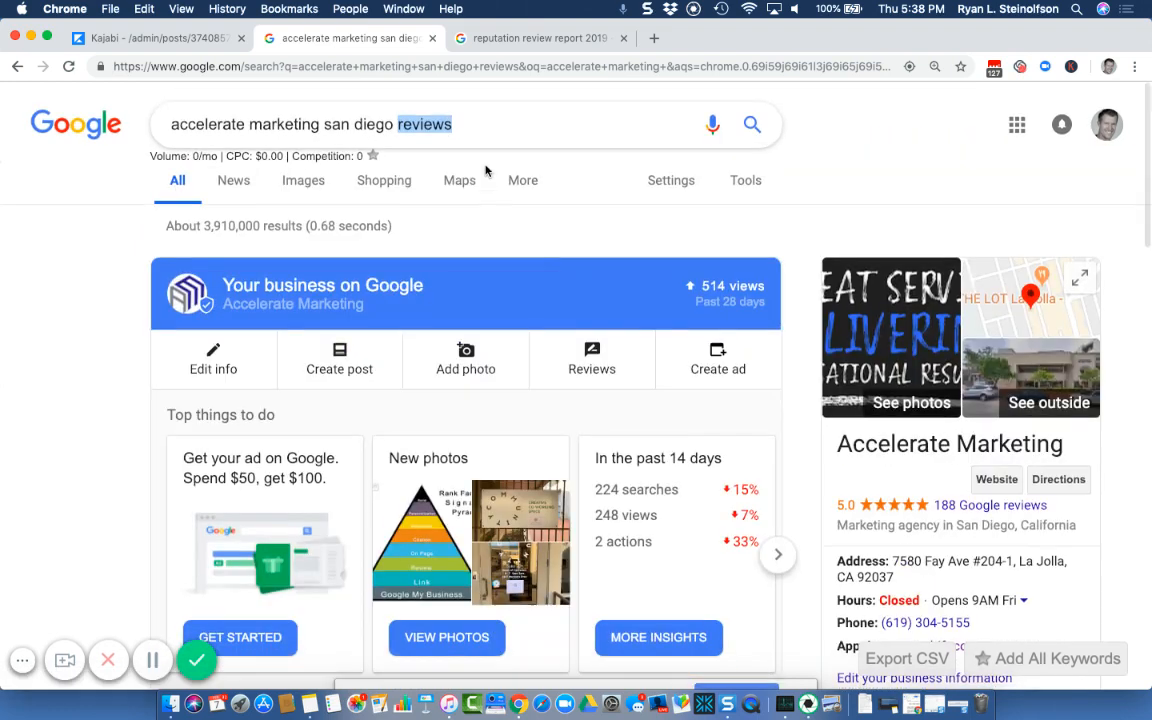
mouse_move(584, 100)
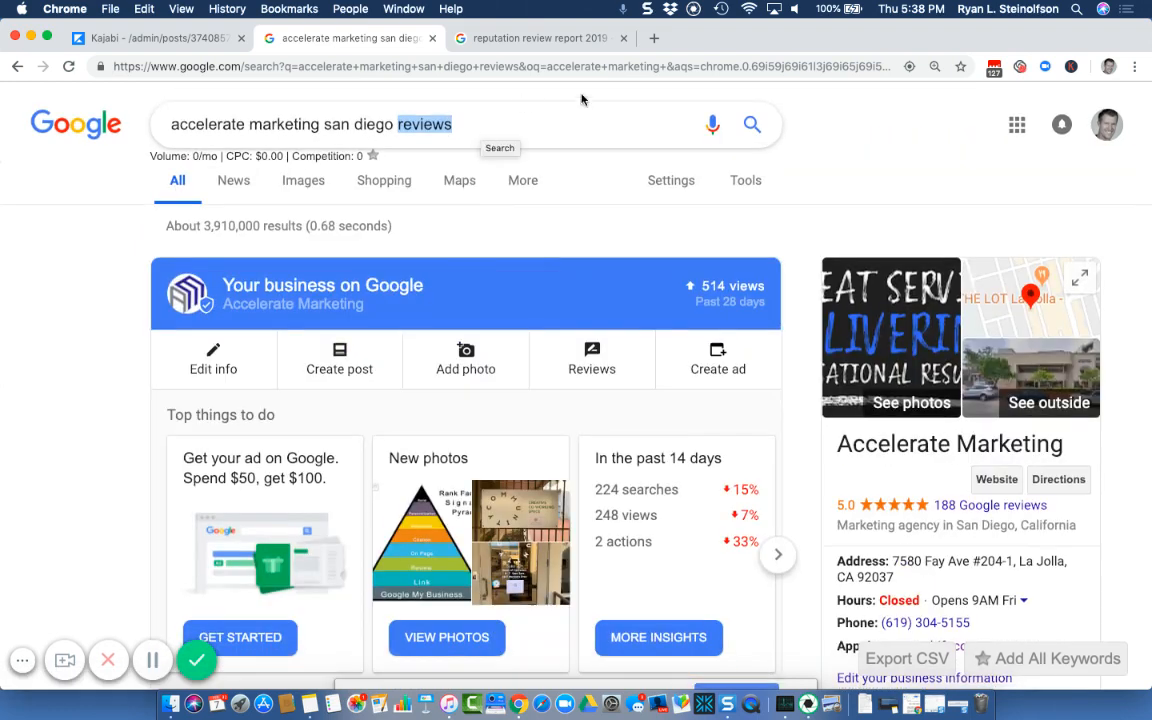
mouse_move(792, 258)
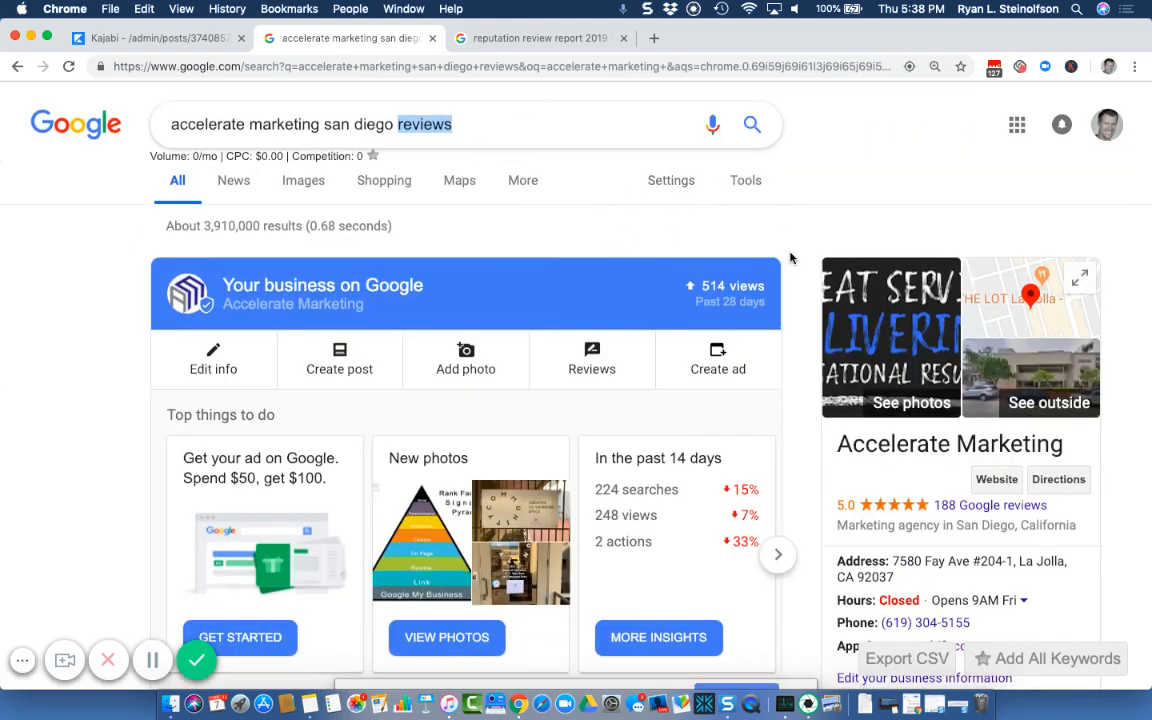
scroll(down, 3)
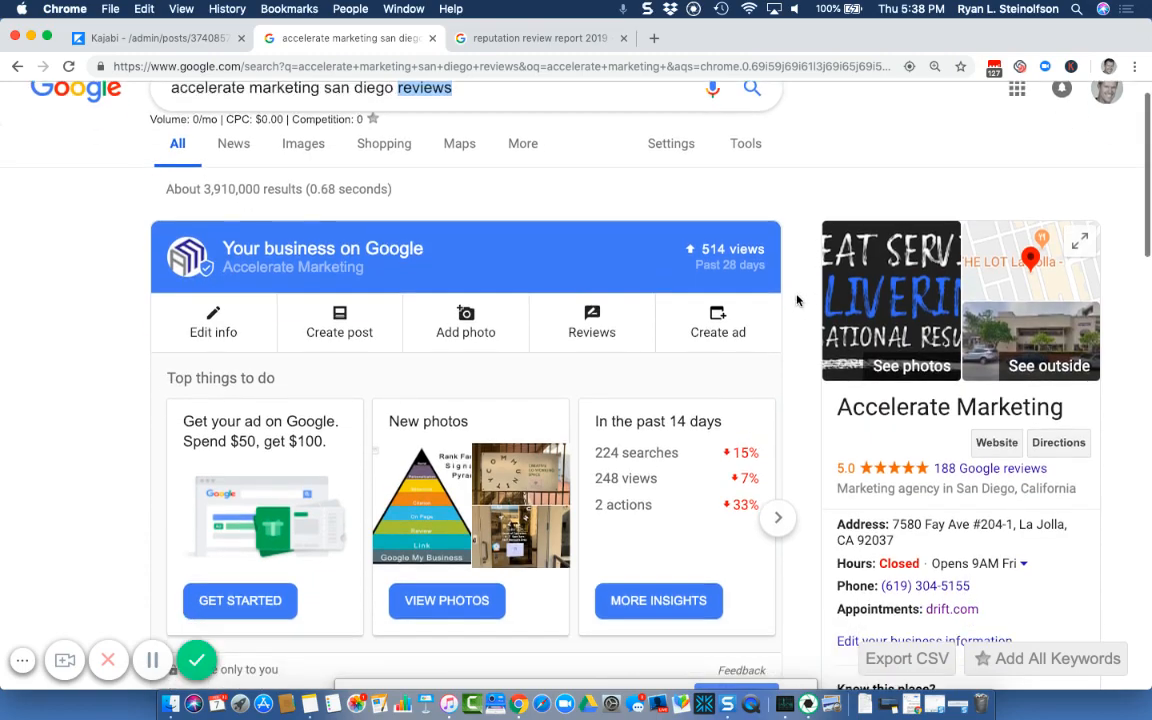
scroll(down, 3)
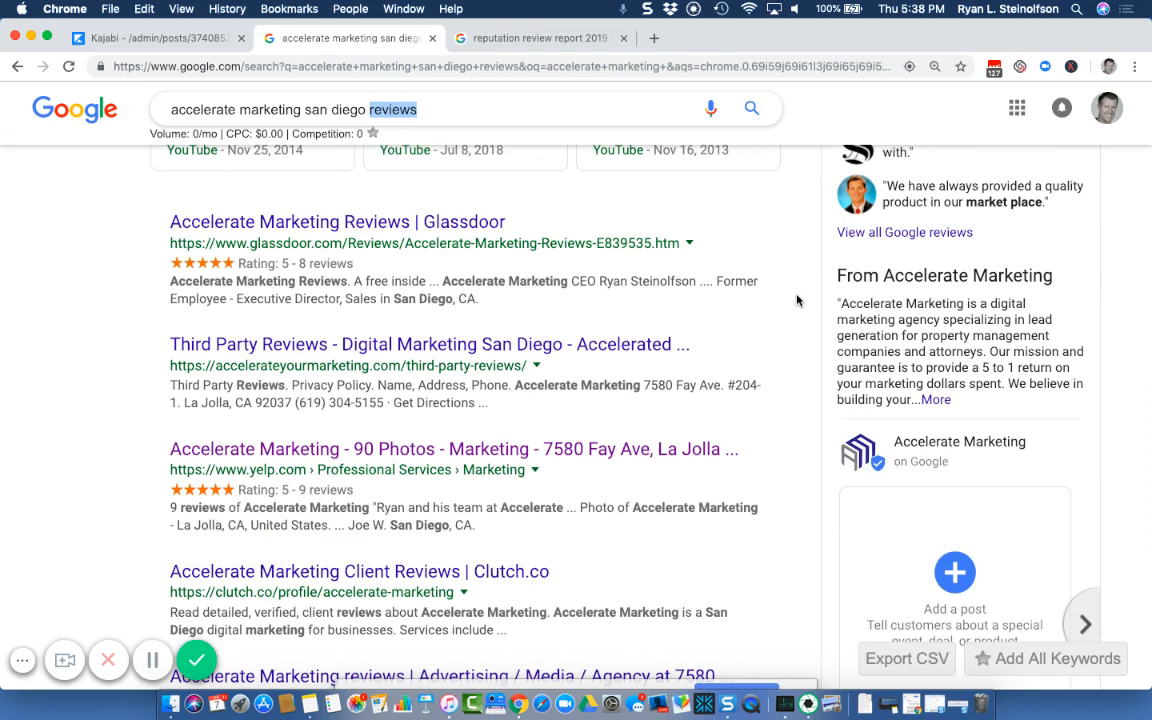
scroll(down, 3)
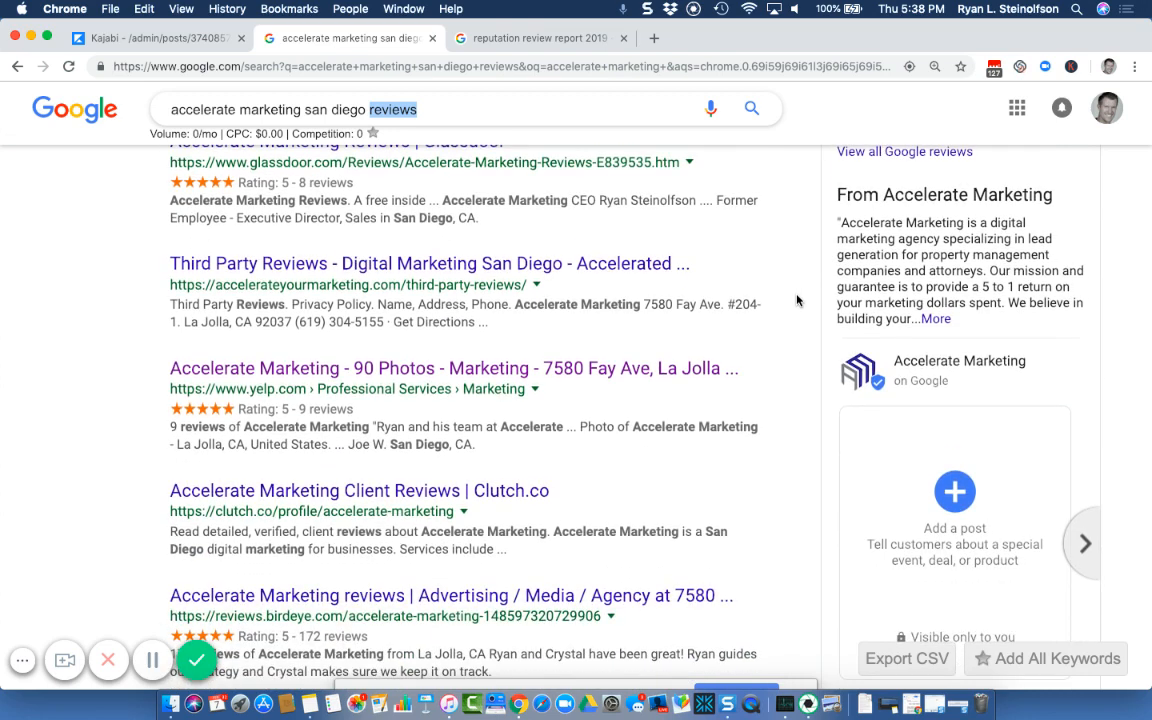
mouse_move(784, 276)
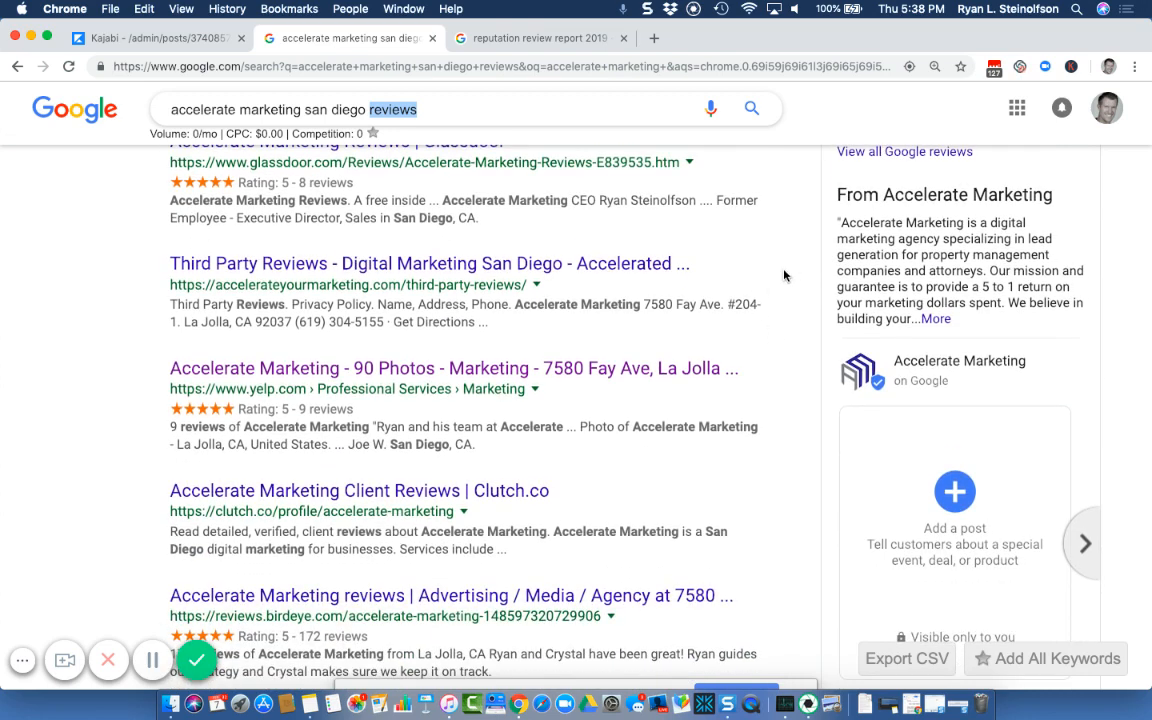
scroll(down, 3)
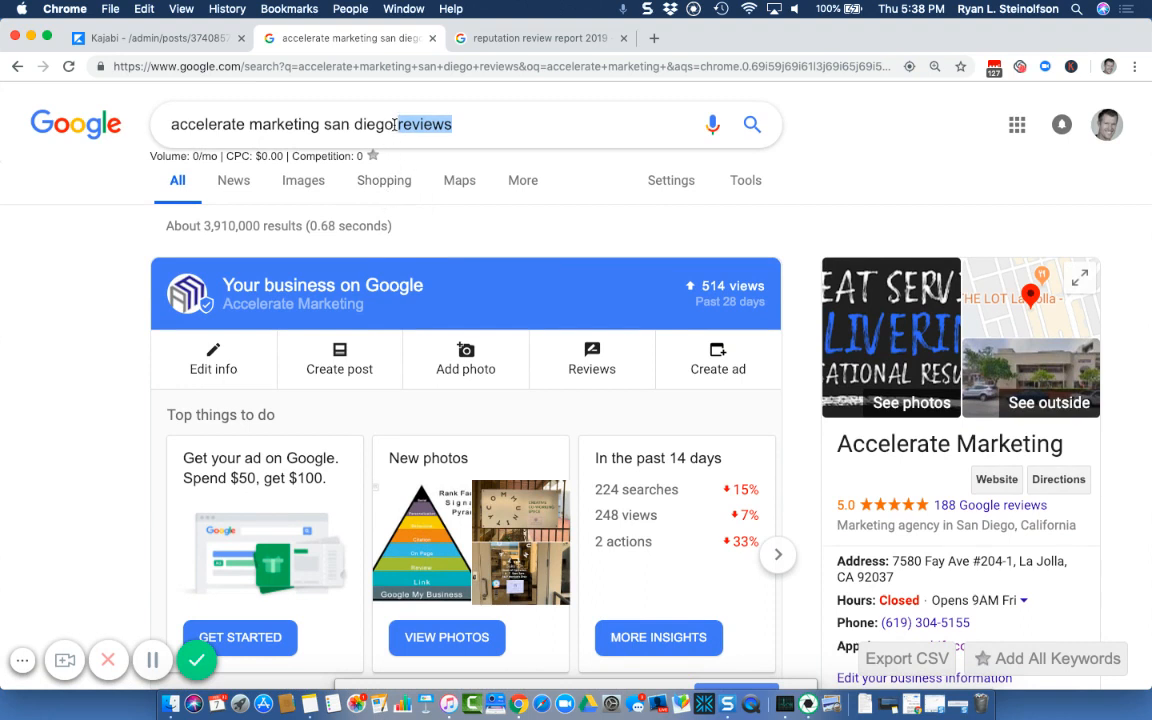
mouse_move(464, 130)
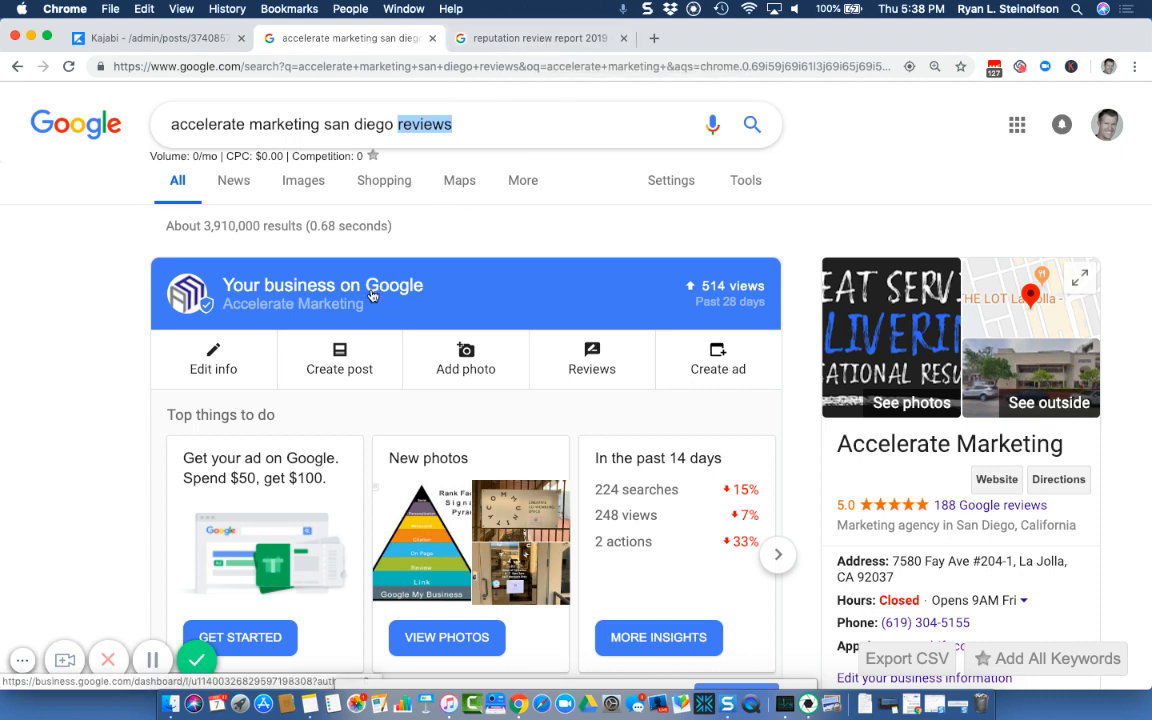
mouse_move(370, 292)
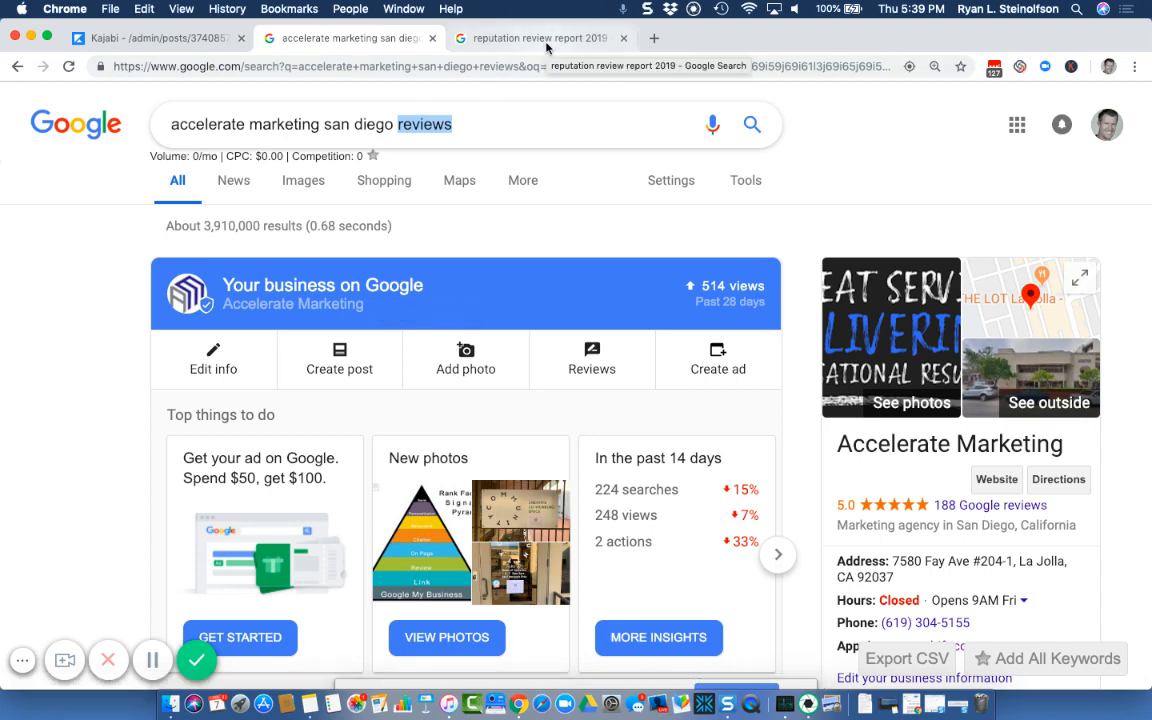
mouse_move(612, 52)
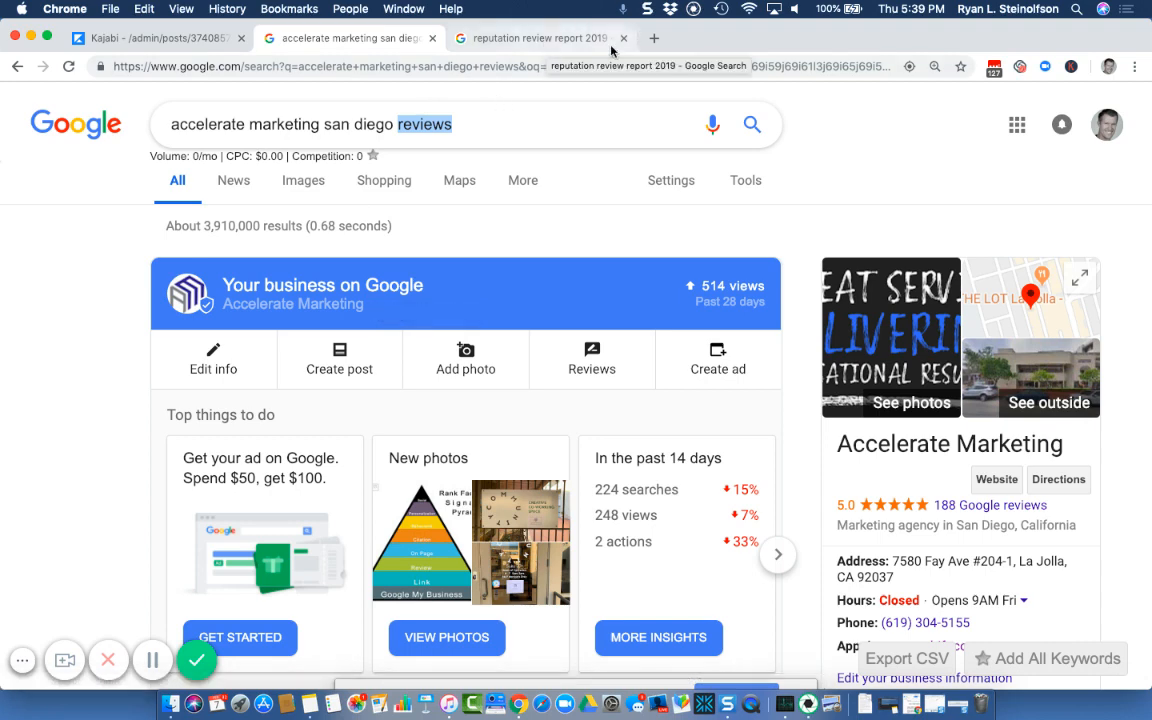
mouse_move(152, 660)
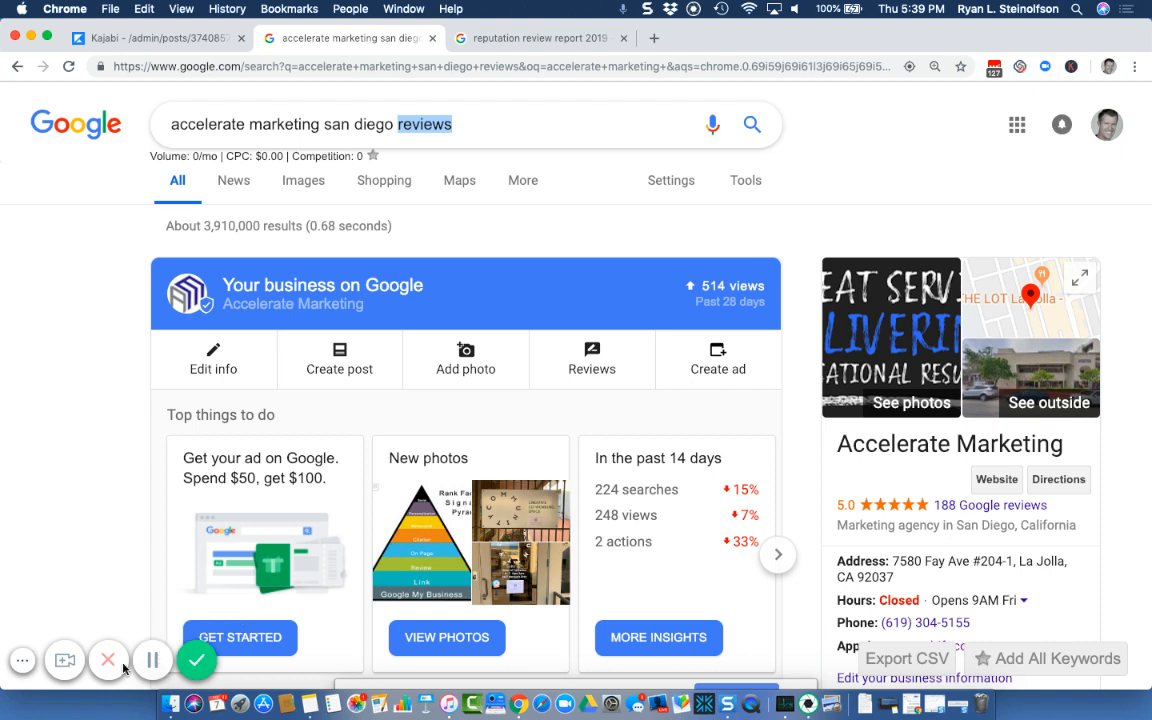
mouse_move(308, 402)
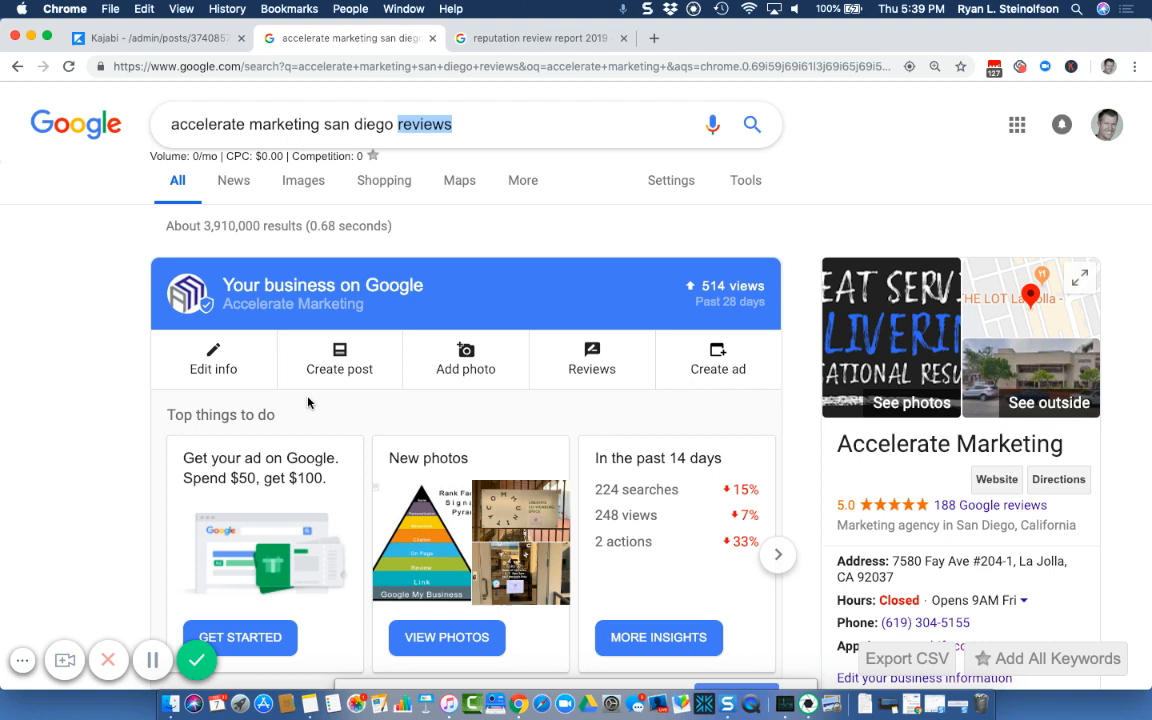
mouse_move(360, 414)
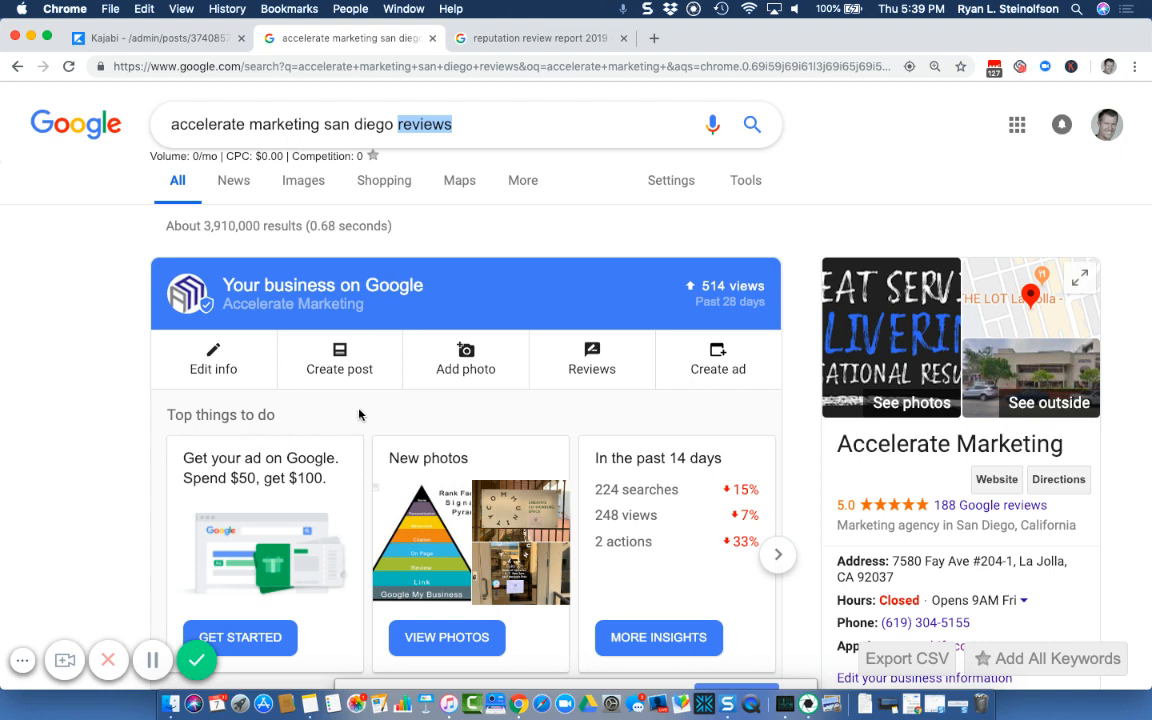
mouse_move(412, 296)
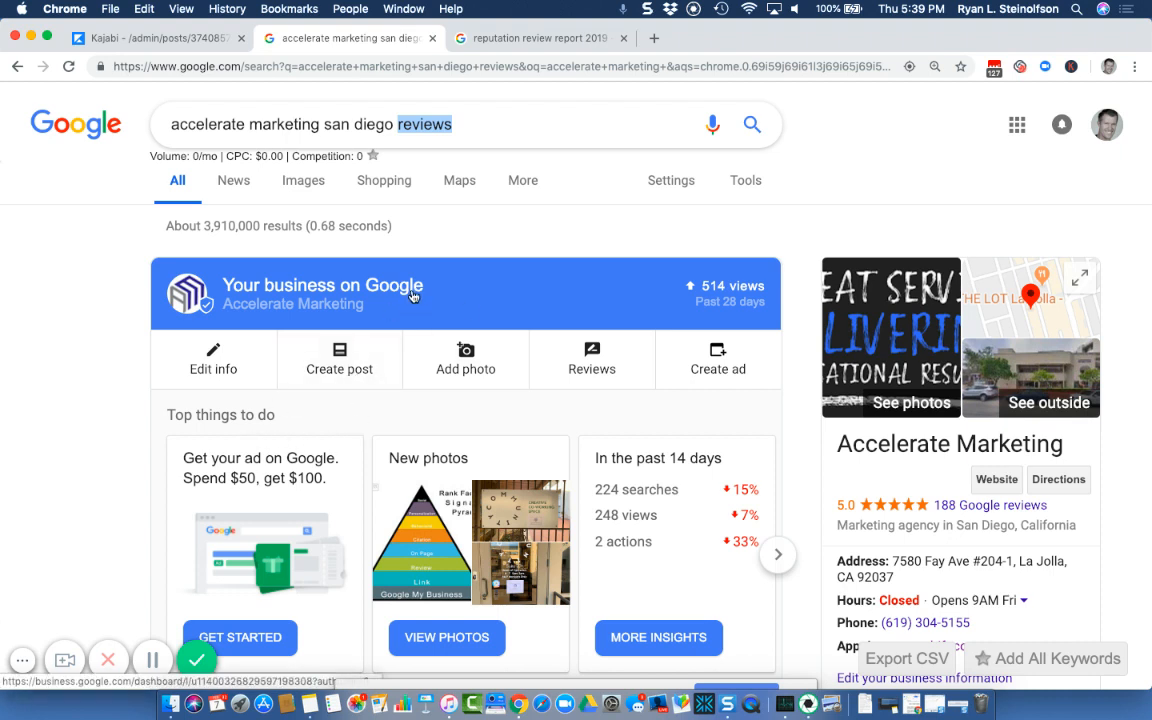
mouse_move(668, 168)
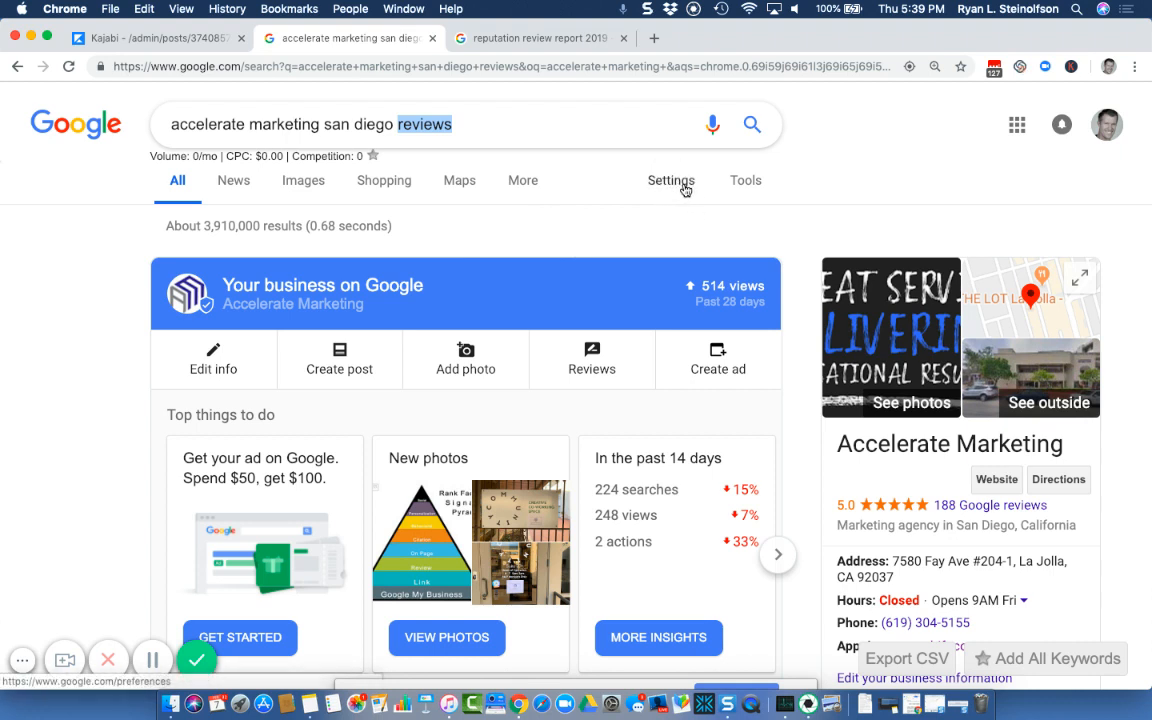
mouse_move(522, 180)
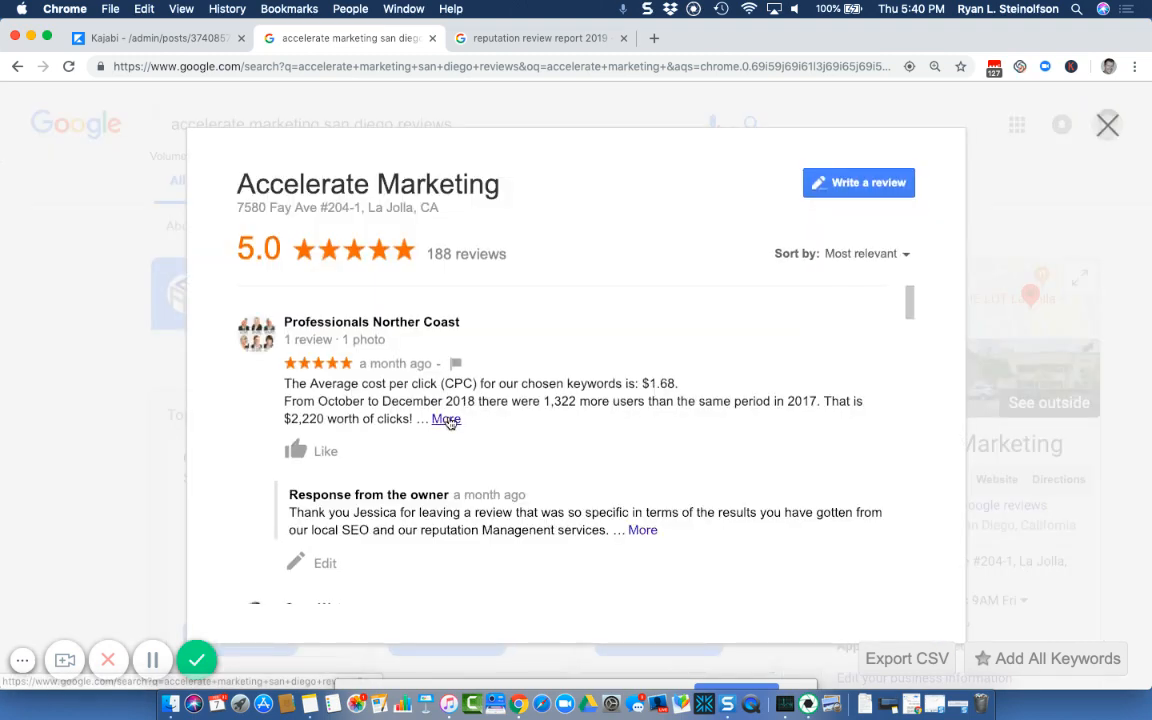
Expand the Professionals Norther Coast review and highlight its CPC, new-user and revenue figures
click(444, 418)
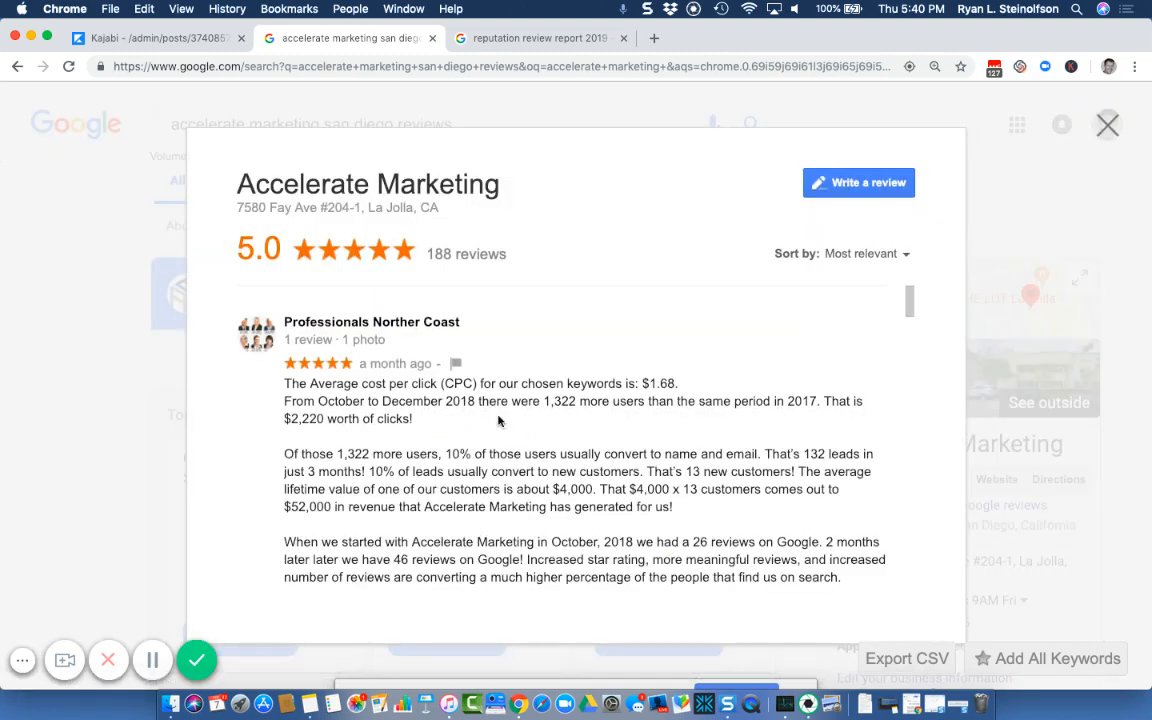
scroll(down, 3)
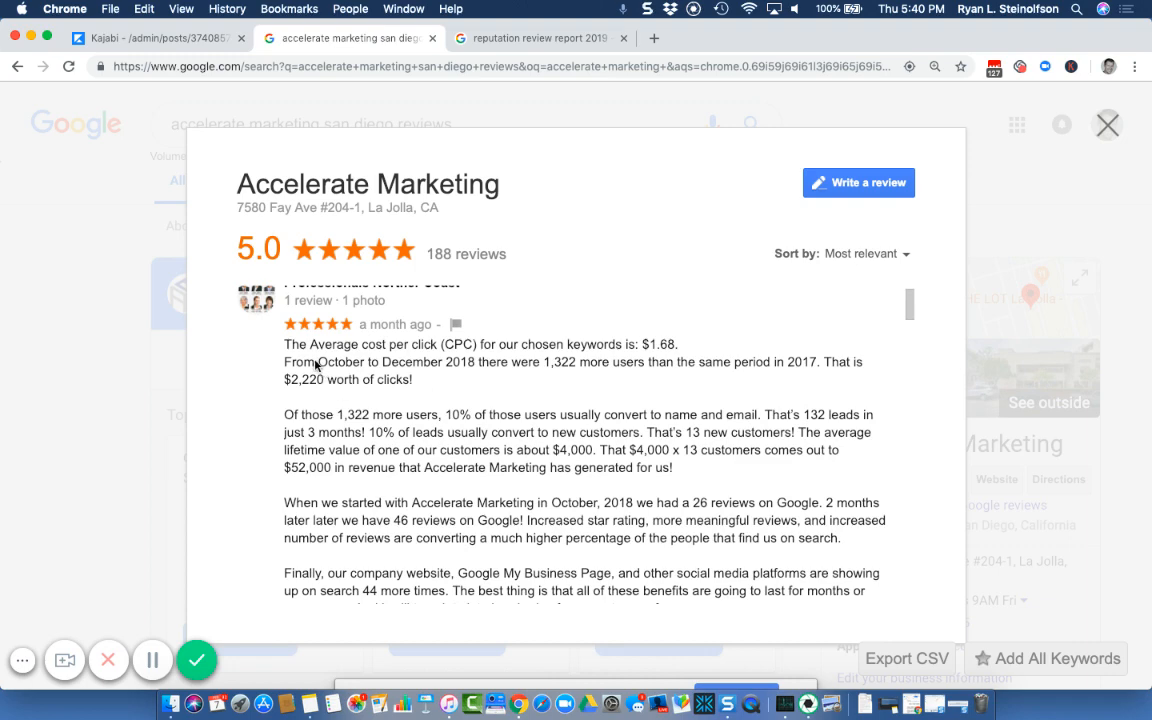
drag(284, 344, 440, 414)
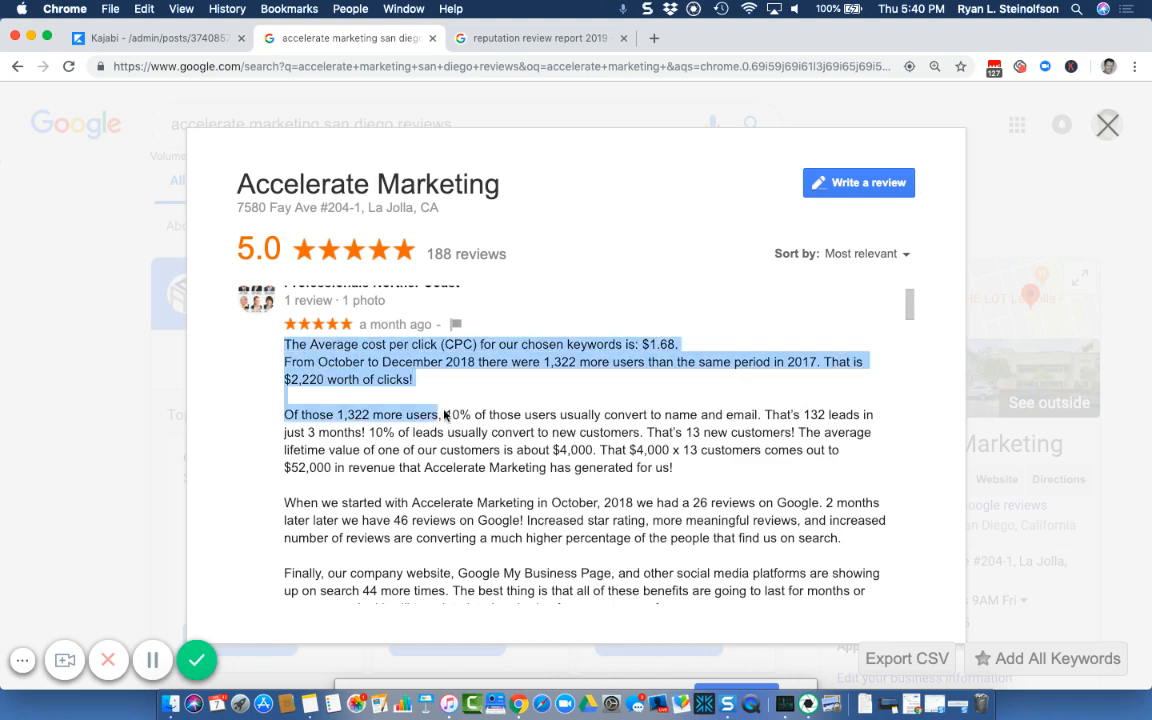
scroll(down, 3)
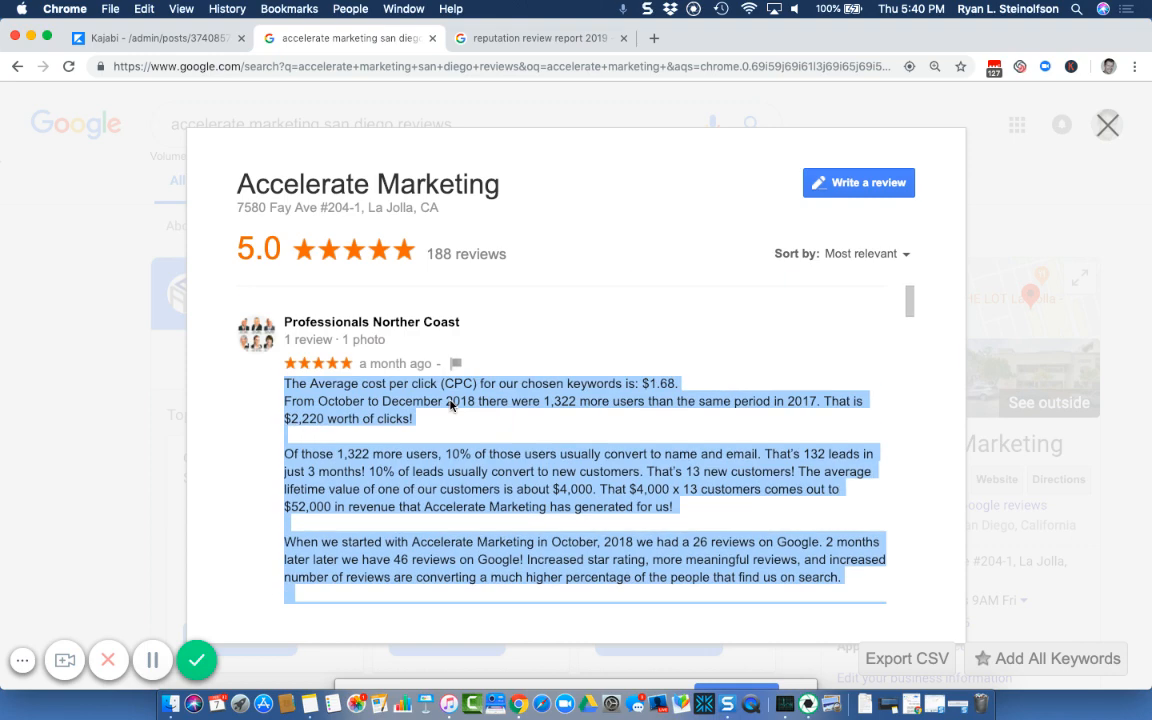
mouse_move(1012, 200)
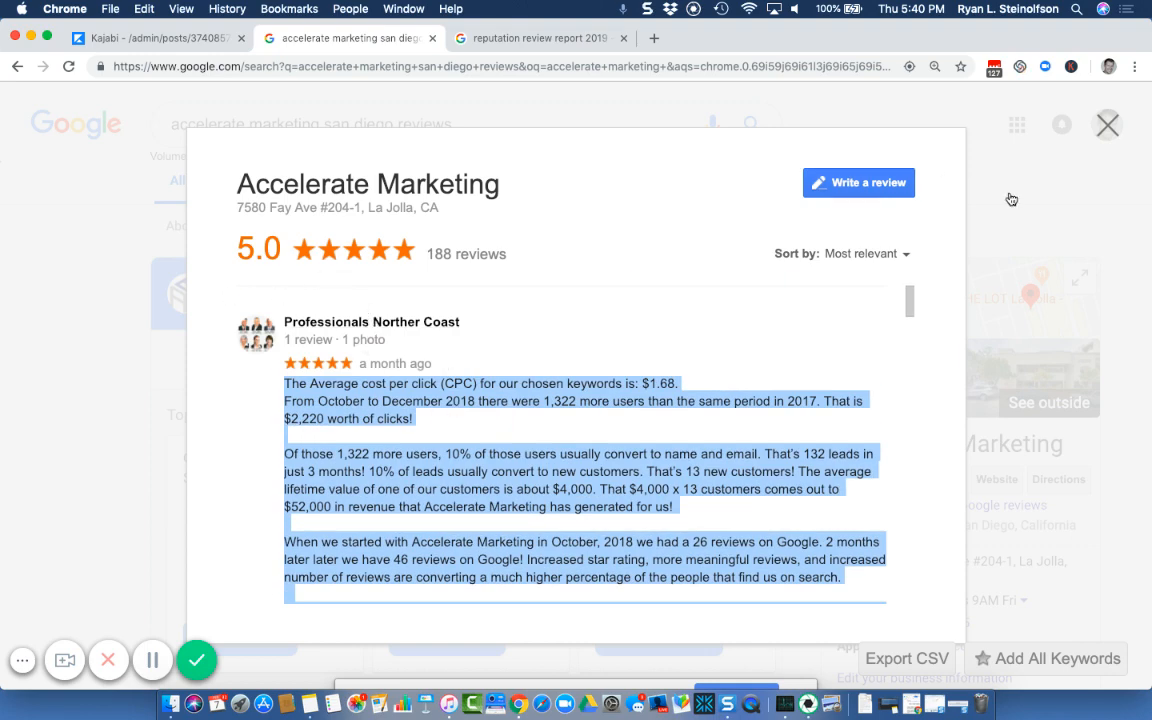
mouse_move(1036, 266)
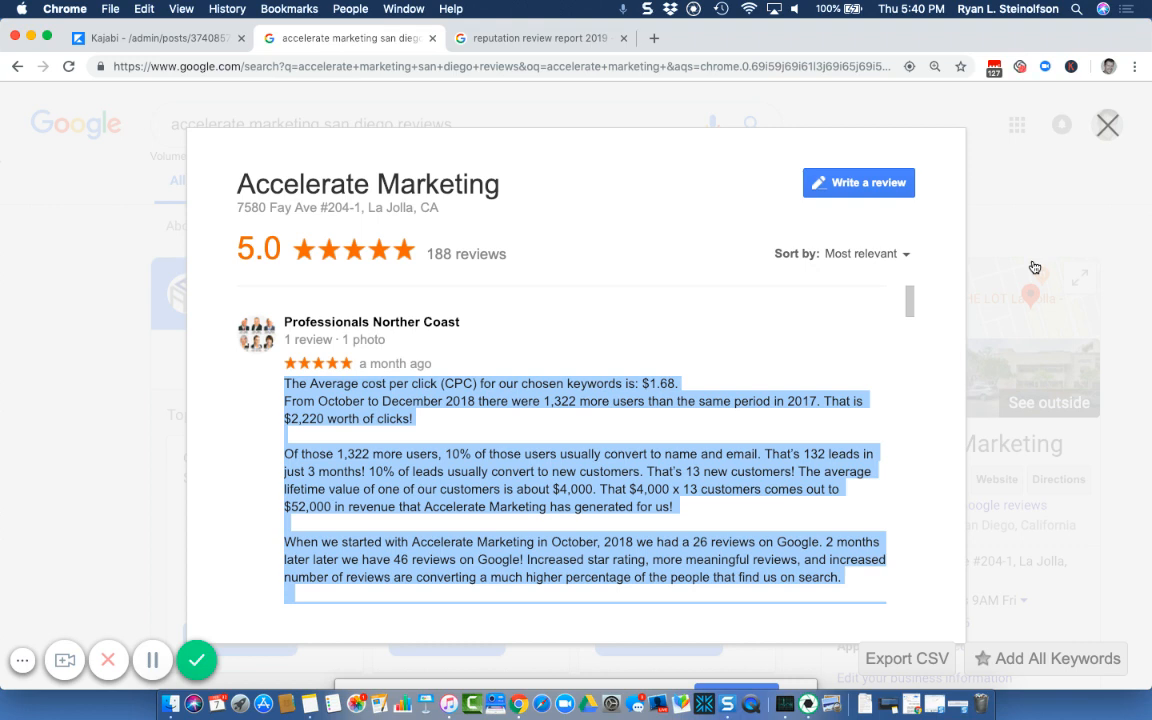
Close the reviews dialog and scroll the Accelerate Marketing results with its business panel
click(1108, 124)
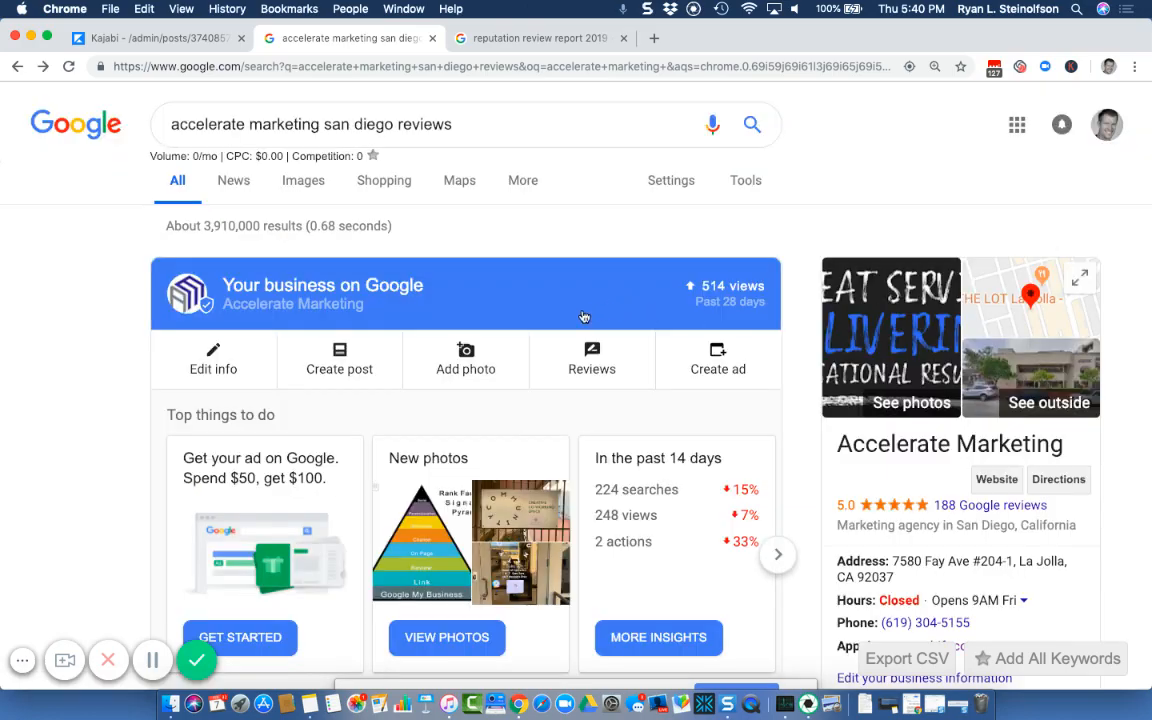
scroll(down, 3)
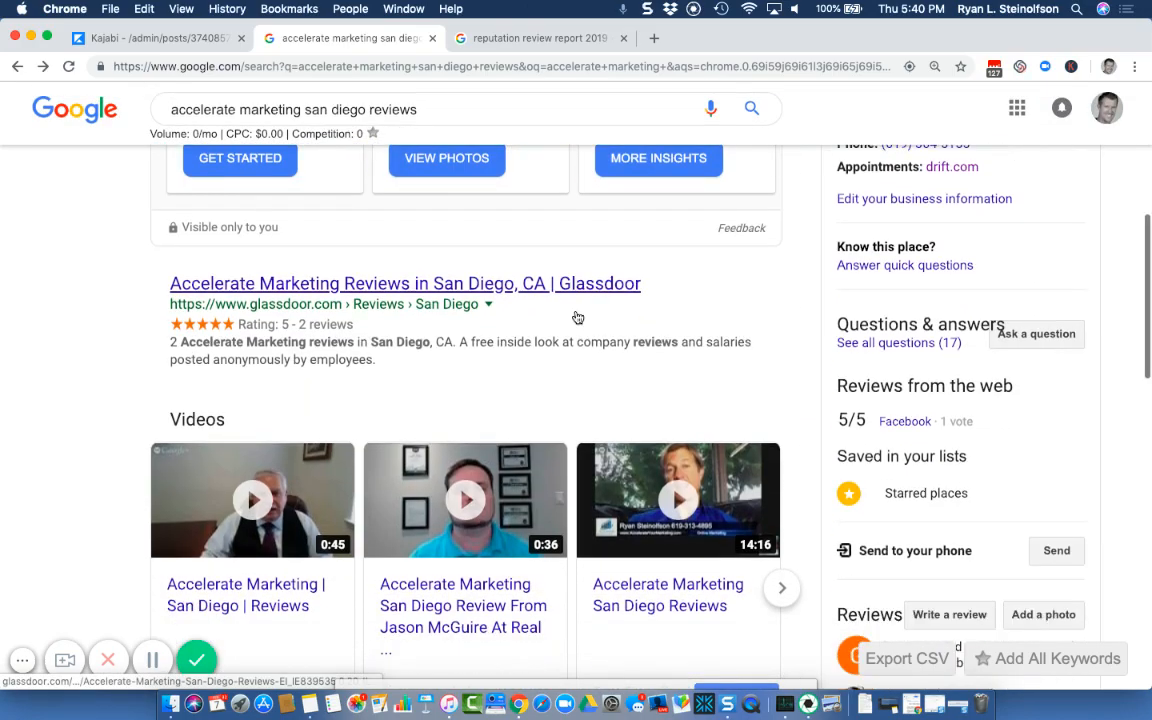
scroll(down, 3)
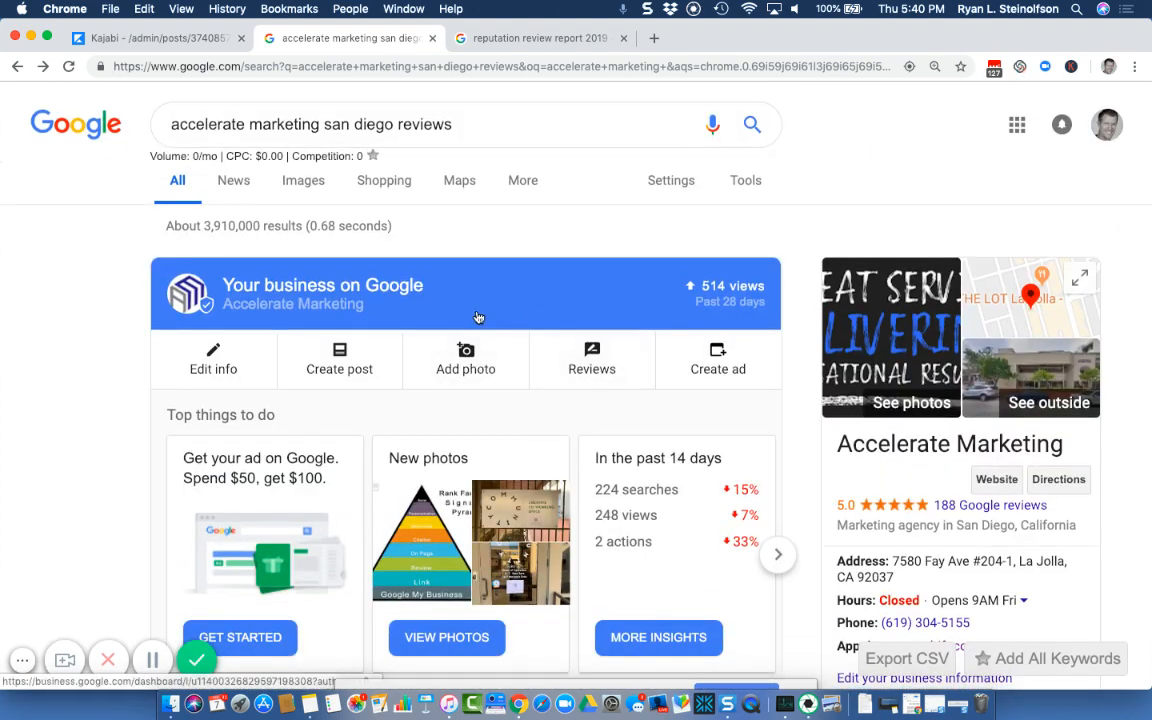
mouse_move(500, 338)
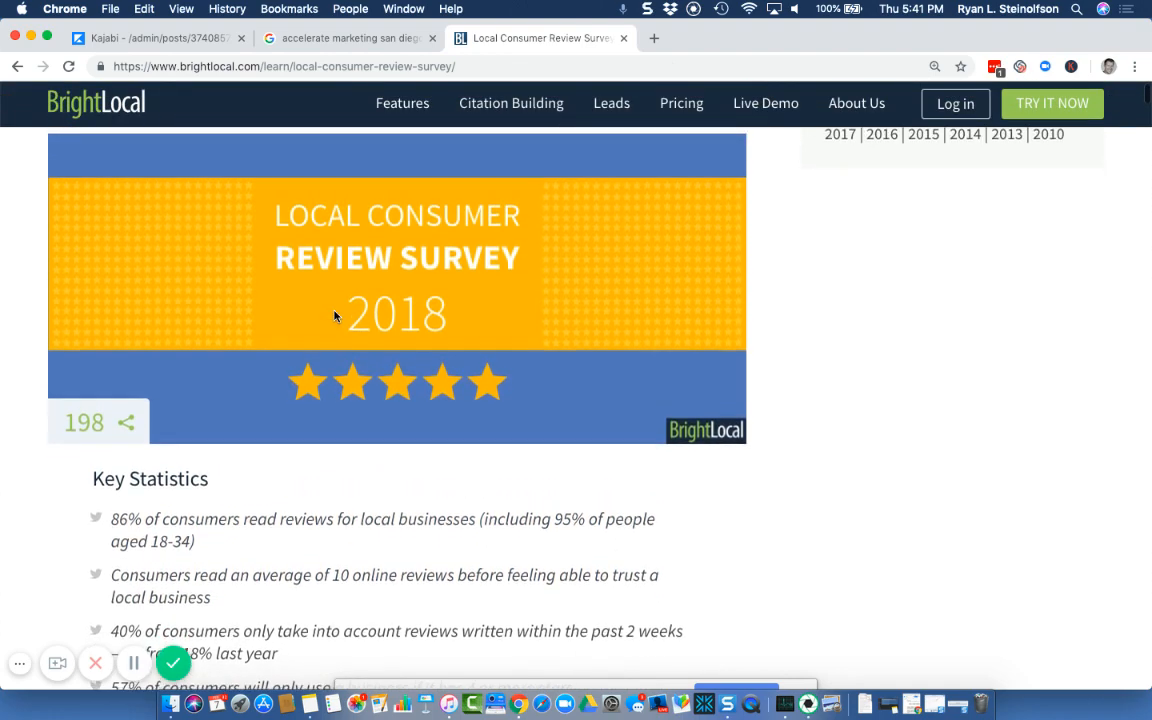
Scroll the 2018 Local Consumer Review Survey down to its Key Statistics list
scroll(down, 3)
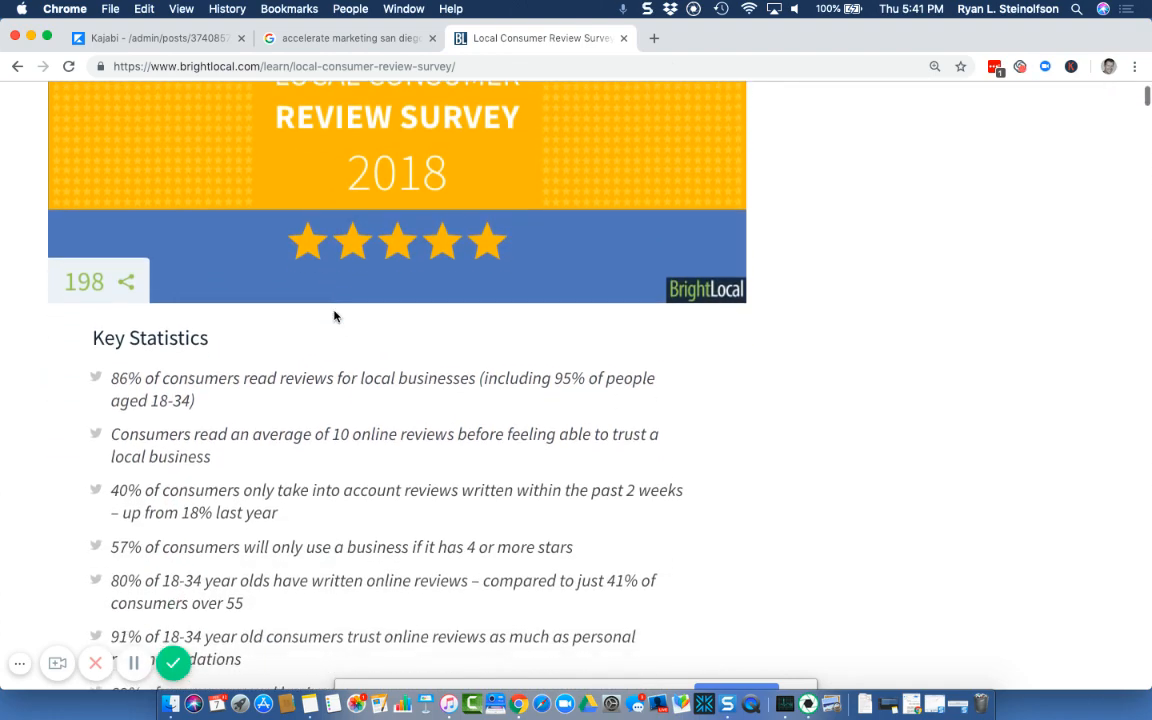
mouse_move(208, 388)
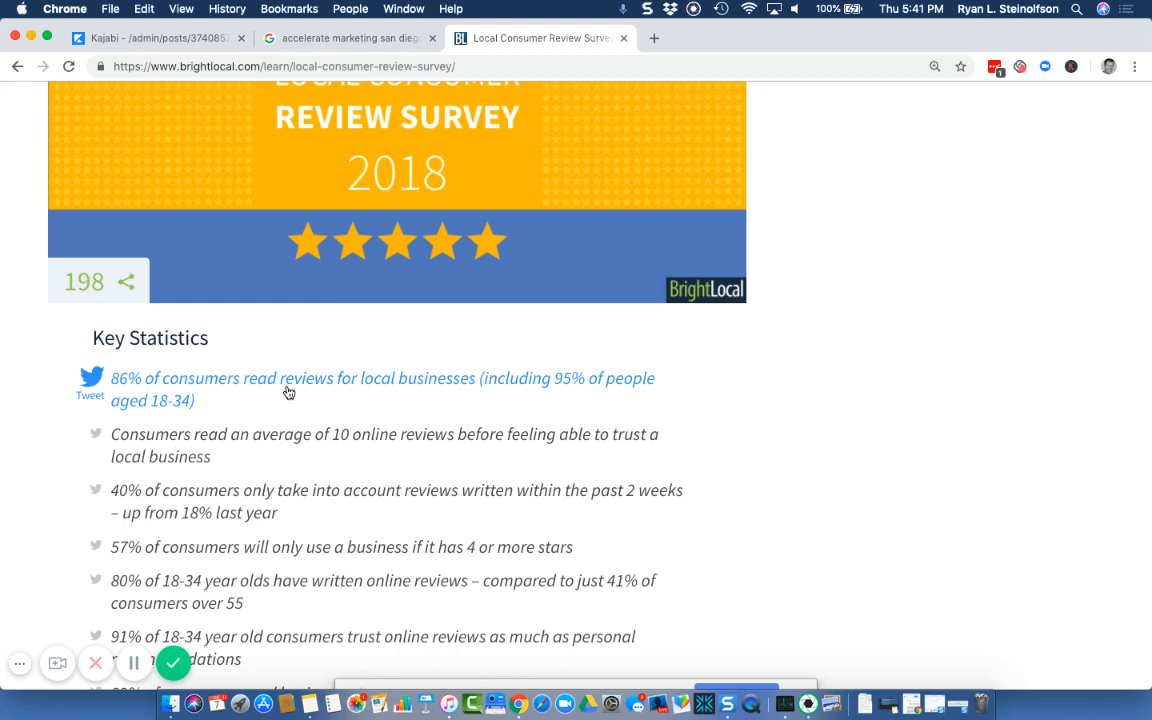
mouse_move(310, 390)
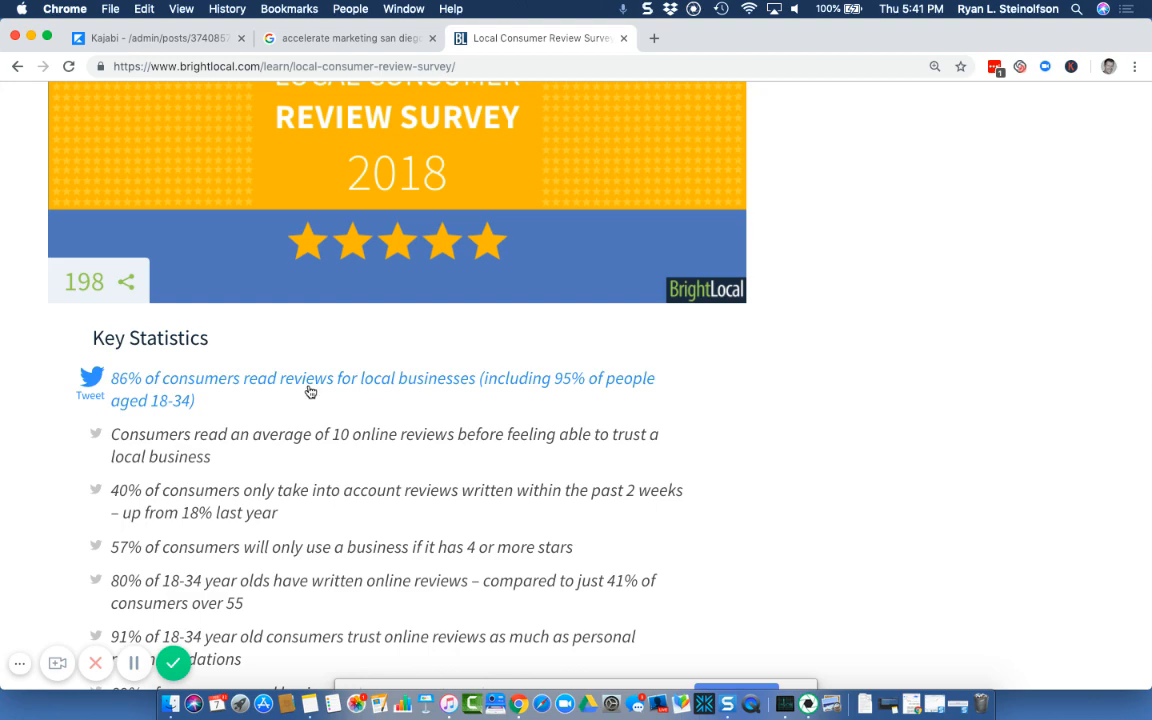
mouse_move(312, 392)
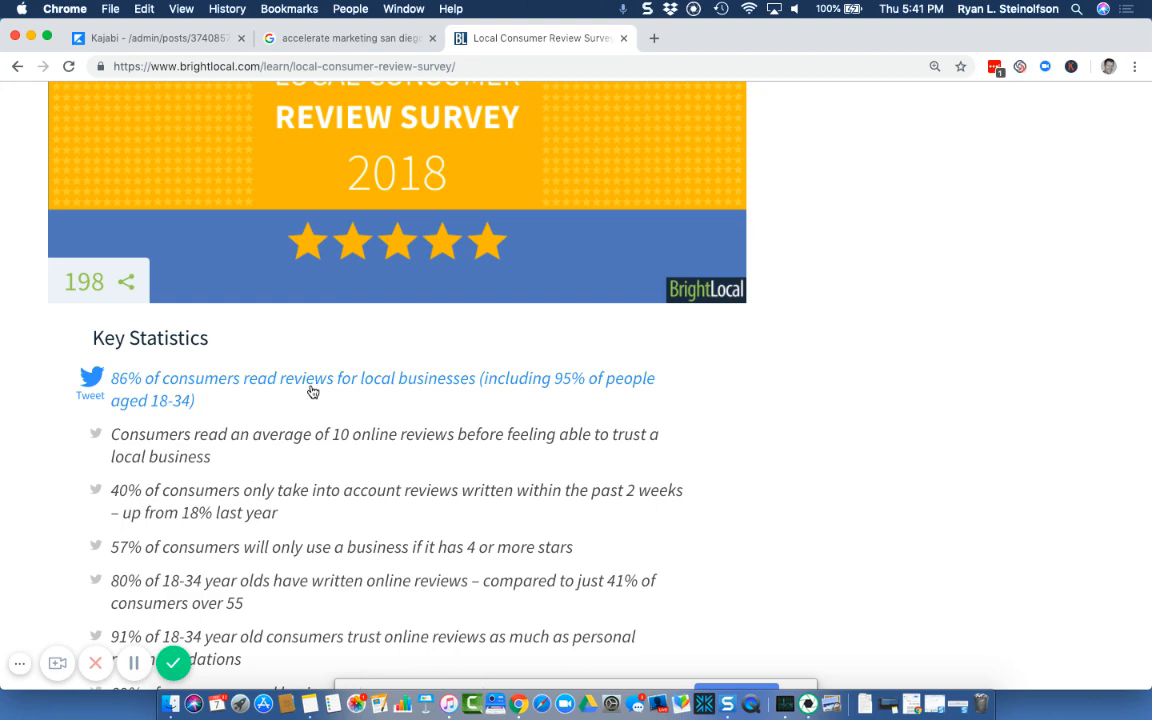
mouse_move(350, 380)
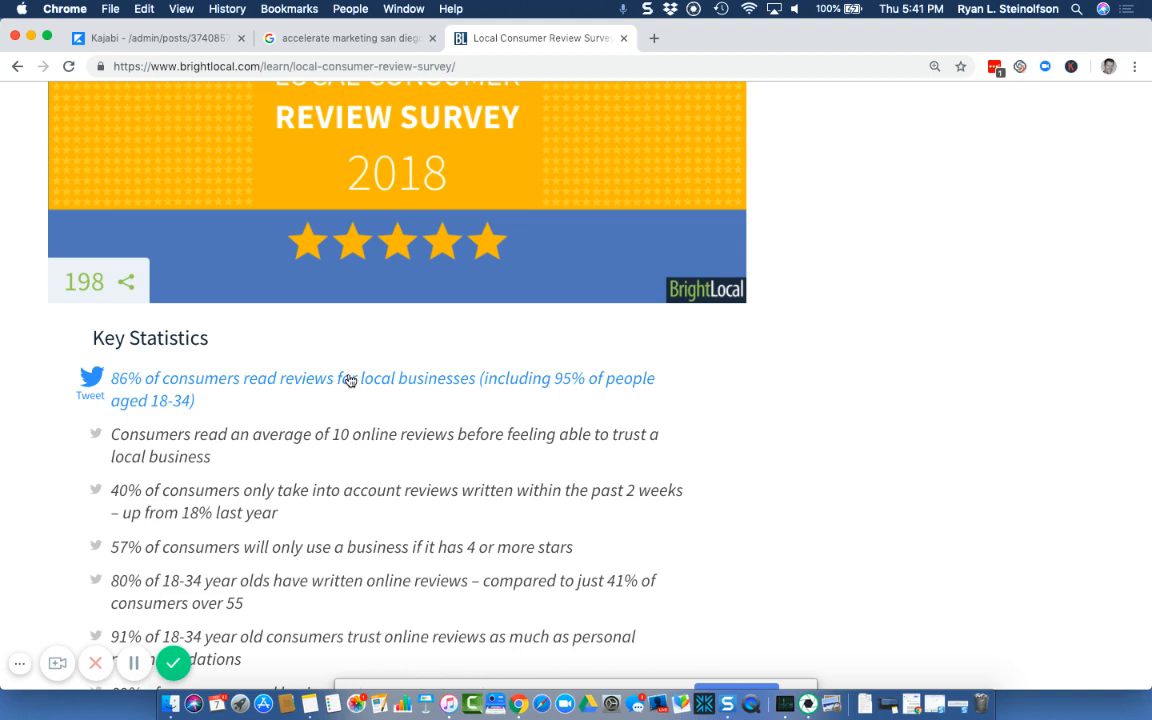
mouse_move(656, 42)
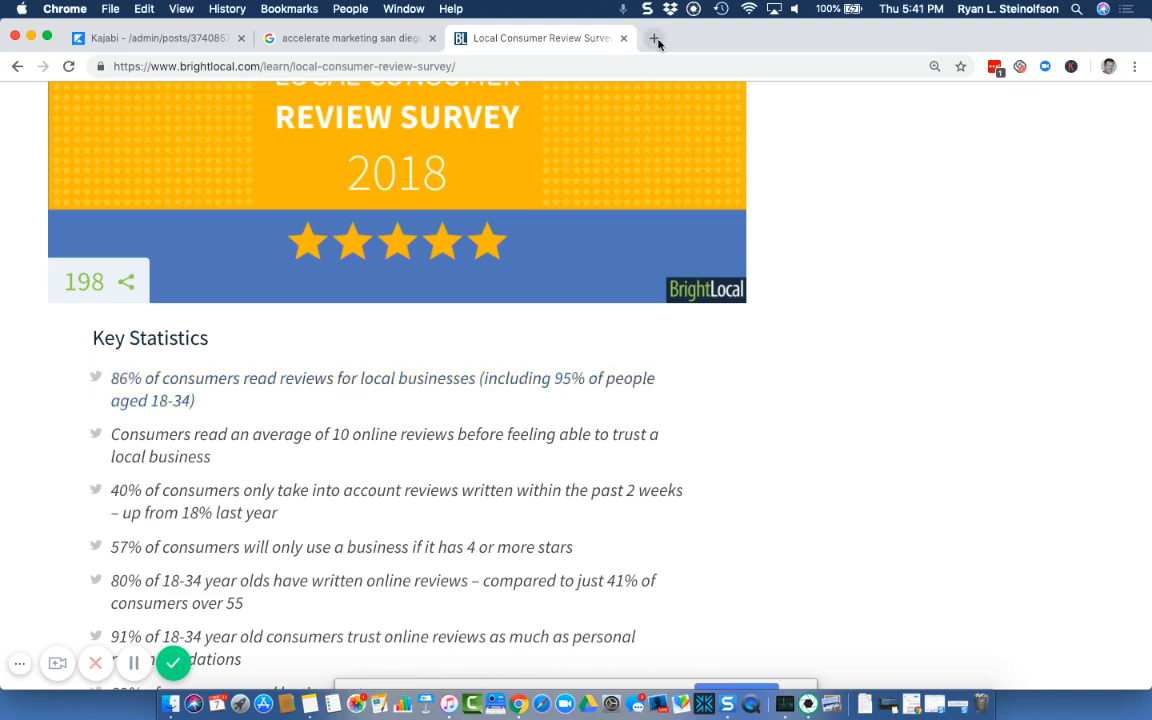
mouse_move(656, 42)
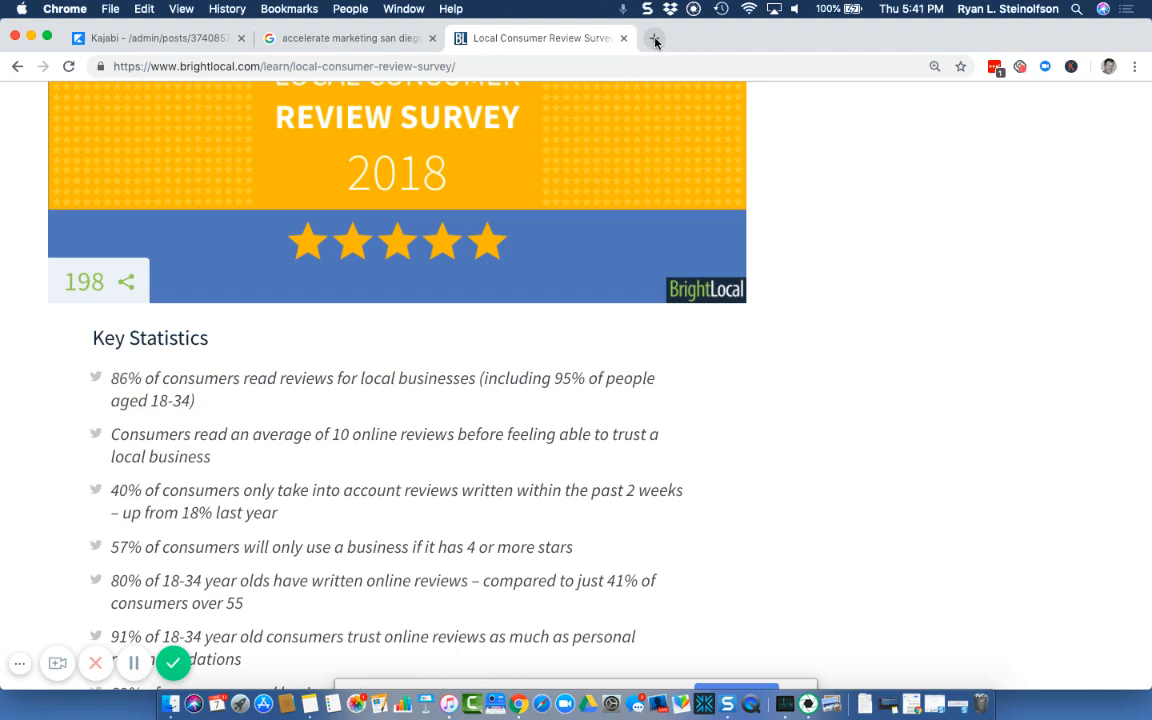
In a new tab, search 'property management san antonio' before editing it toward Houston
click(656, 42)
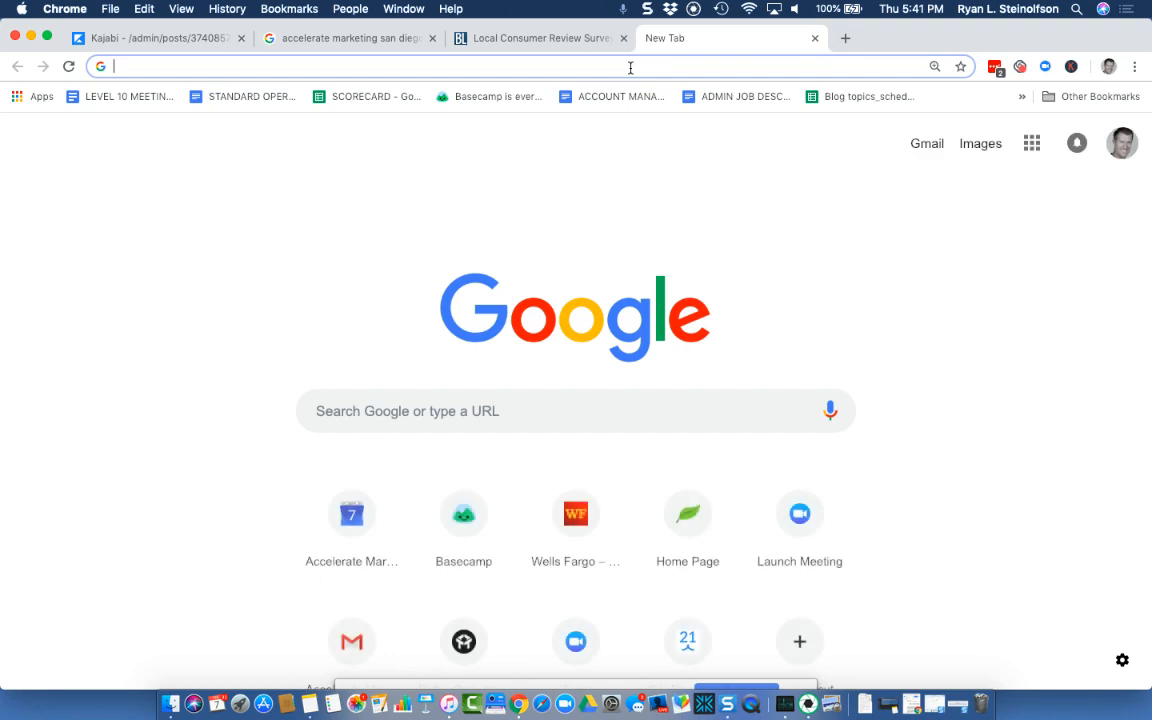
text(proeprty manangemen)
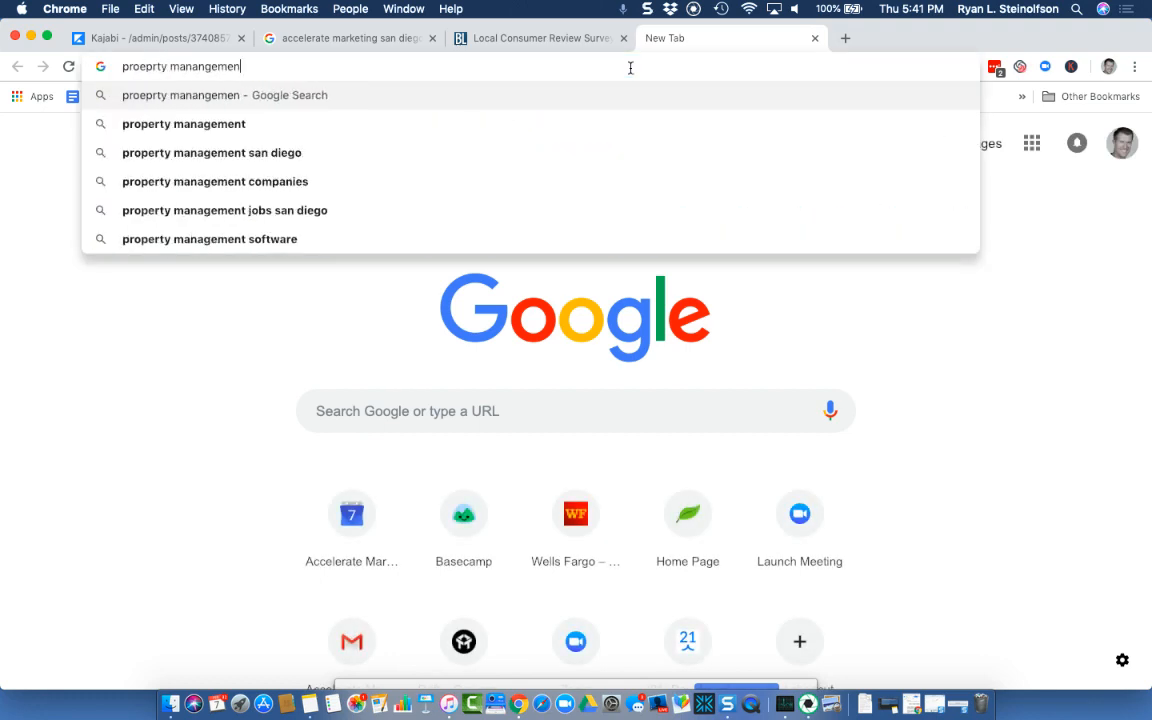
text(san ant)
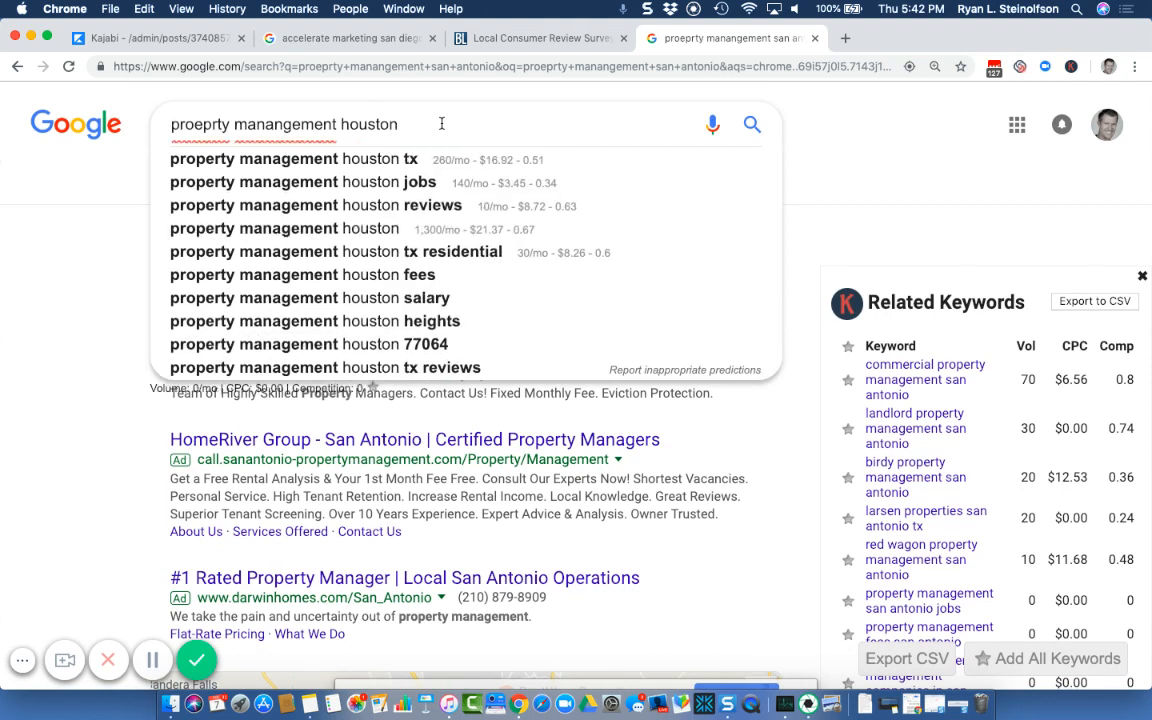
mouse_move(400, 160)
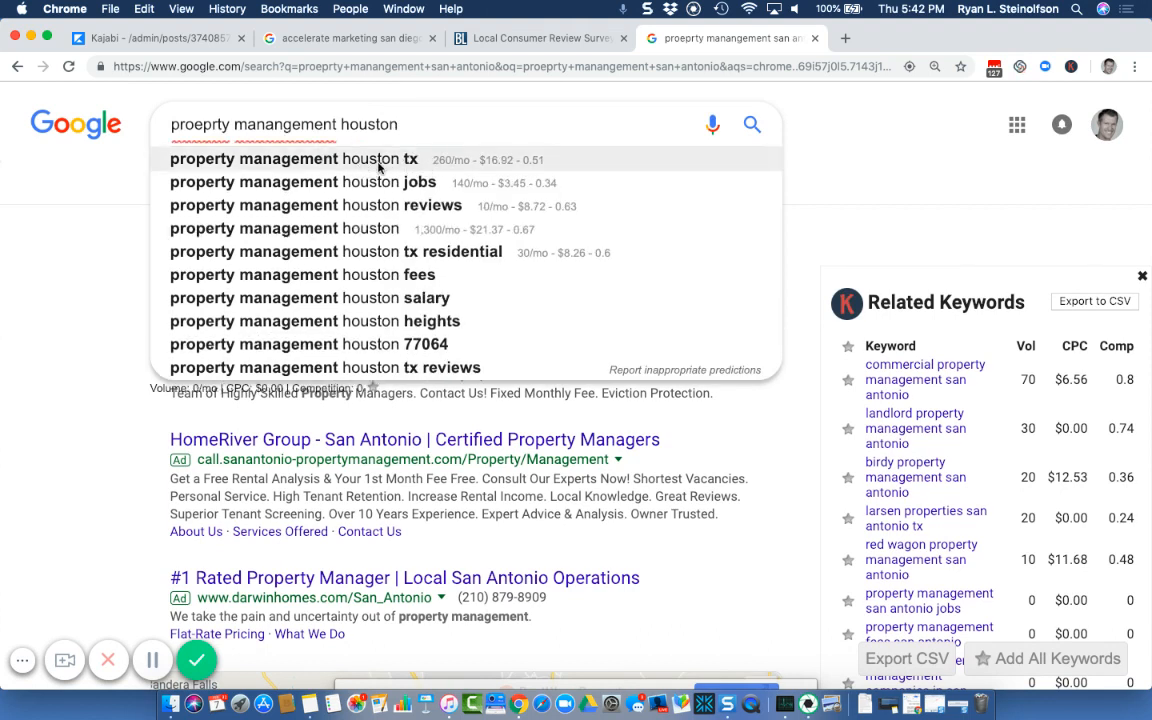
mouse_move(500, 168)
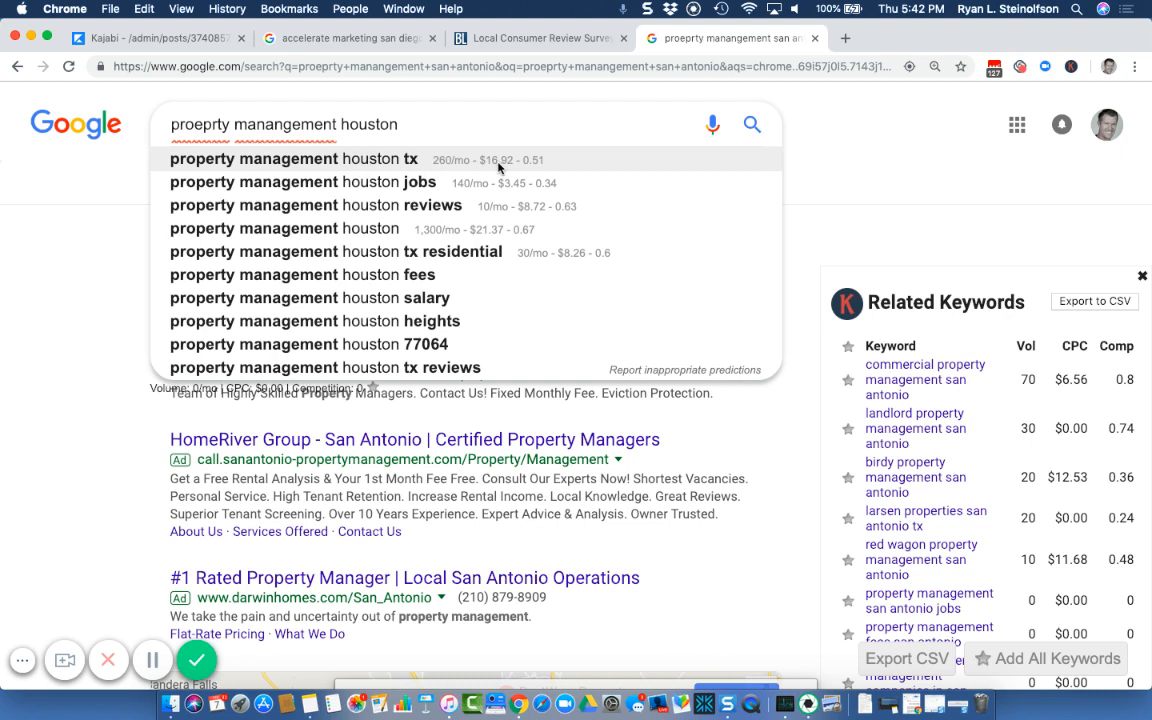
mouse_move(496, 168)
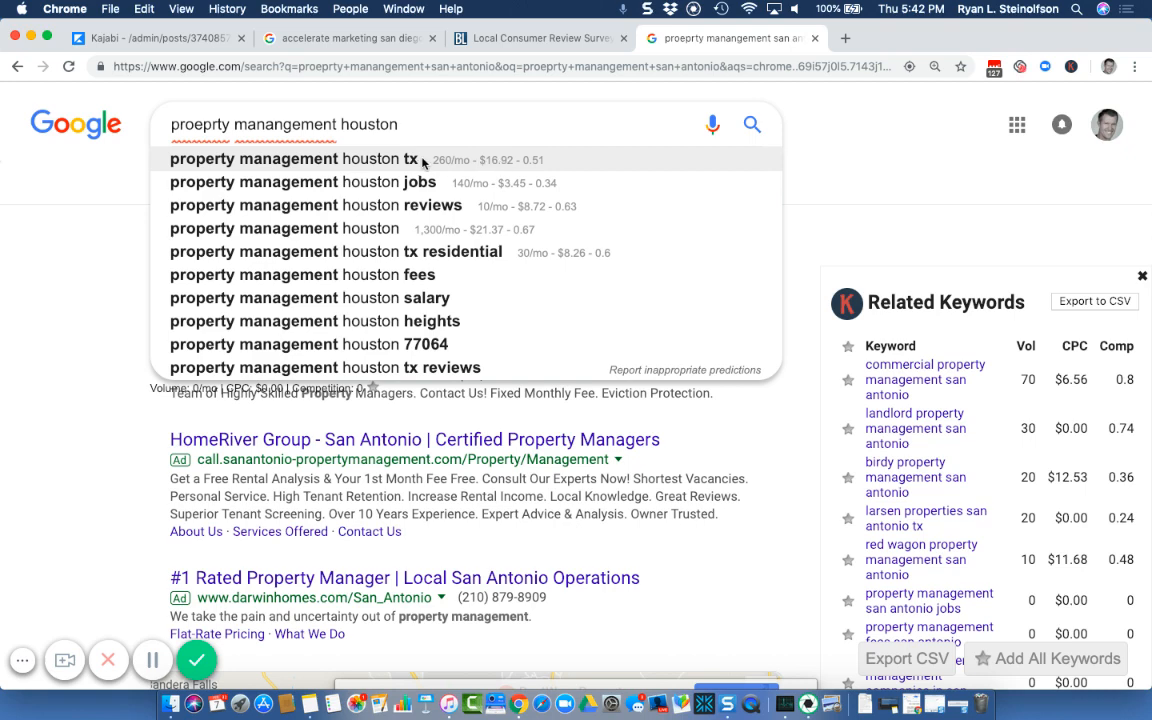
mouse_move(420, 164)
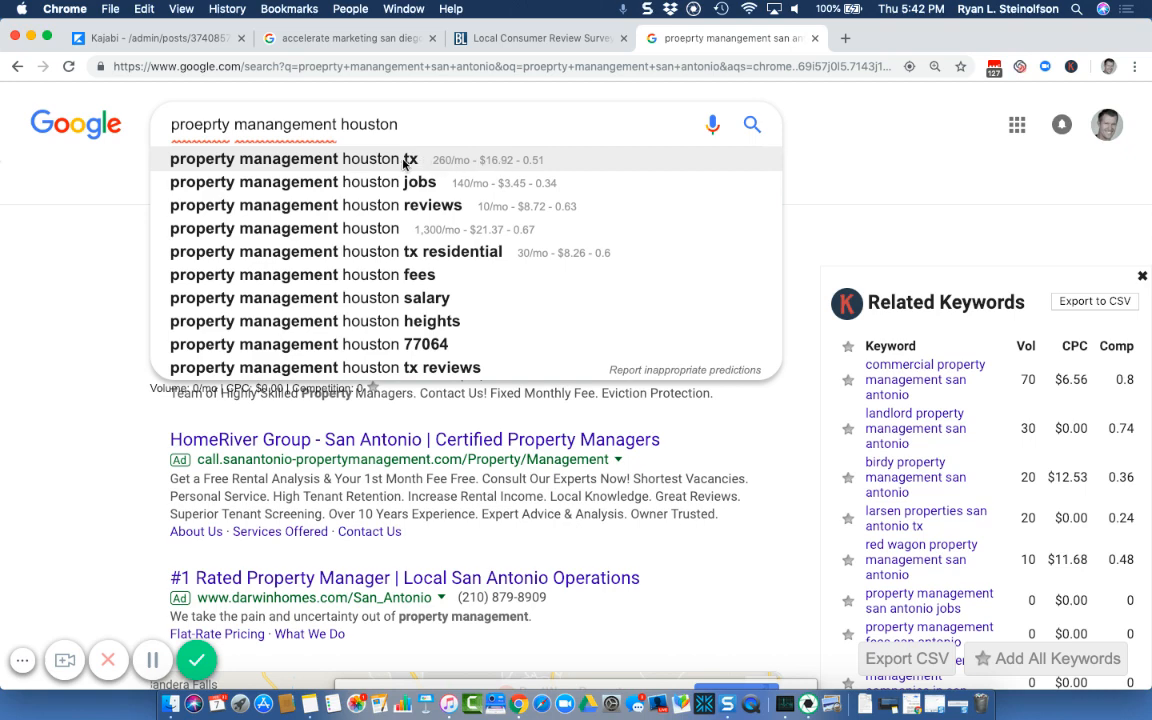
Load 'property management houston tx' results and scroll through the ads and map three-pack ratings
click(292, 160)
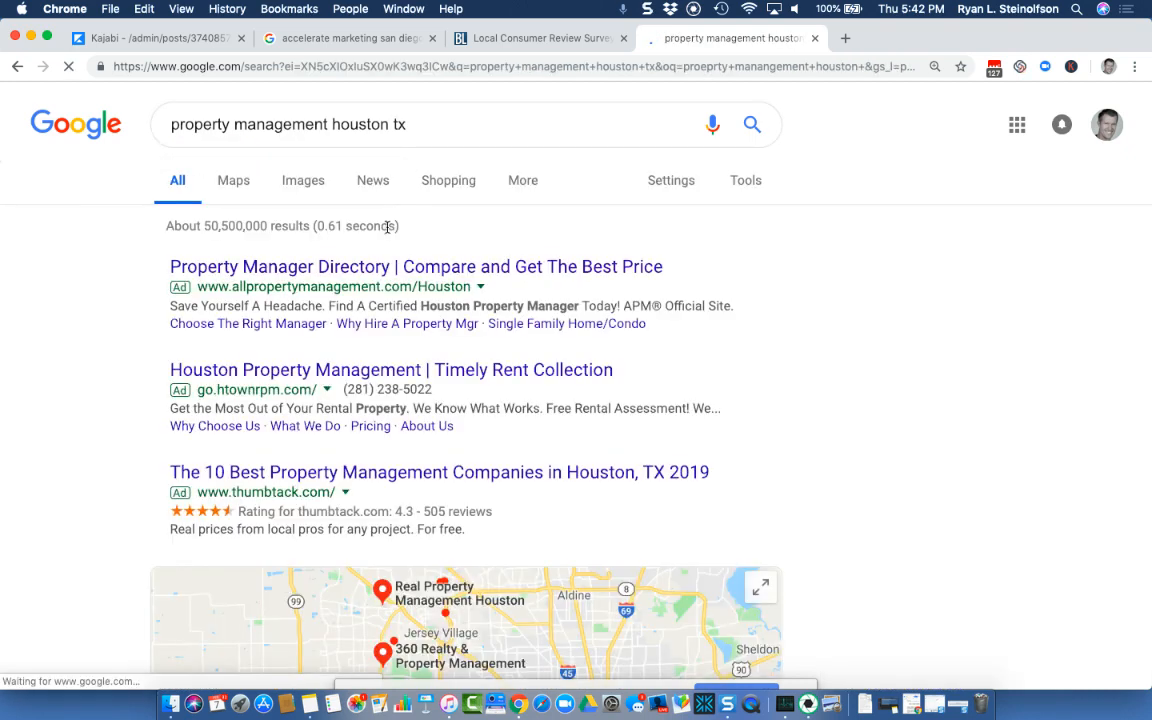
scroll(down, 3)
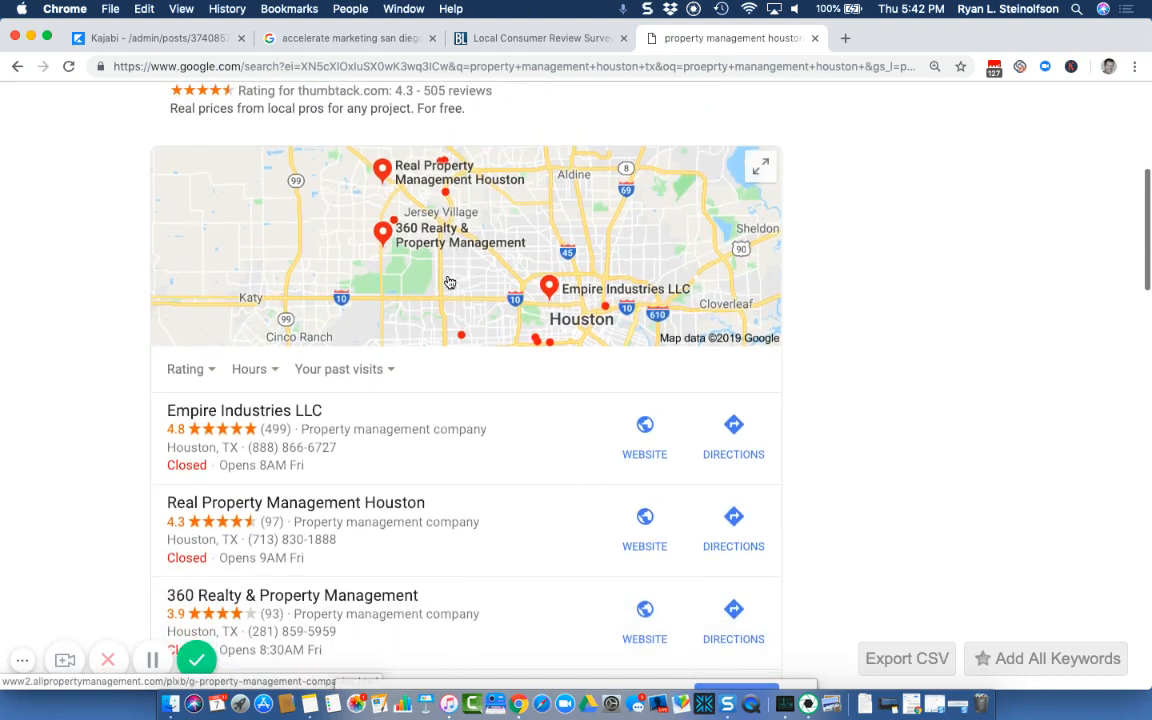
scroll(down, 3)
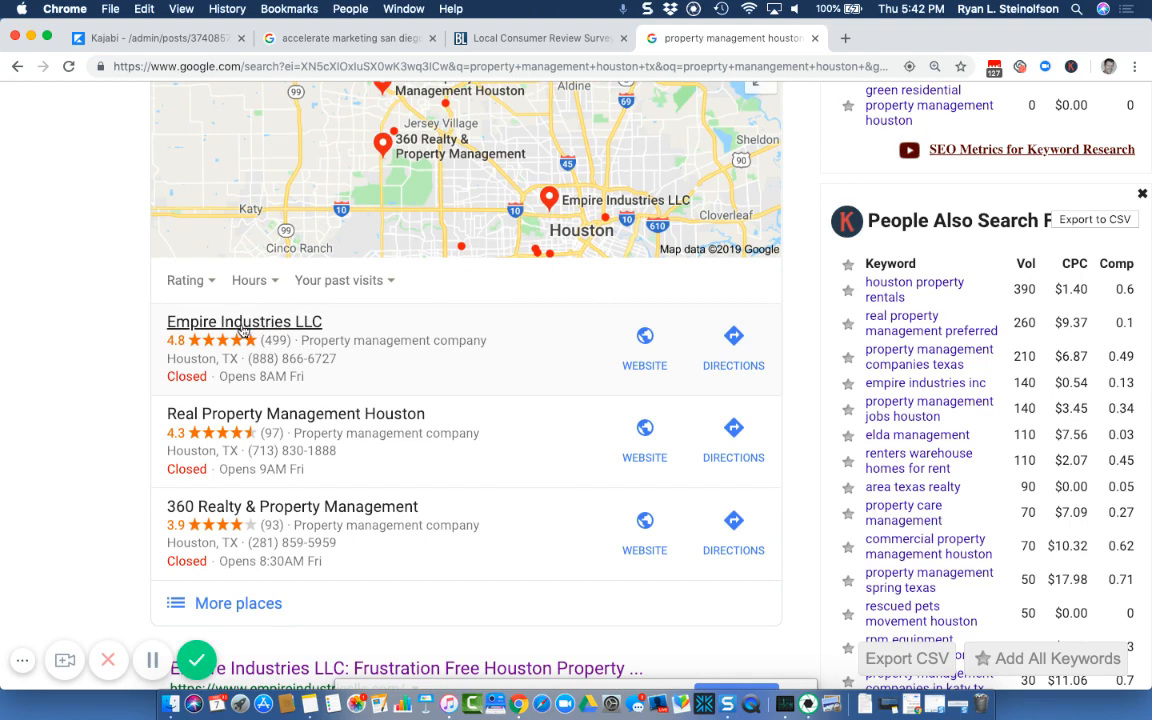
mouse_move(248, 330)
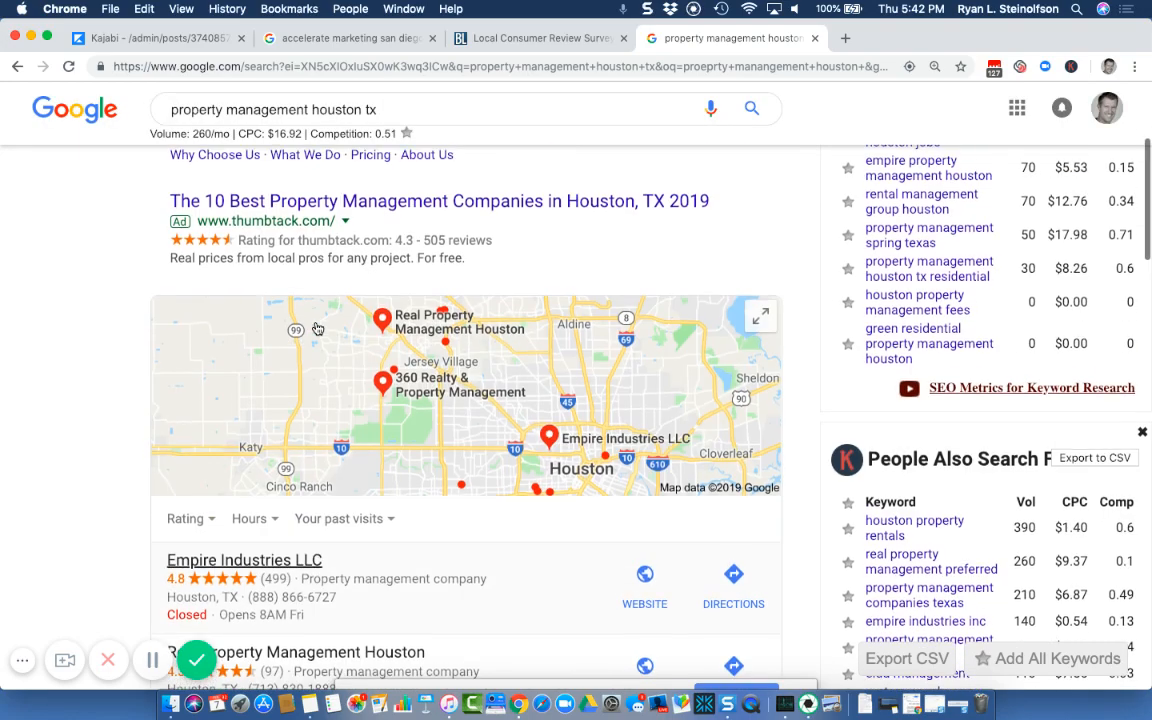
scroll(down, 3)
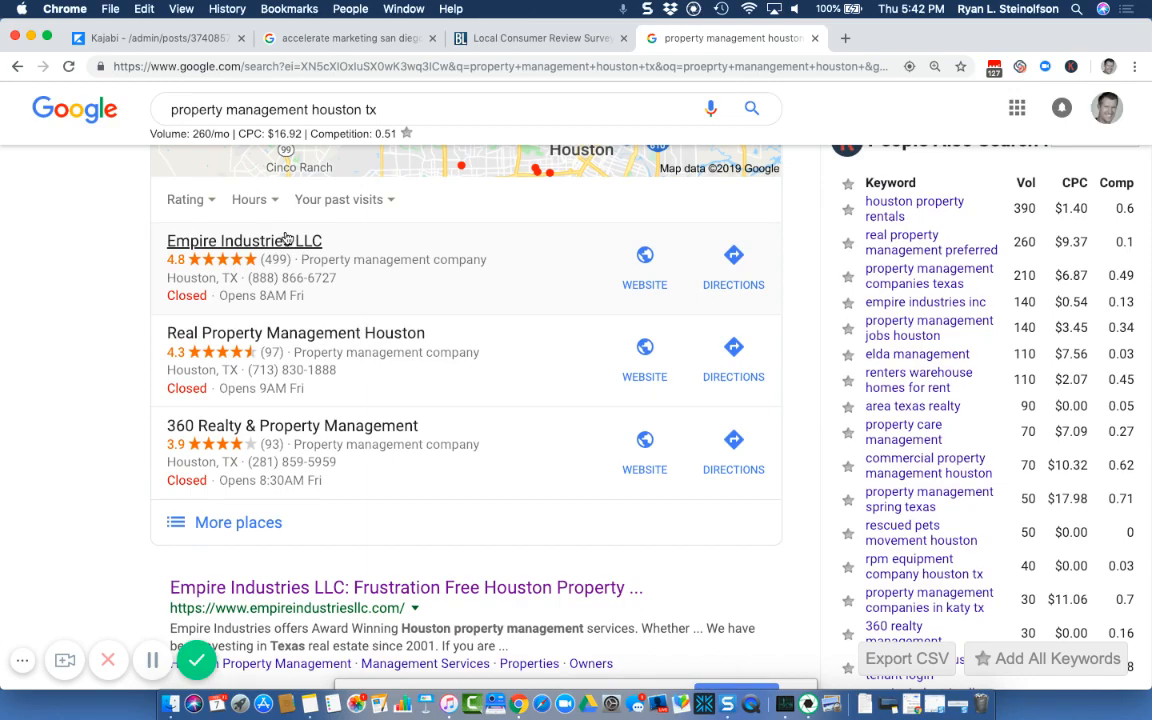
Review the keyword's $16.92 CPC under the search bar and the related keyword volumes
scroll(up, 3)
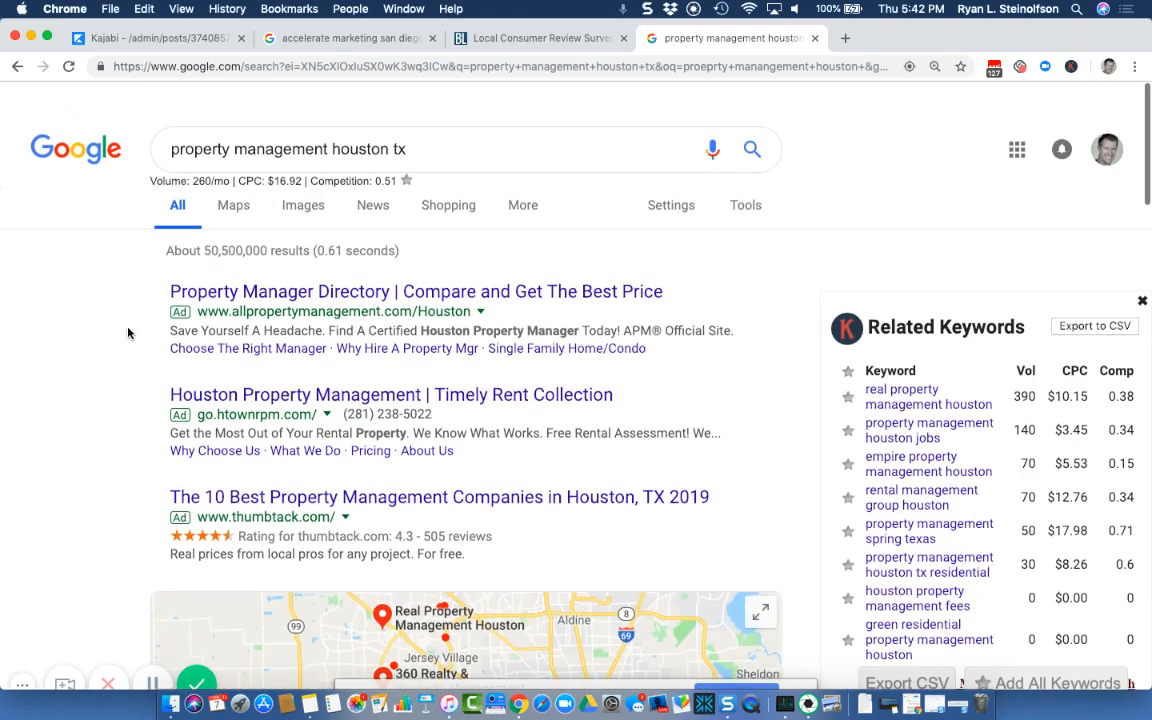
scroll(down, 3)
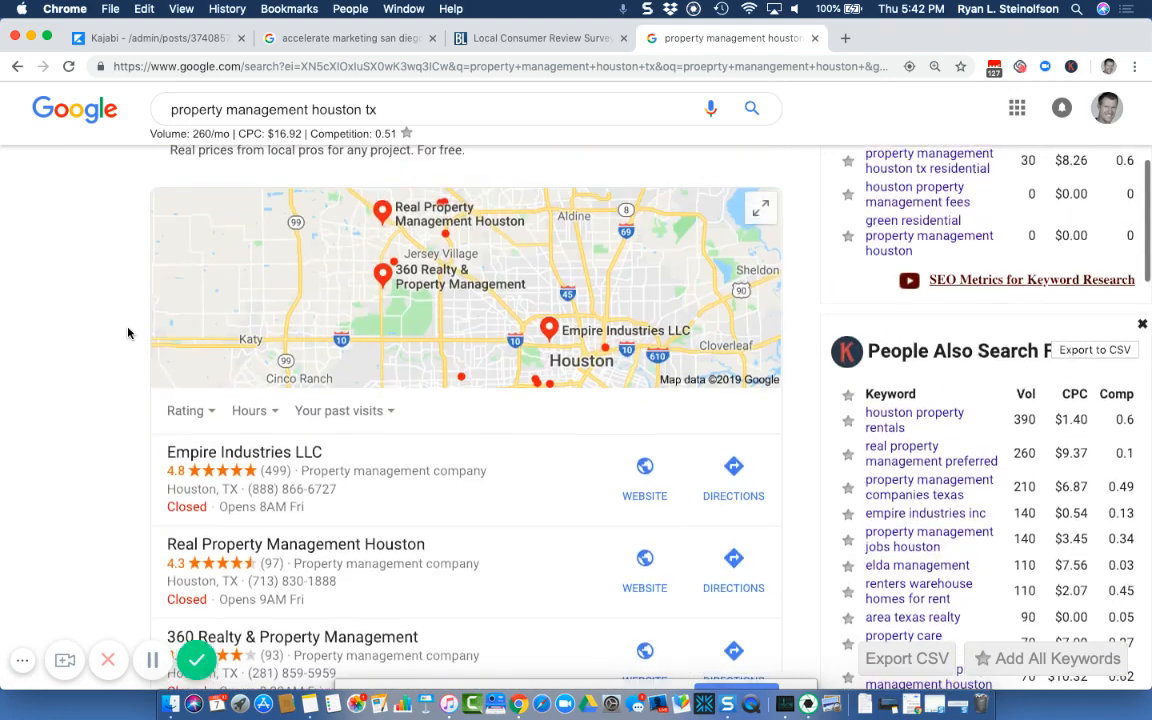
scroll(down, 3)
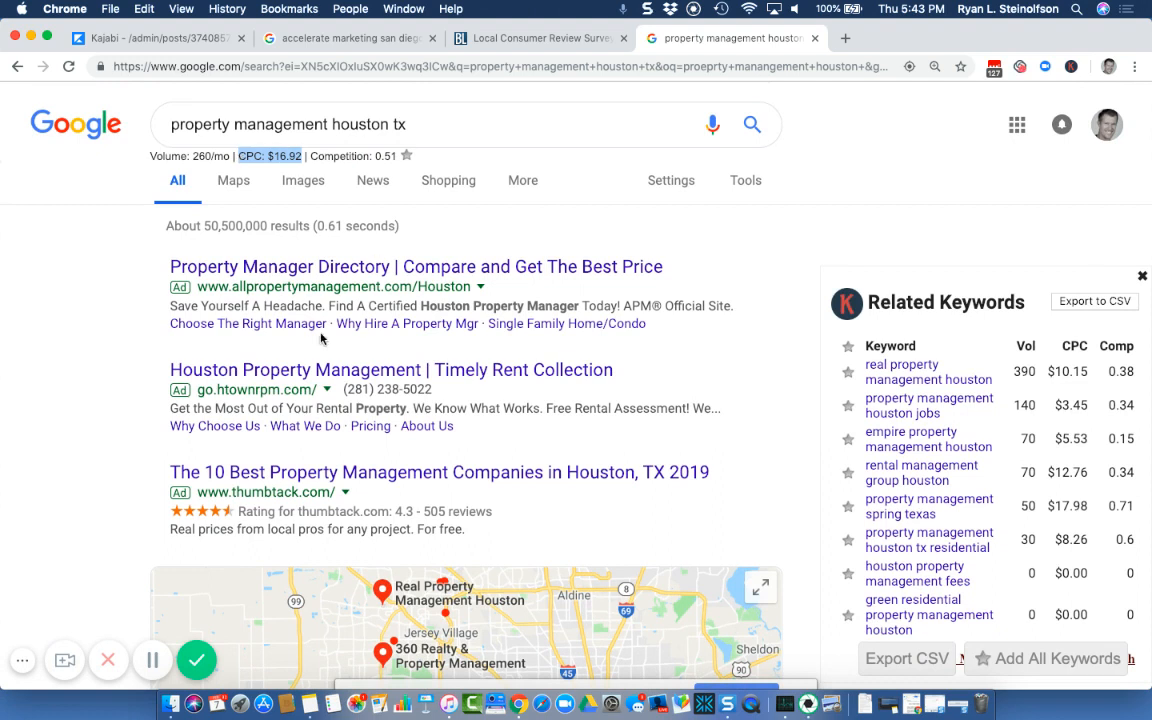
mouse_move(264, 368)
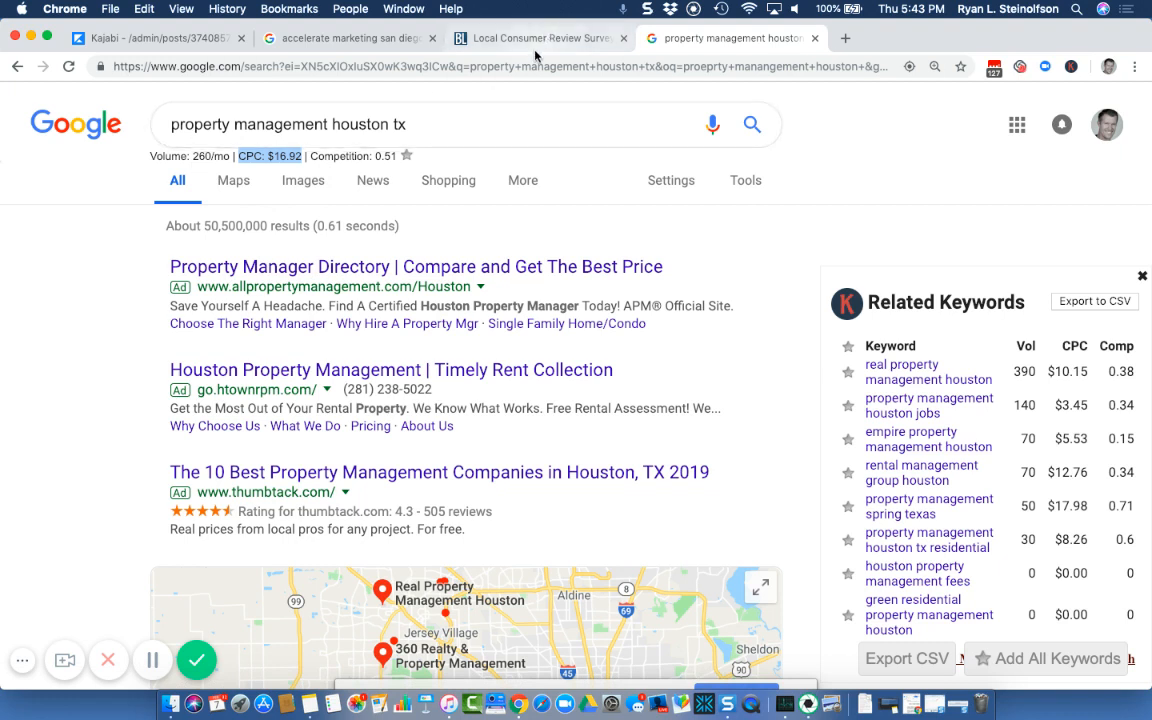
mouse_move(540, 36)
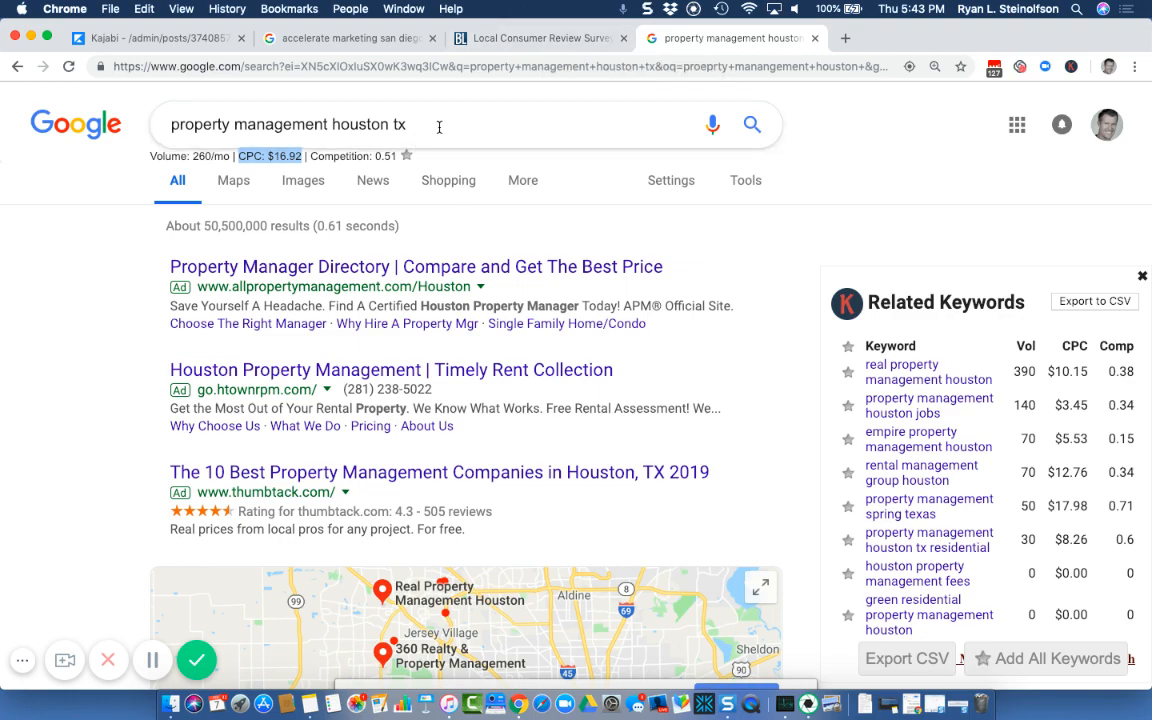
scroll(down, 3)
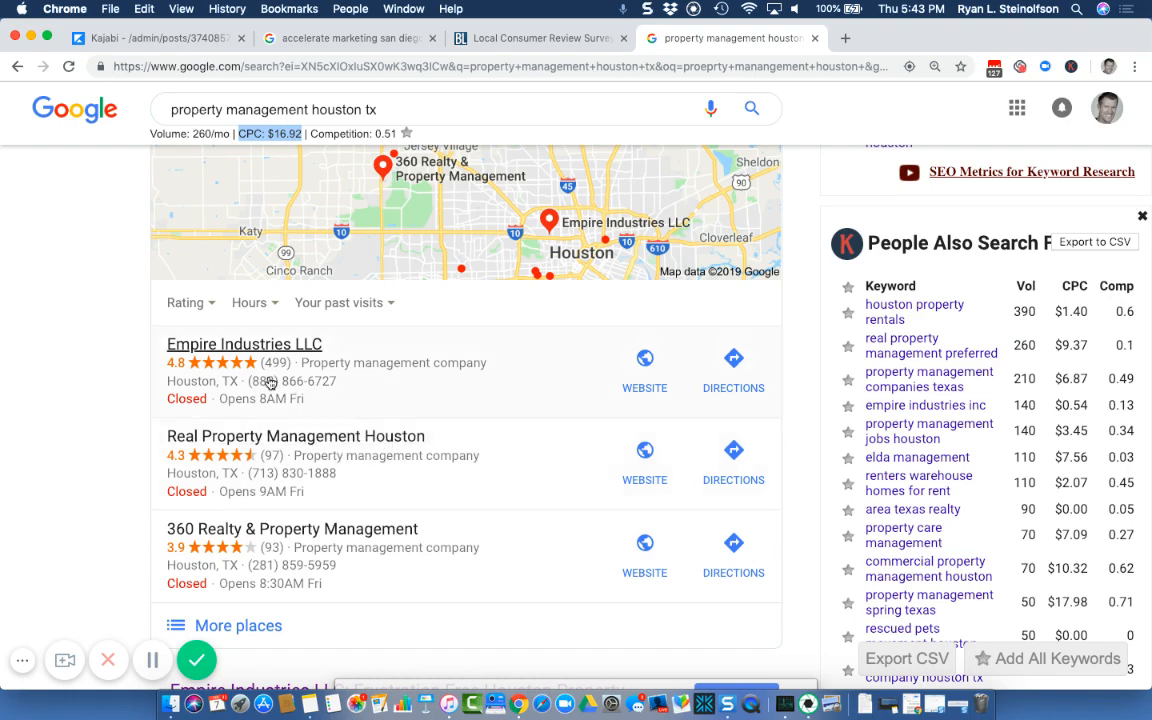
mouse_move(450, 360)
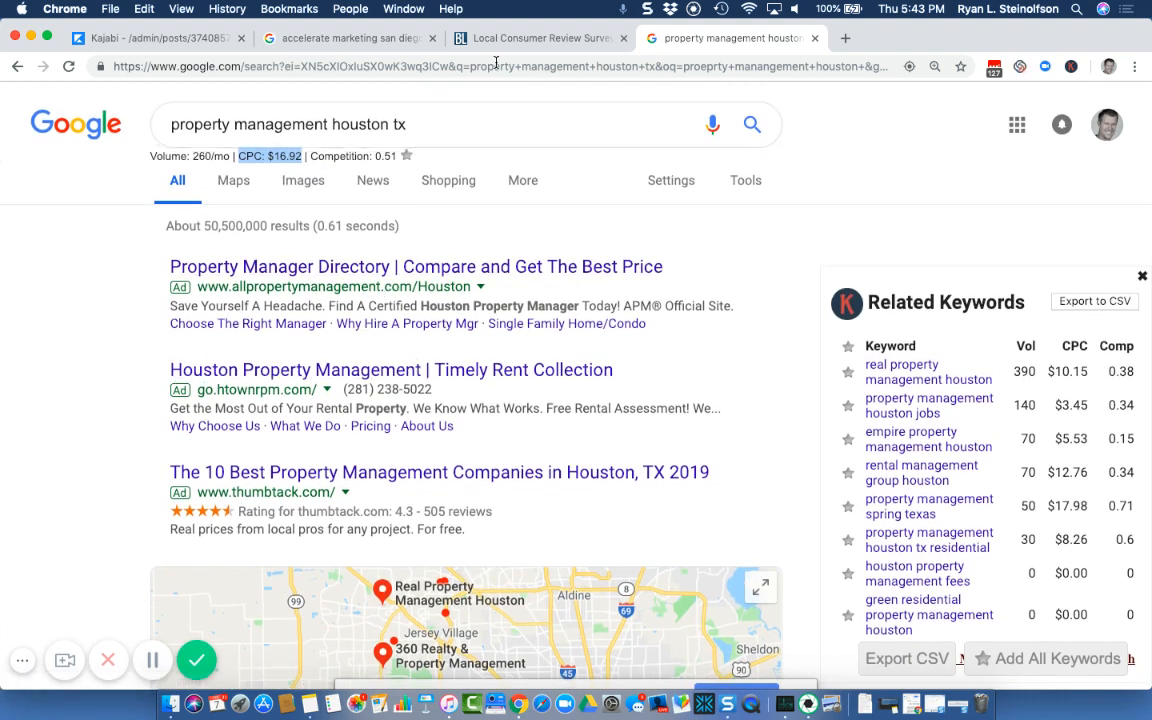
mouse_move(410, 96)
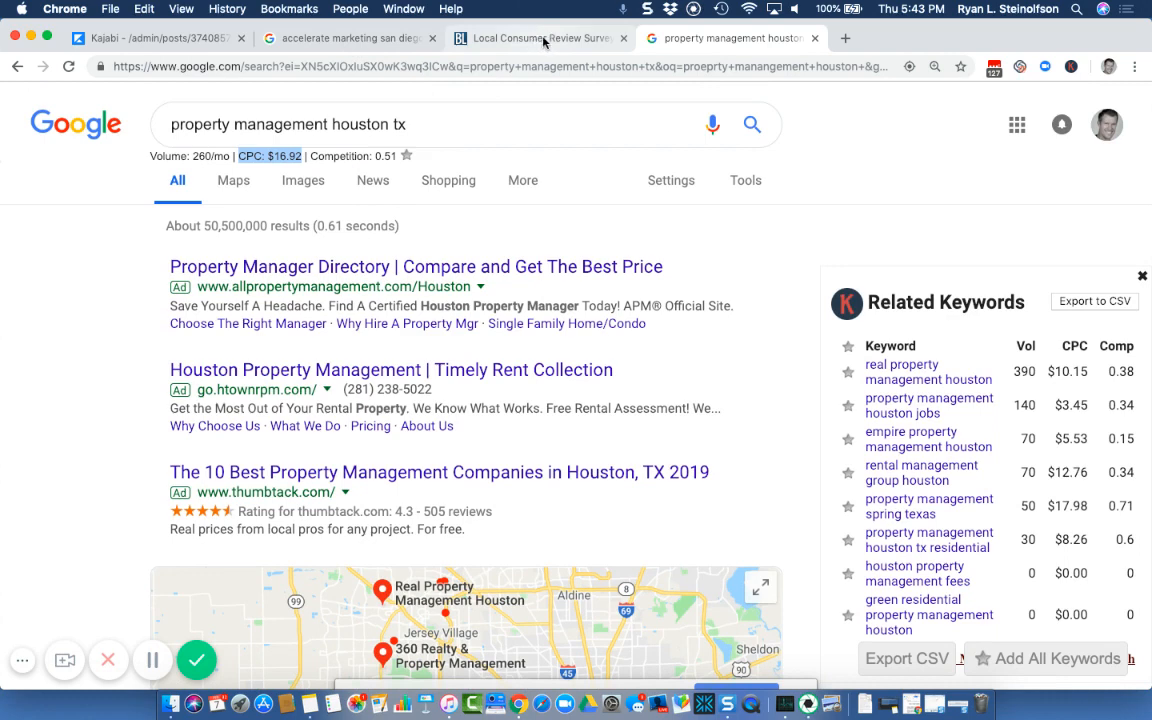
Return to the BrightLocal survey tab and scroll to its Key Statistics on review habits
click(540, 36)
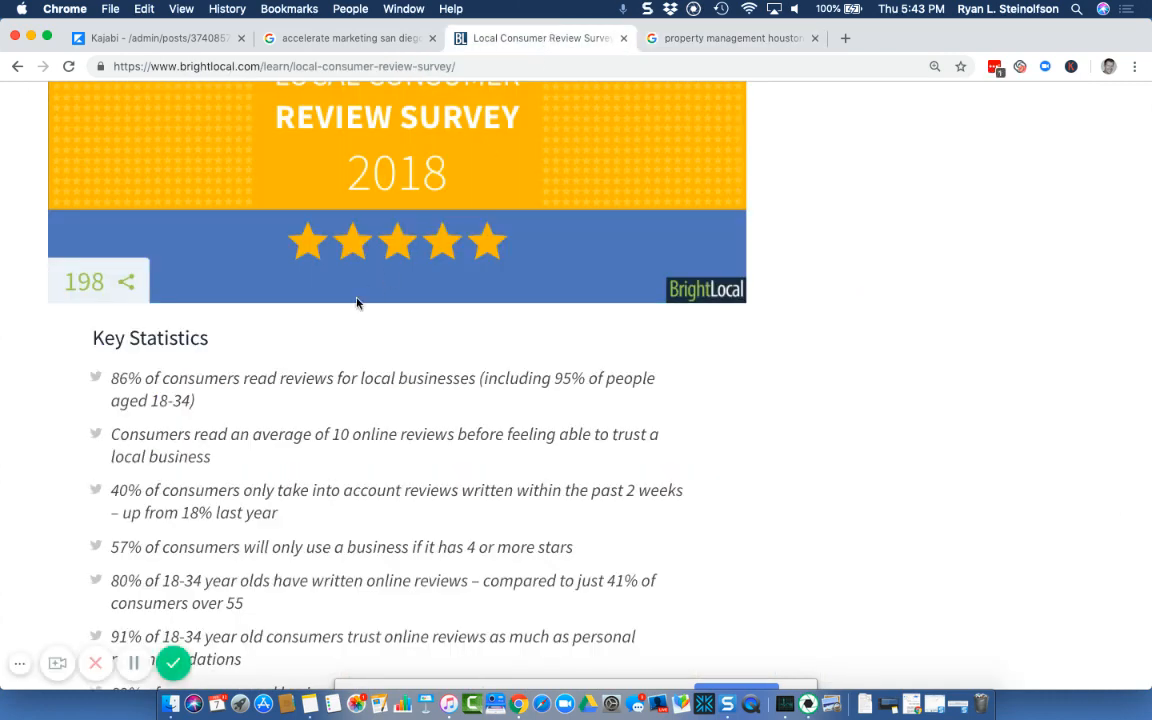
scroll(down, 3)
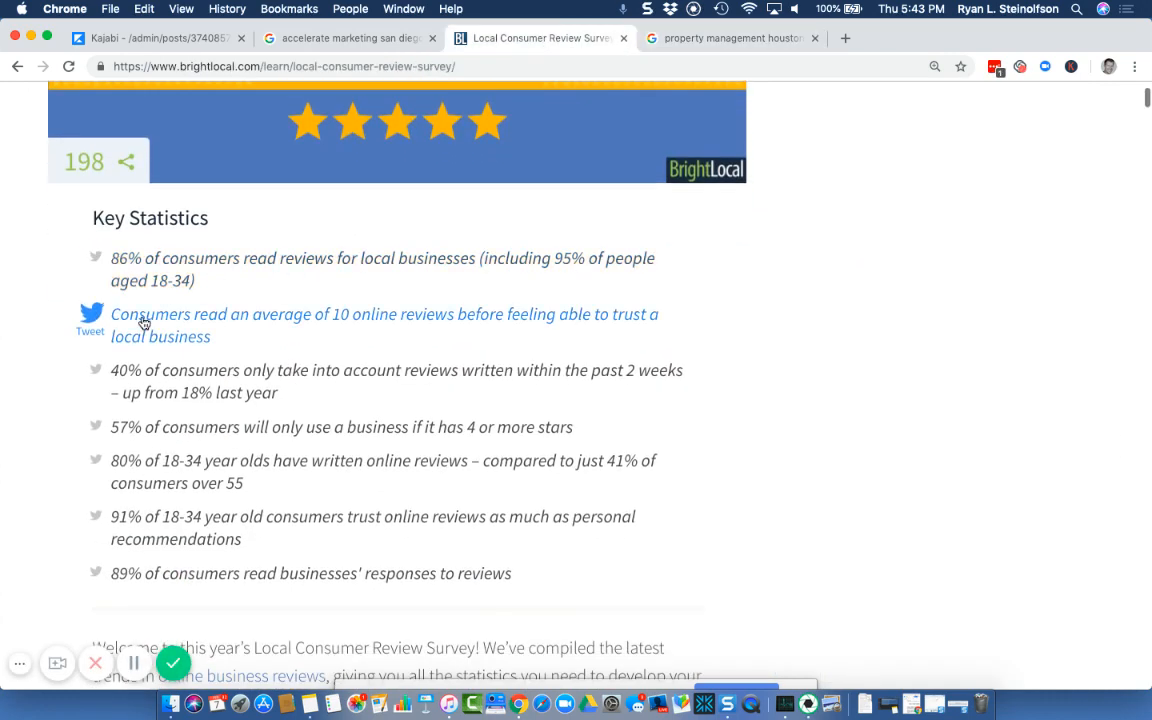
mouse_move(258, 324)
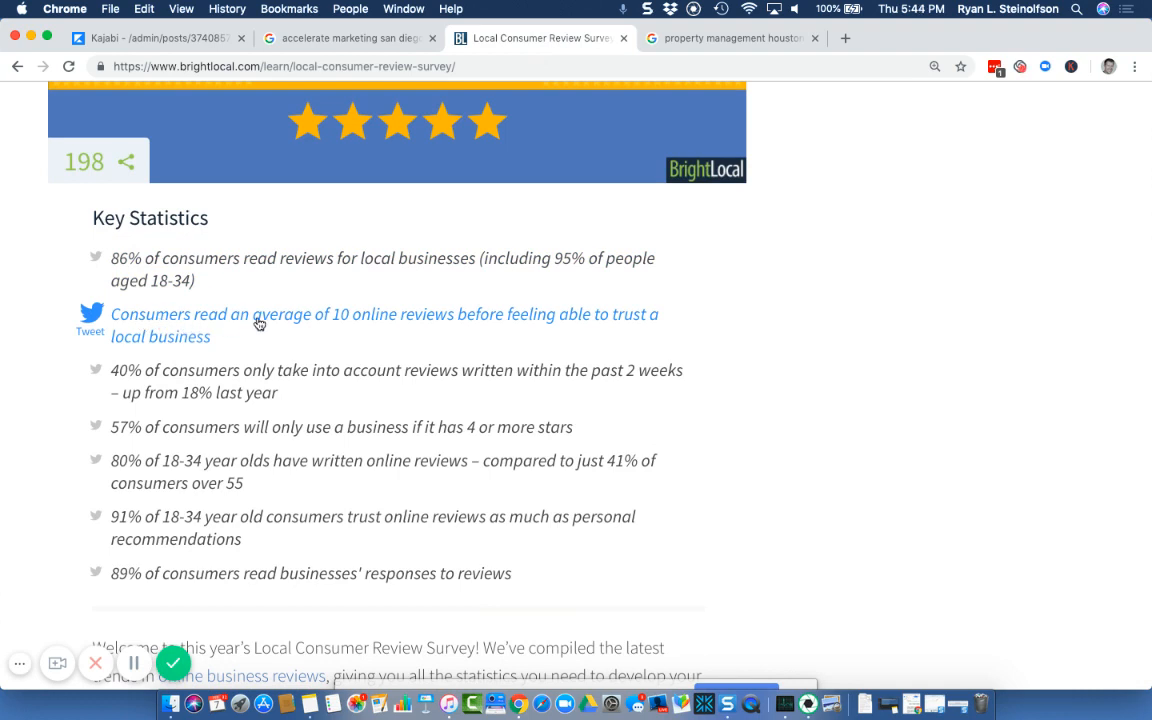
mouse_move(280, 356)
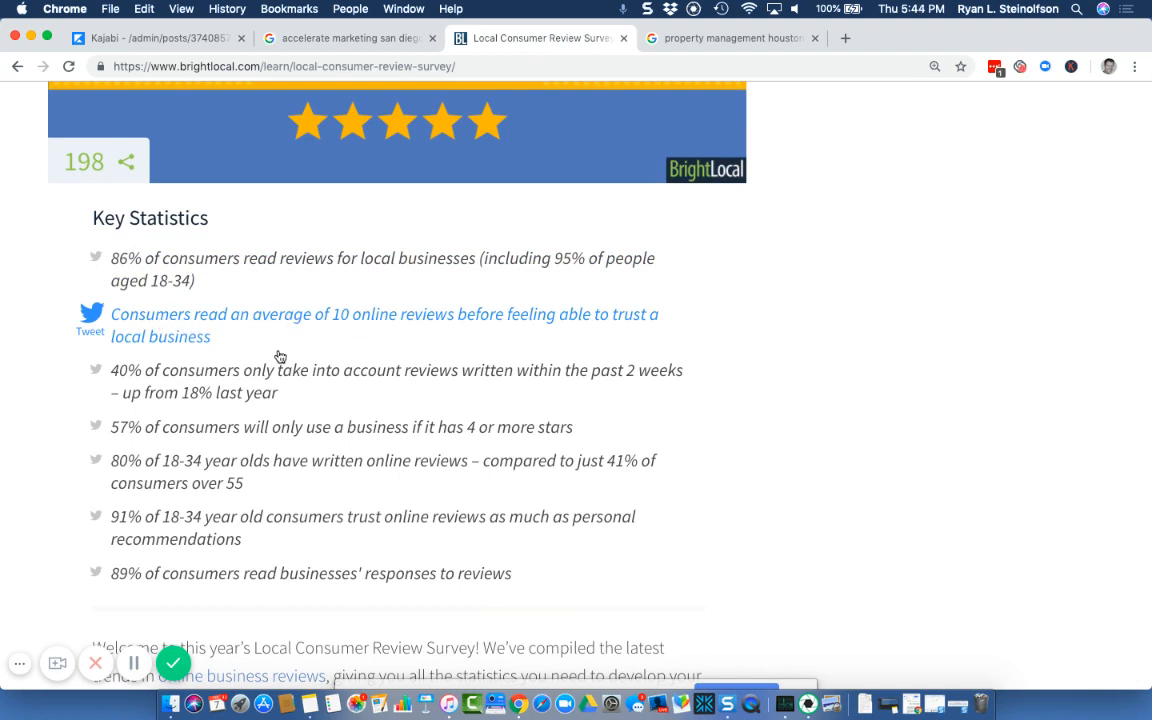
mouse_move(304, 370)
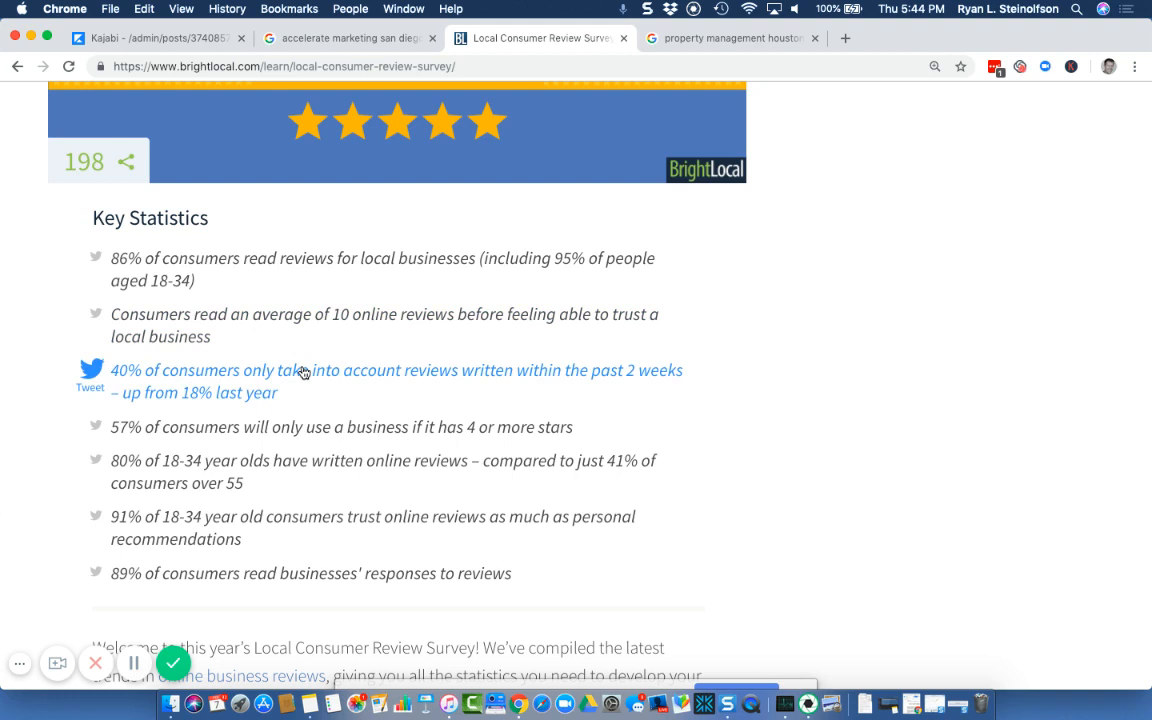
mouse_move(368, 378)
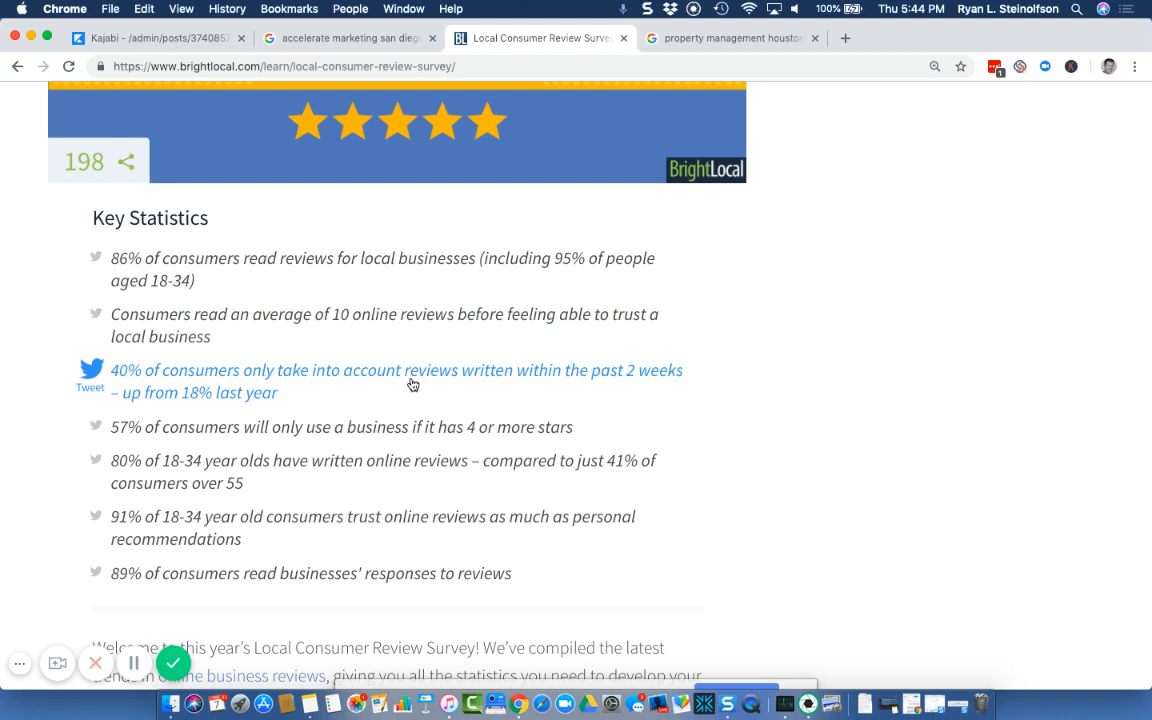
mouse_move(448, 388)
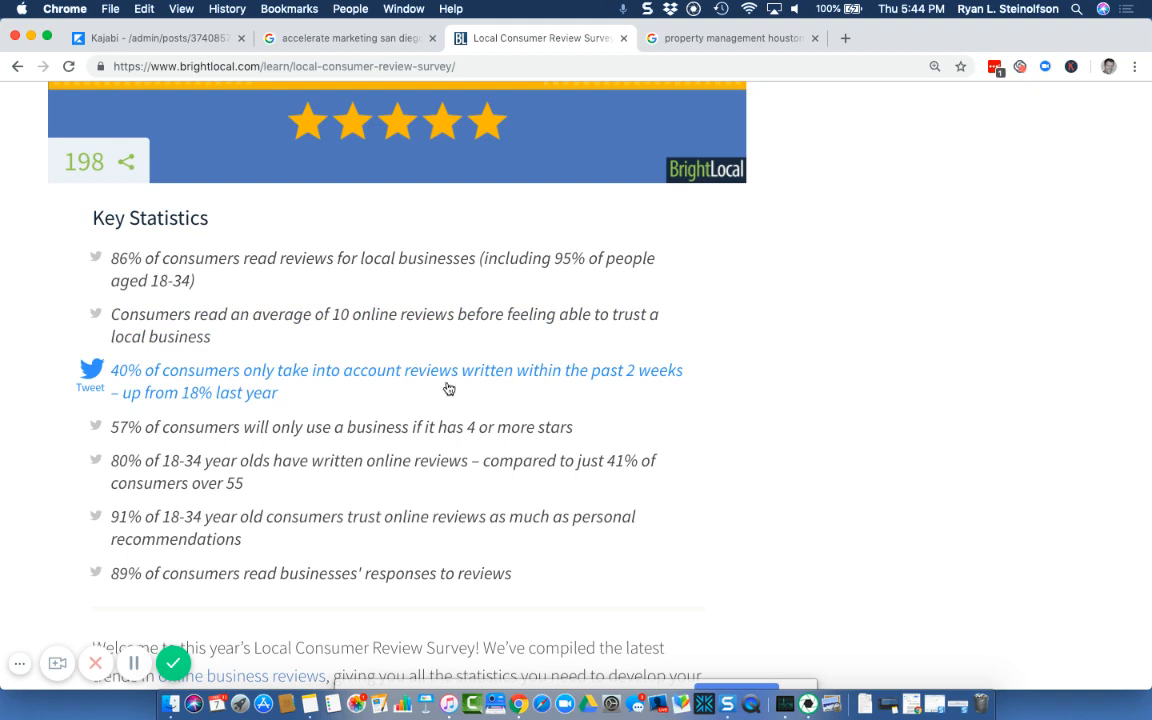
mouse_move(302, 402)
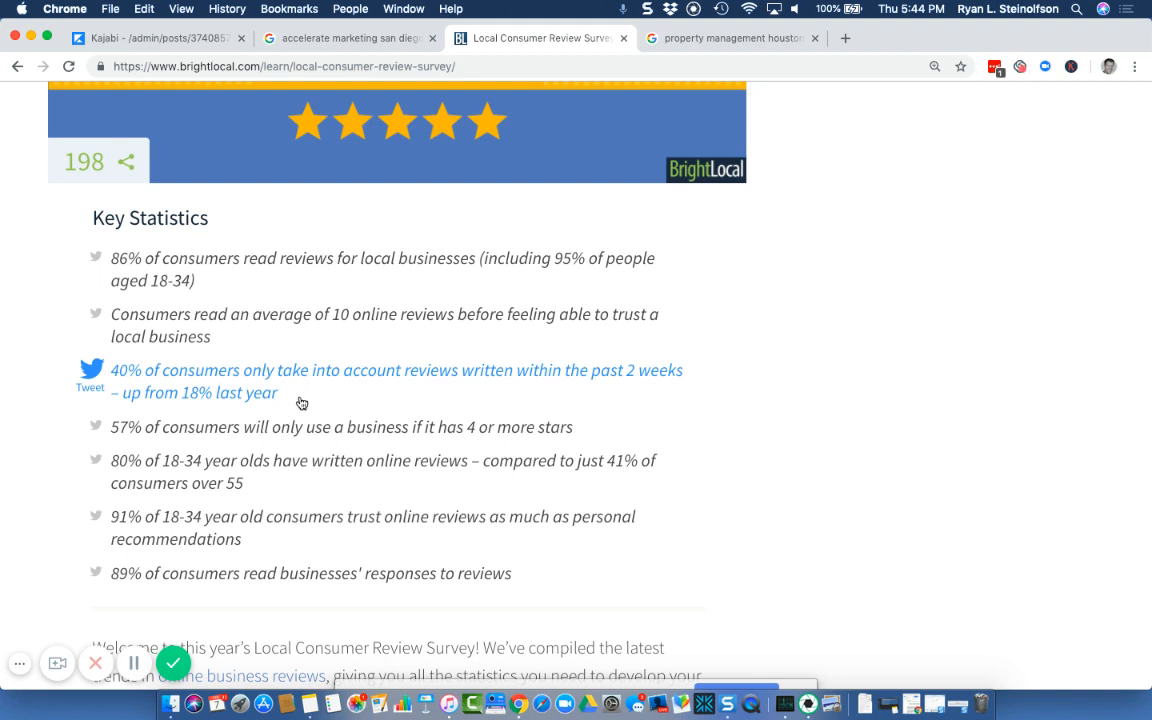
mouse_move(312, 428)
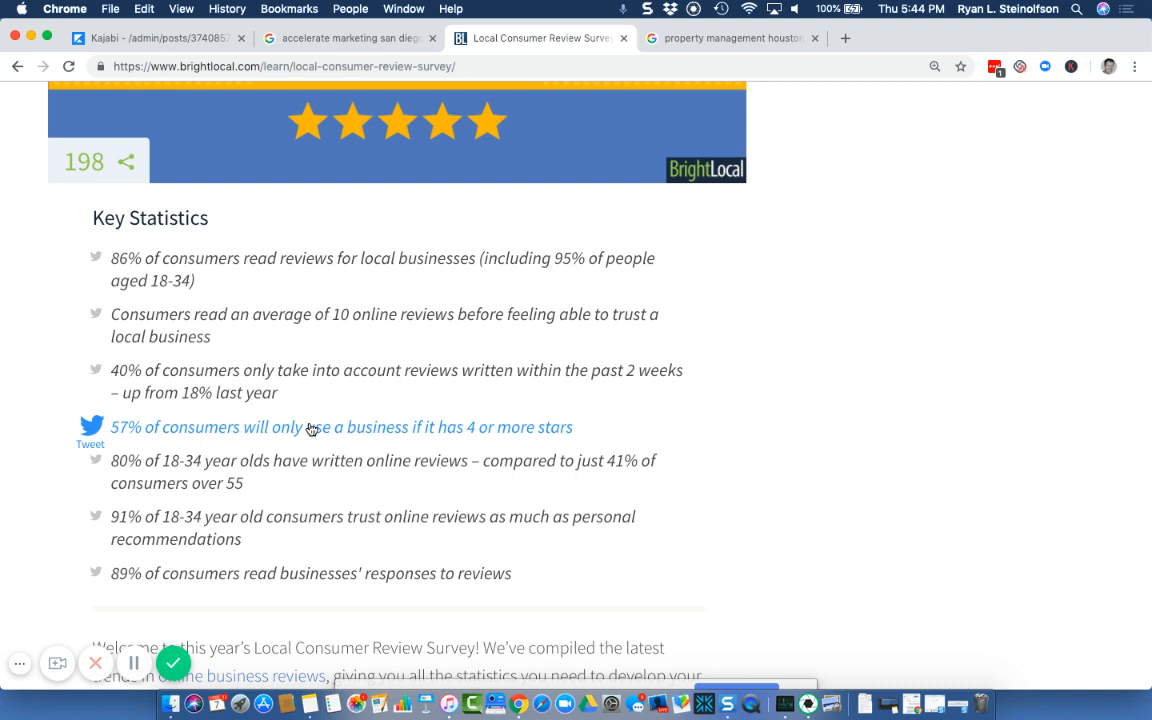
mouse_move(428, 380)
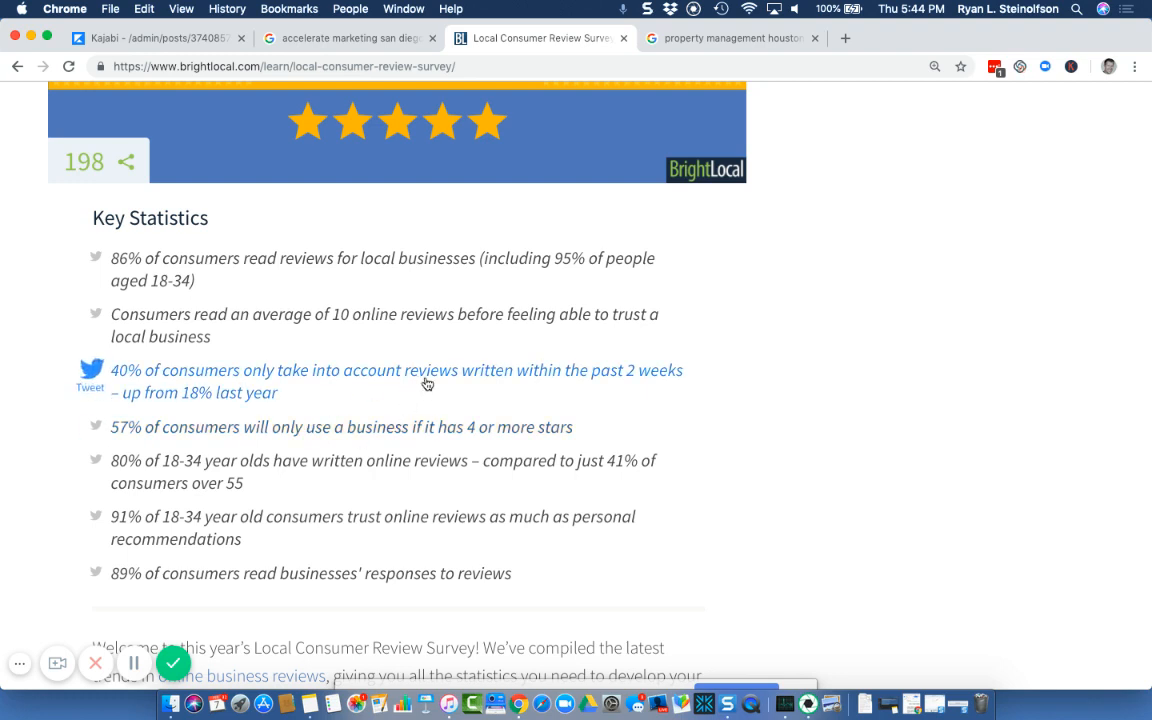
mouse_move(356, 436)
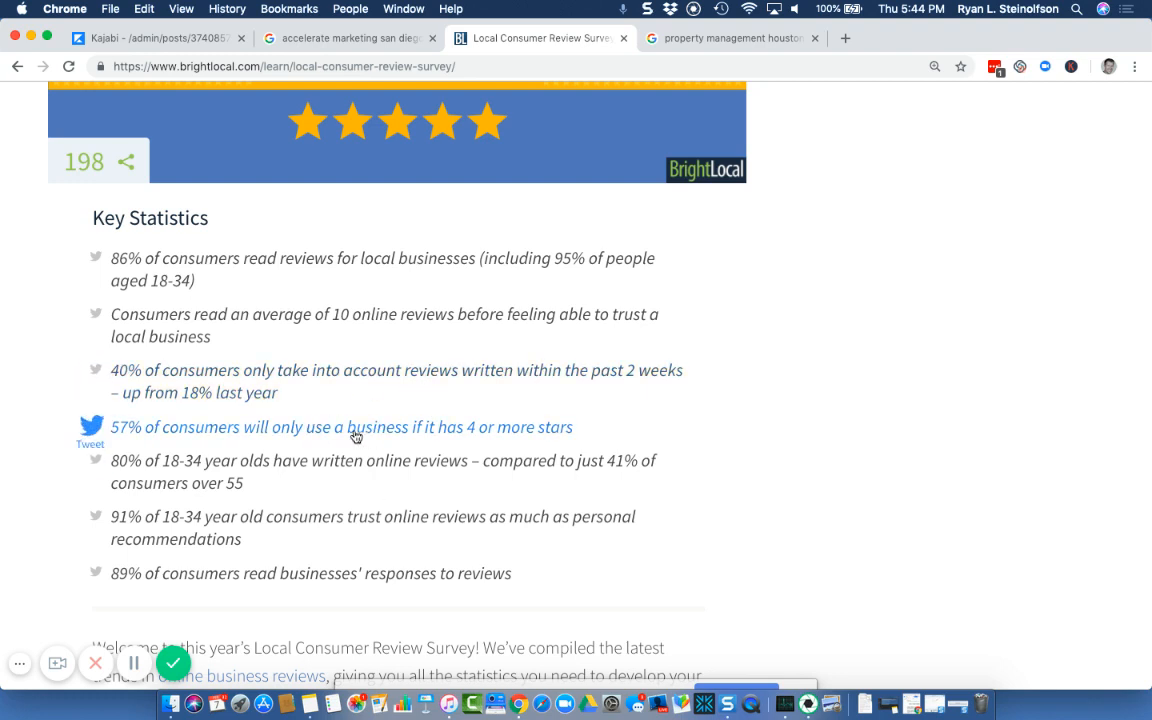
mouse_move(406, 432)
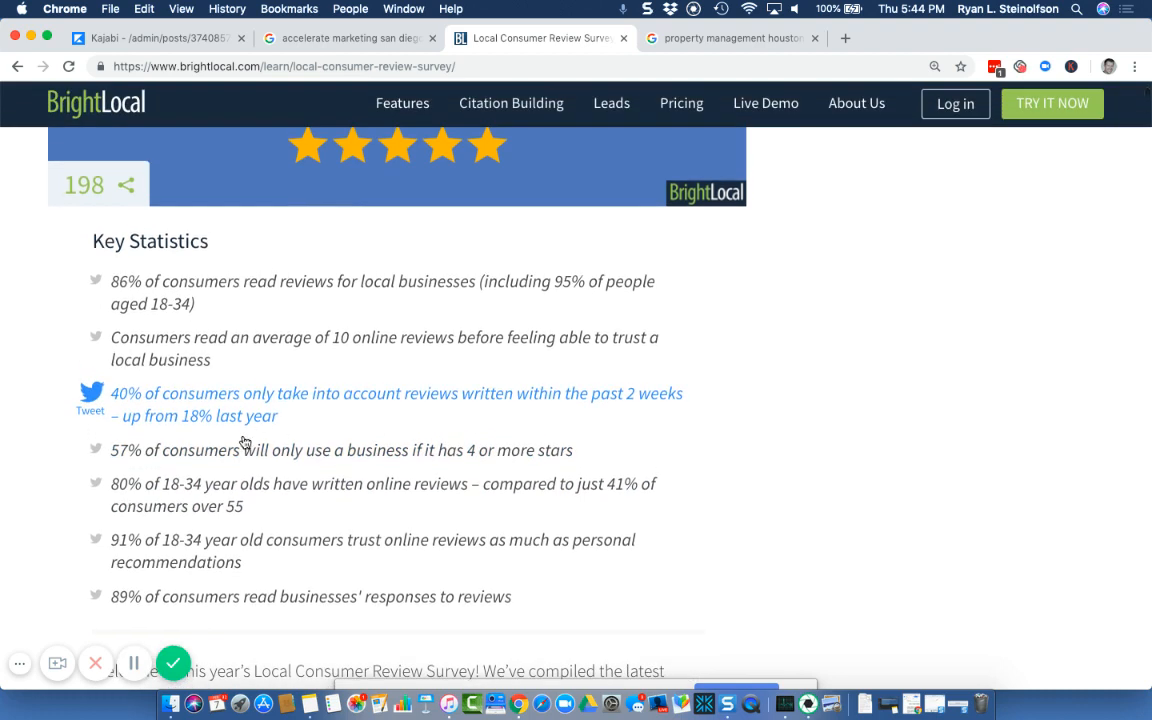
mouse_move(548, 248)
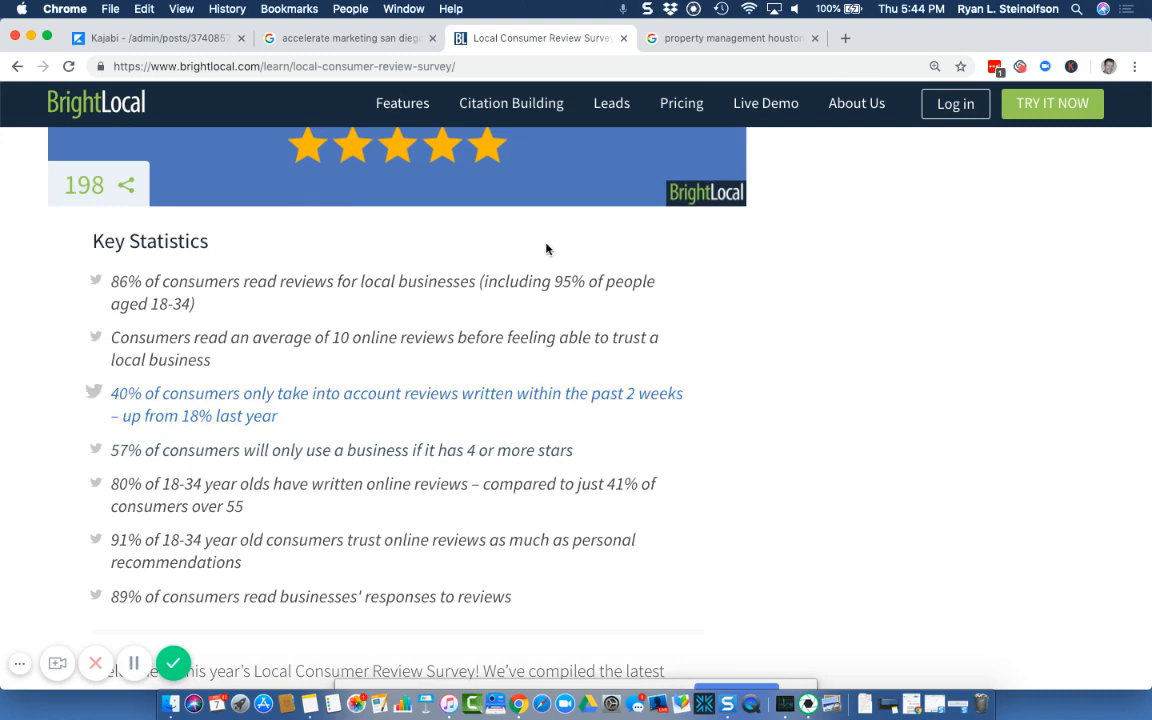
mouse_move(364, 154)
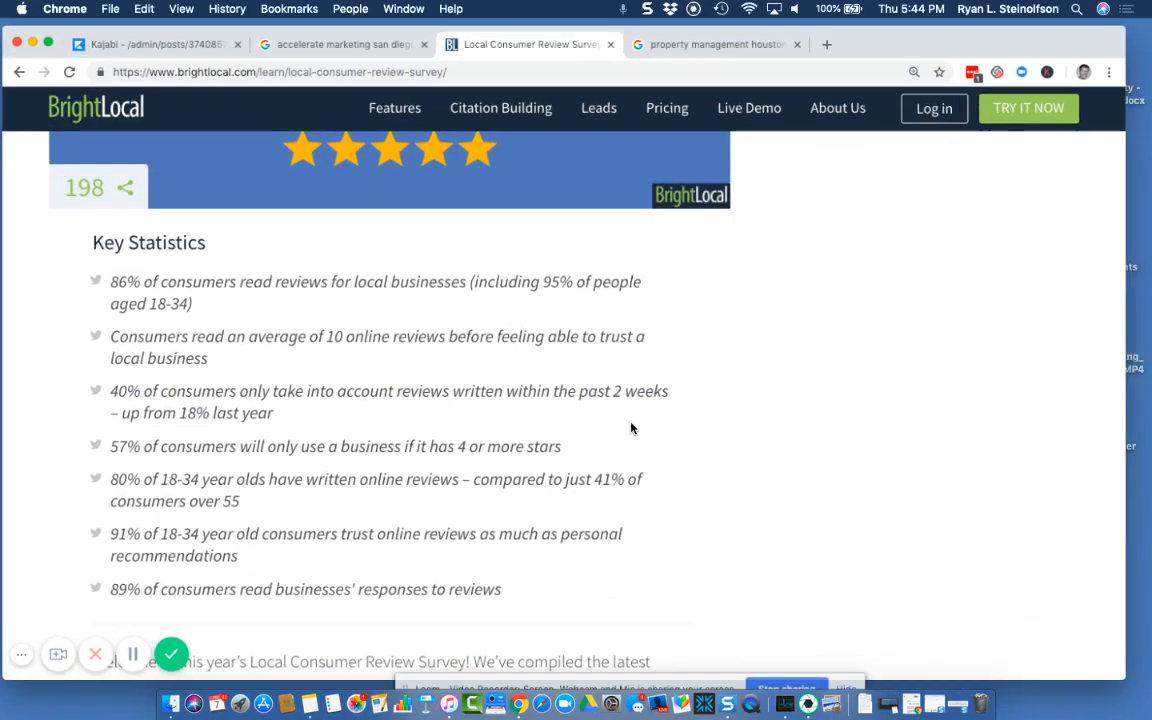
click(344, 38)
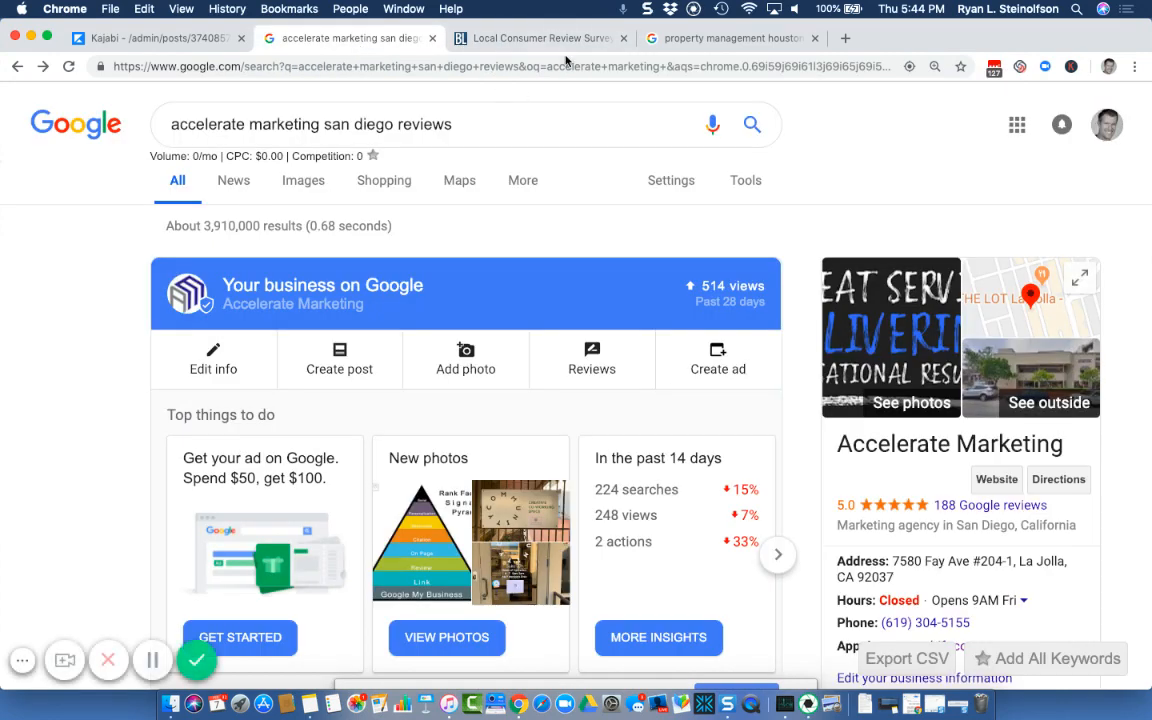
click(732, 36)
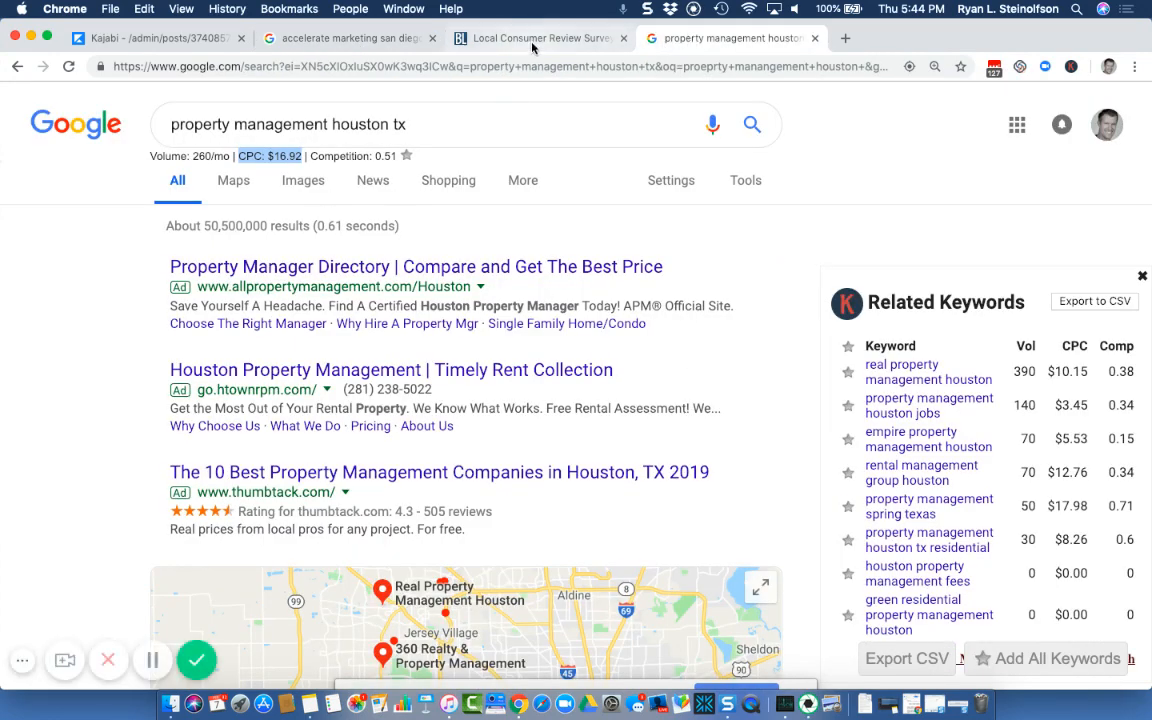
click(540, 38)
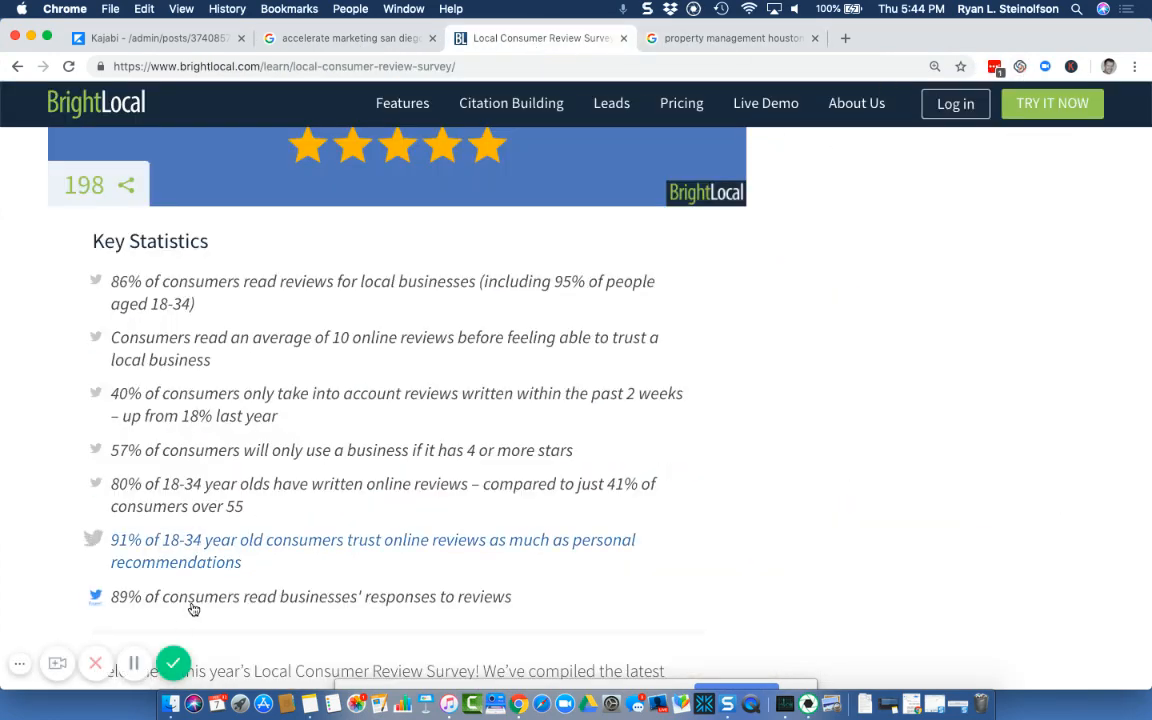